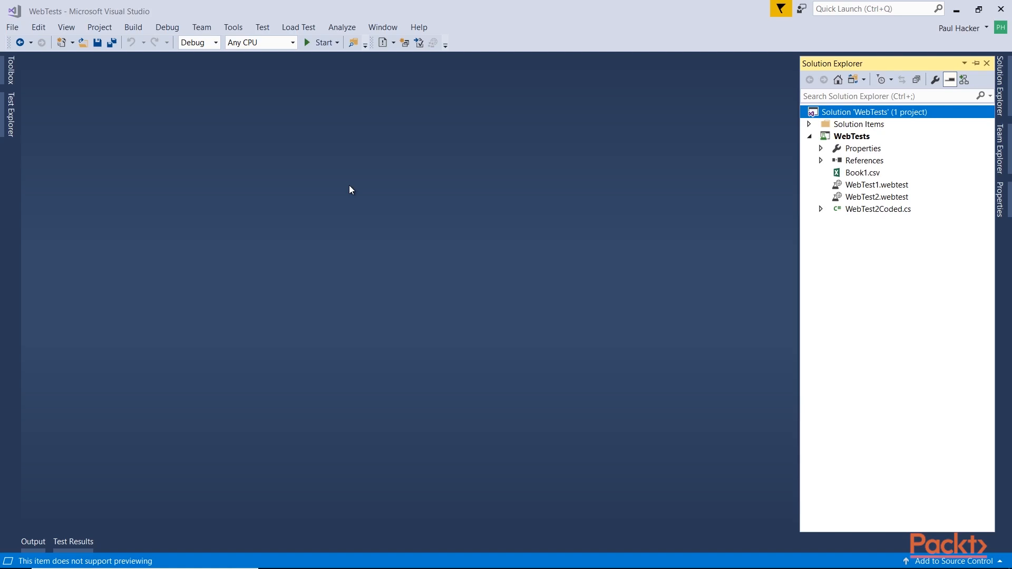
mouse_move(808, 123)
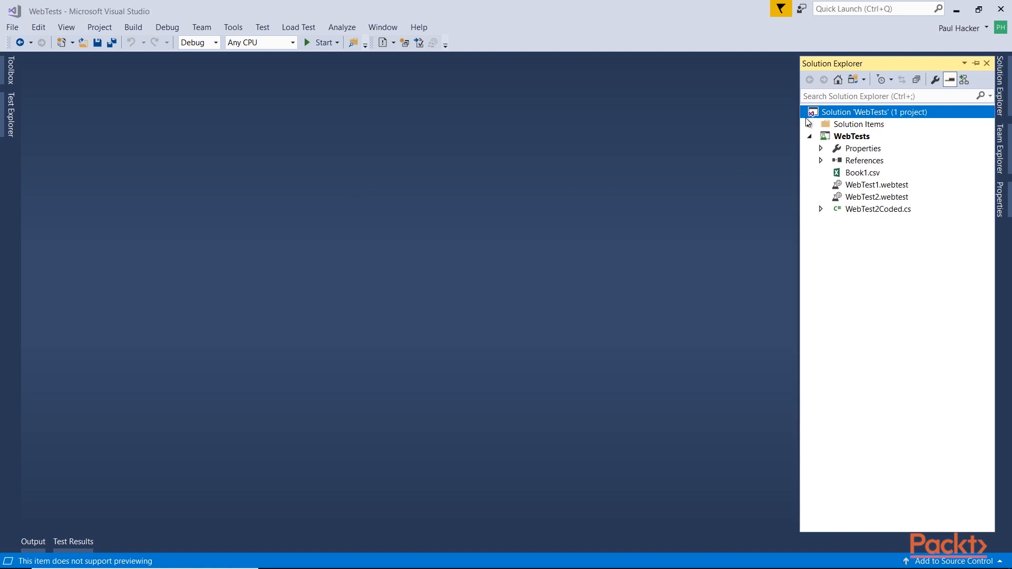
Create WebAndLoadTestProject2 from the Web Performance and Load Test Project template in WebTests.
right_click(875, 112)
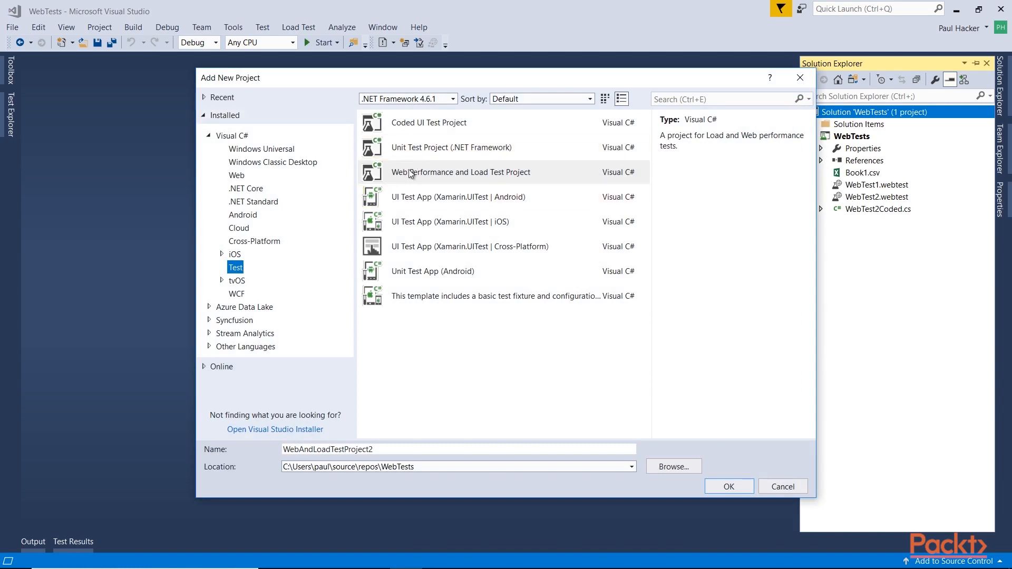
click(460, 171)
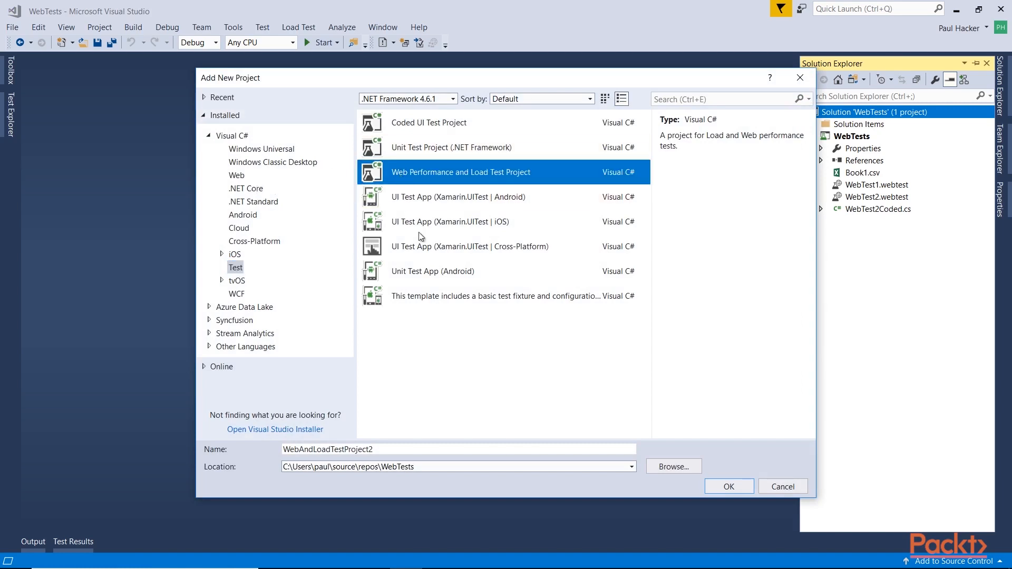
click(728, 486)
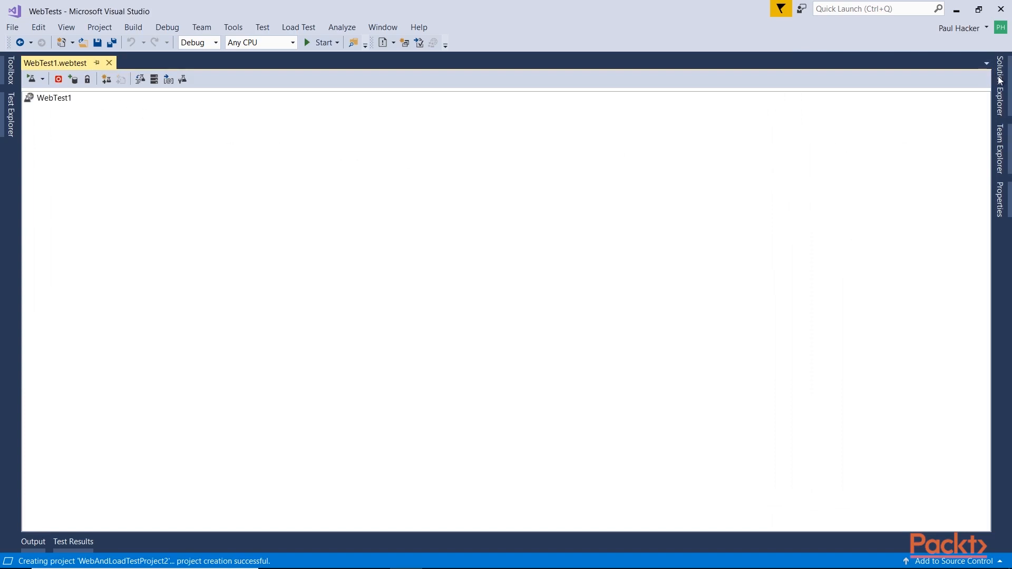
Permanently delete WebTest1.webtest from WebAndLoadTestProject2 in Solution Explorer.
click(1001, 74)
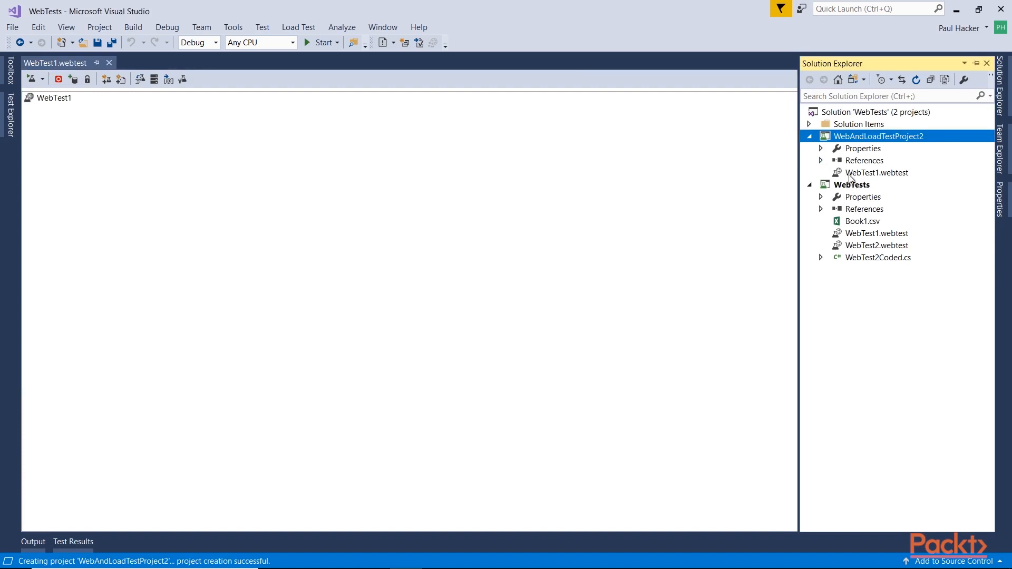
click(877, 172)
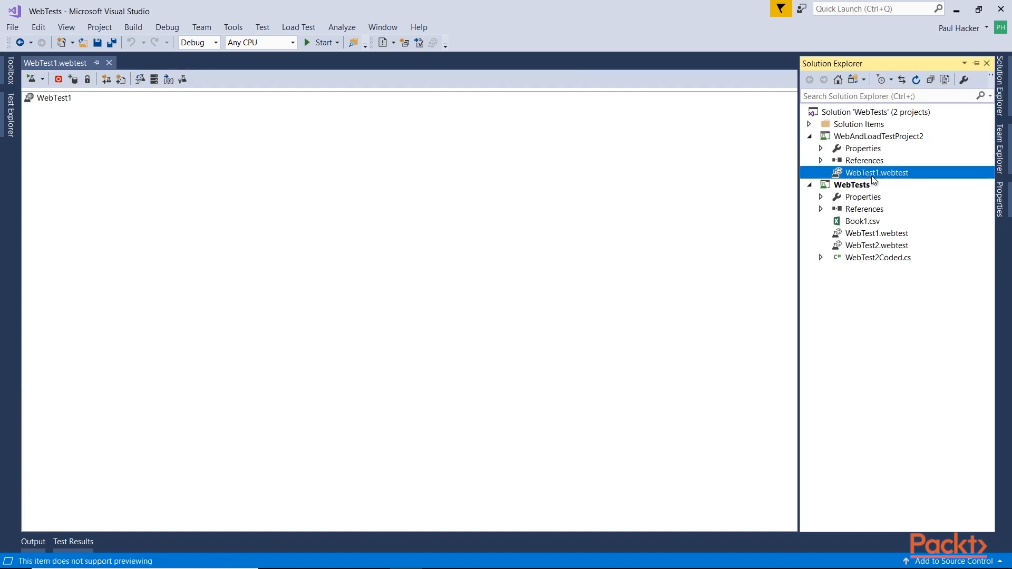
key(Delete)
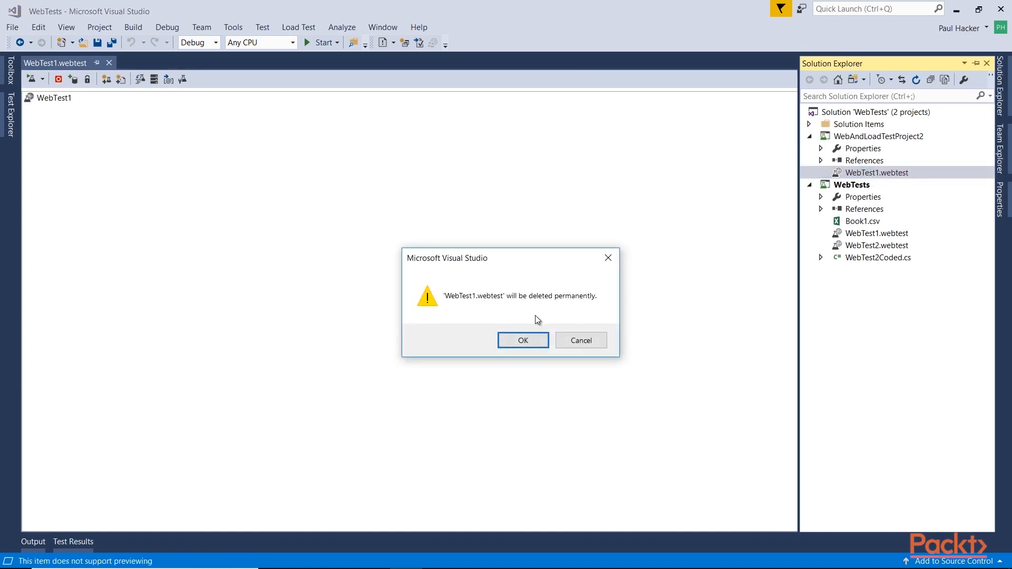
click(523, 340)
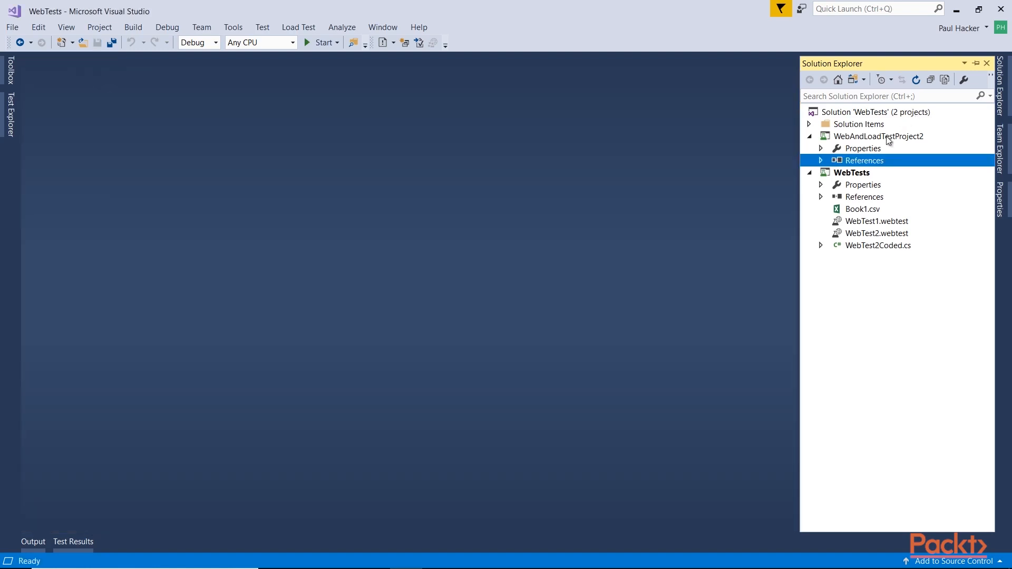
Begin adding a Load Test to WebAndLoadTestProject2 from its context menu.
right_click(879, 136)
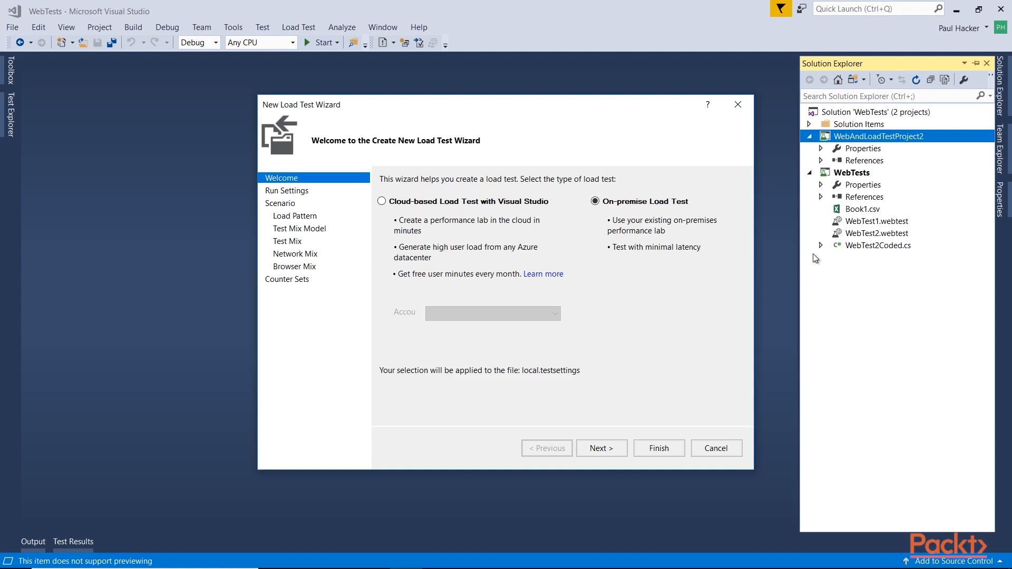
mouse_move(539, 312)
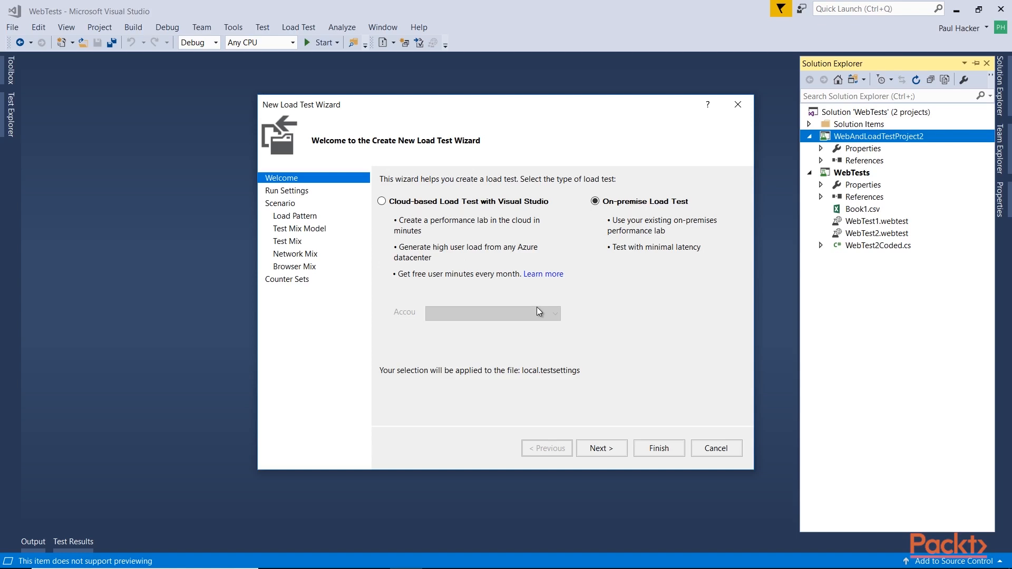
mouse_move(414, 203)
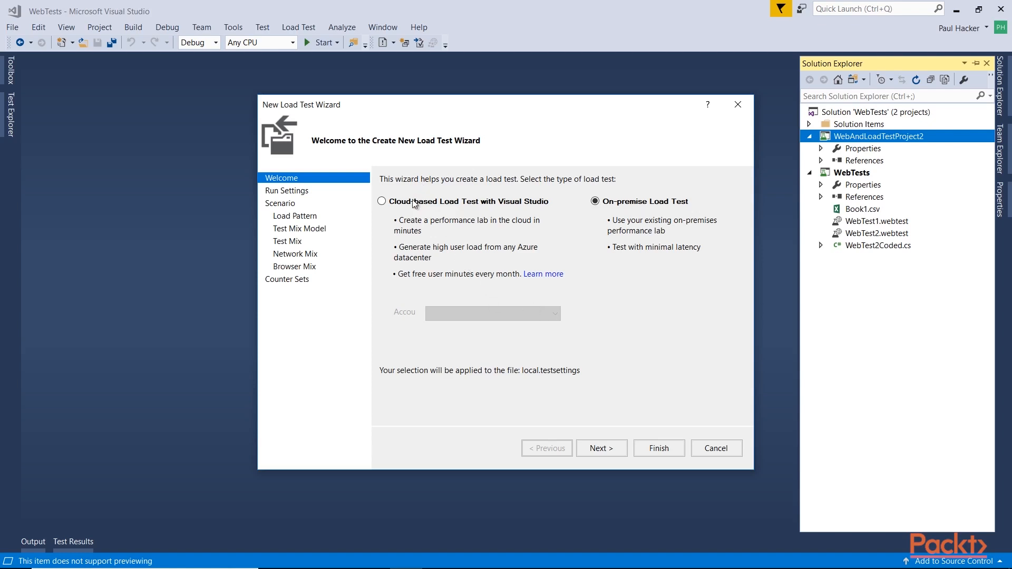
mouse_move(541, 213)
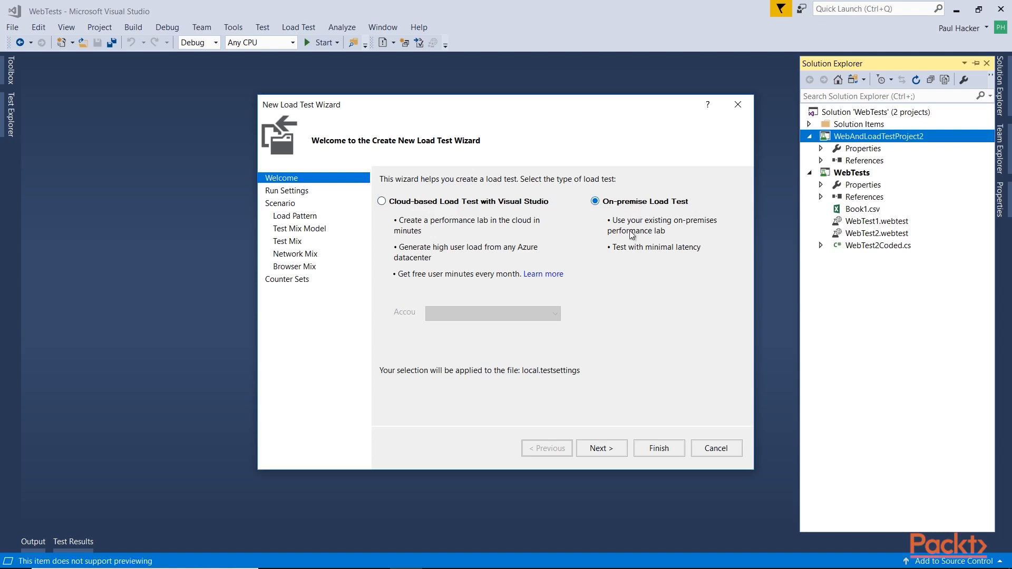
mouse_move(592, 270)
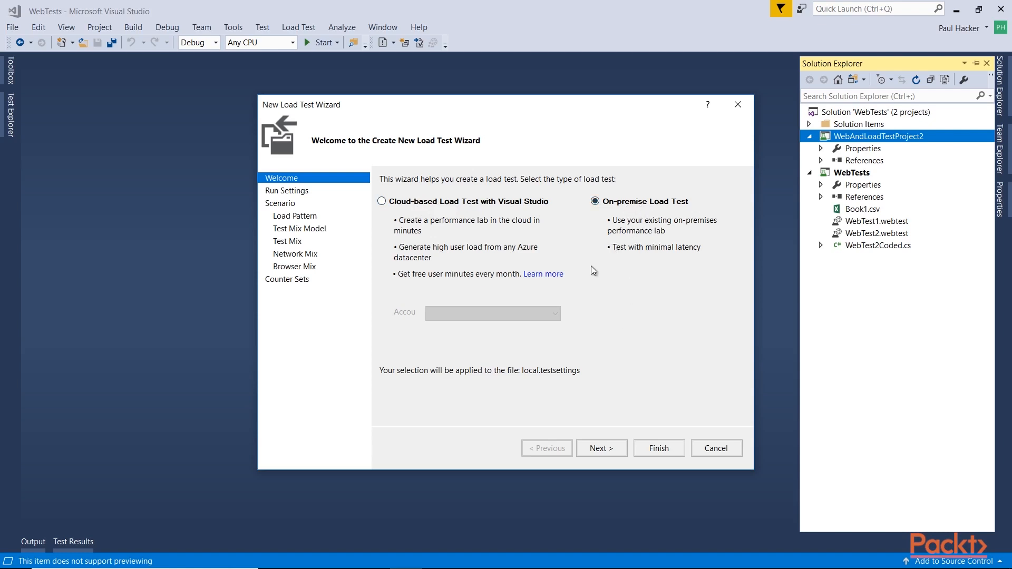
mouse_move(600, 449)
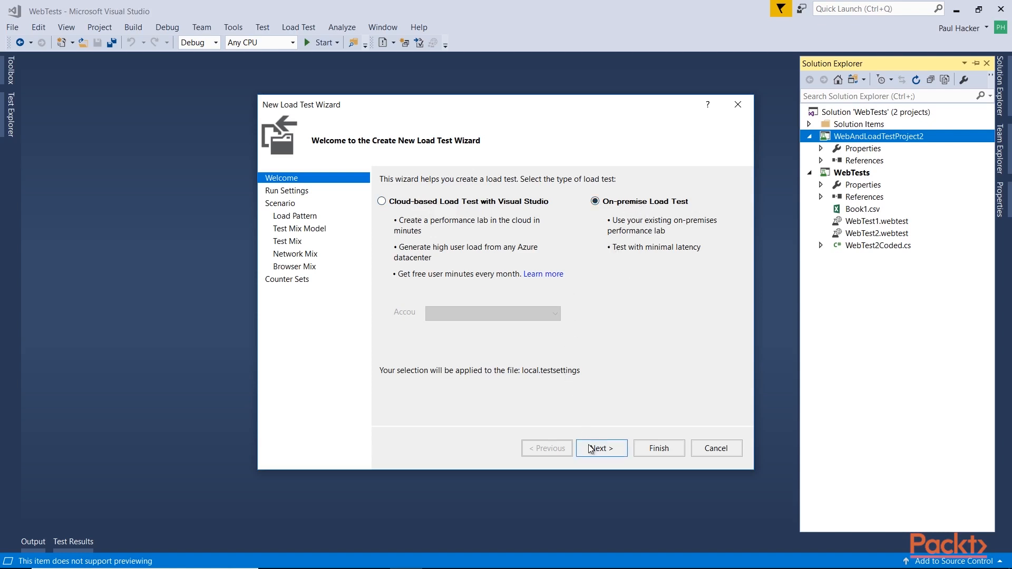
Set a 2-minute load test duration, trying Test iterations before reverting to duration.
click(600, 448)
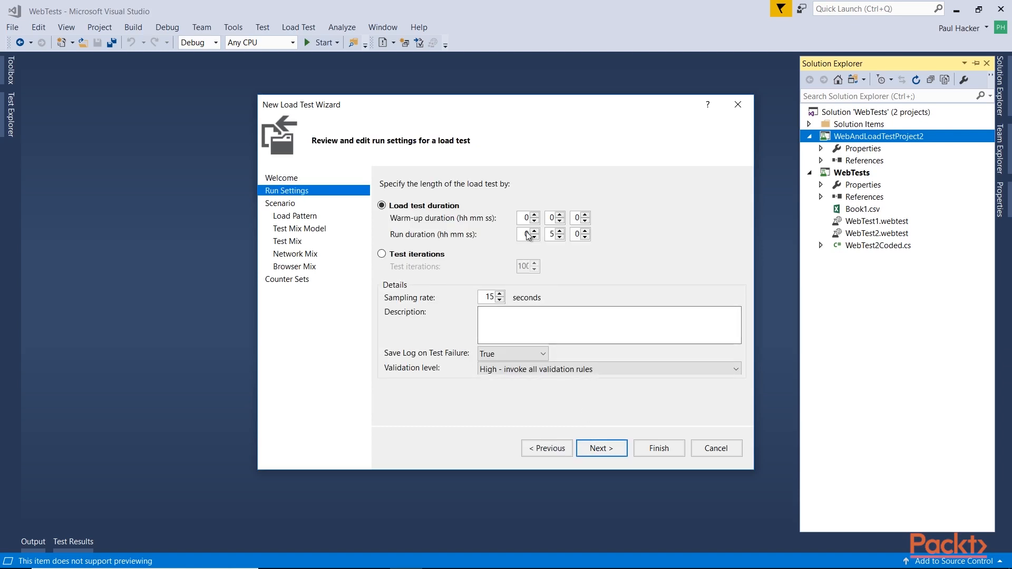
mouse_move(555, 234)
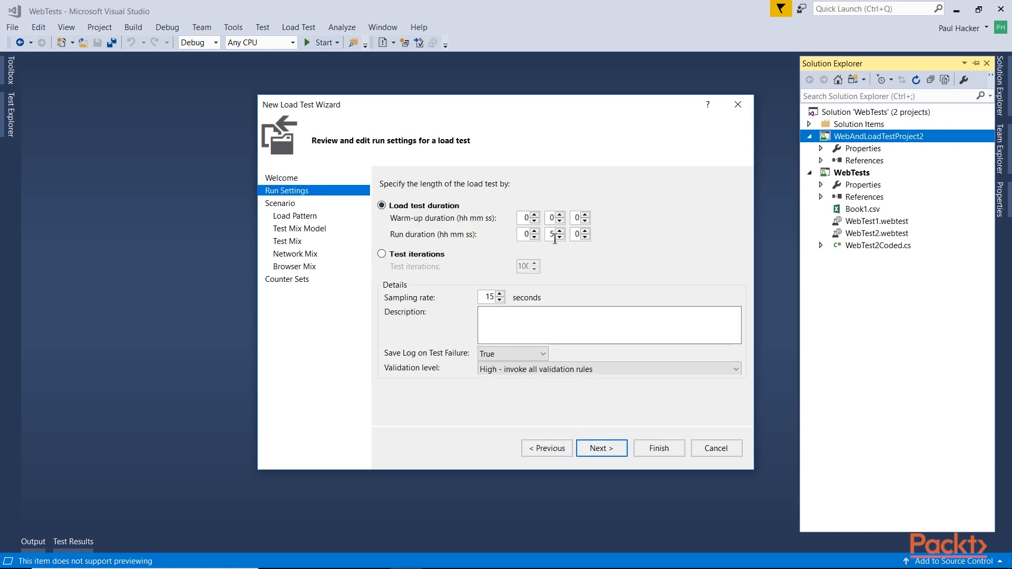
mouse_move(557, 245)
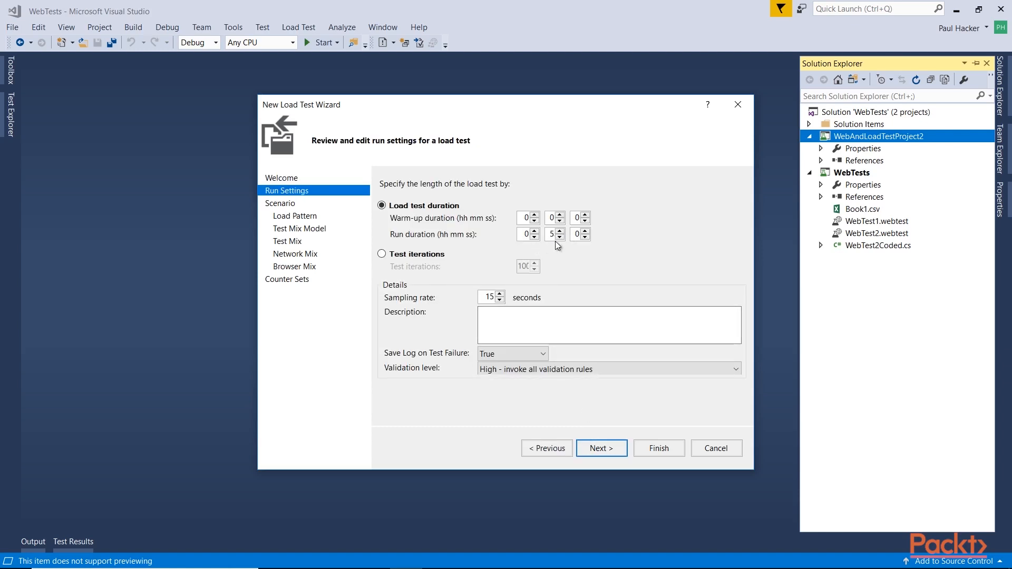
mouse_move(562, 244)
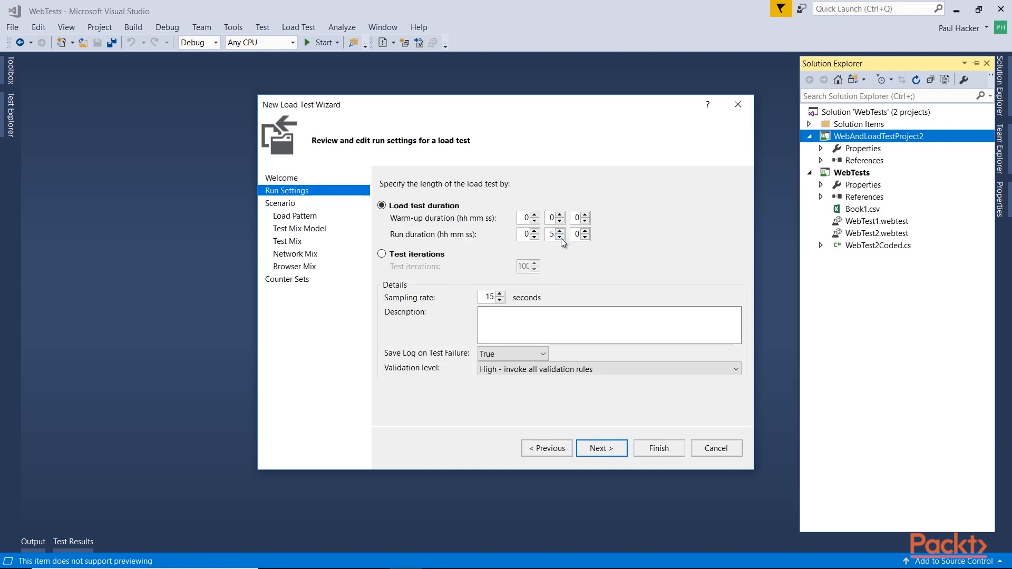
click(564, 236)
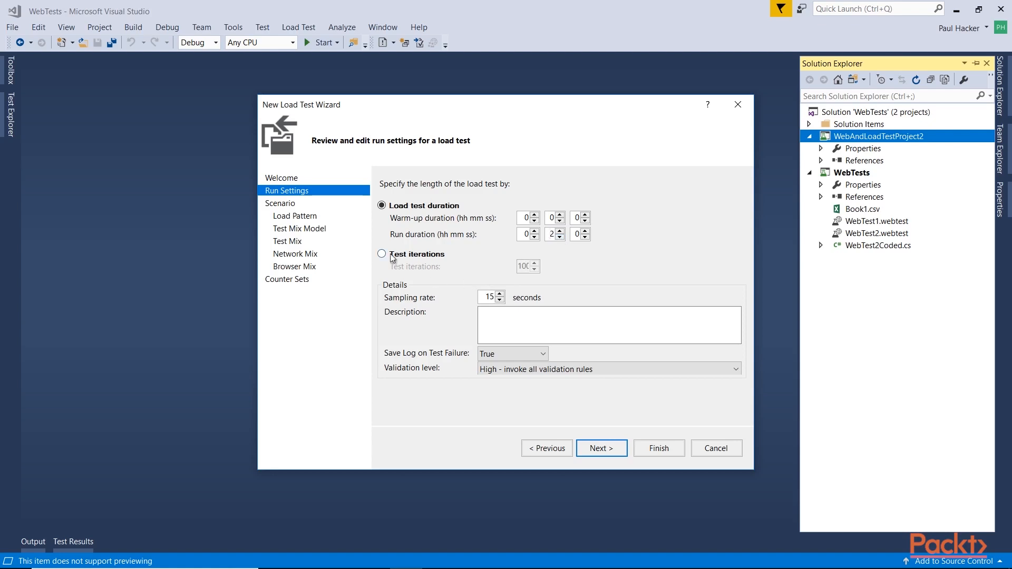
click(382, 253)
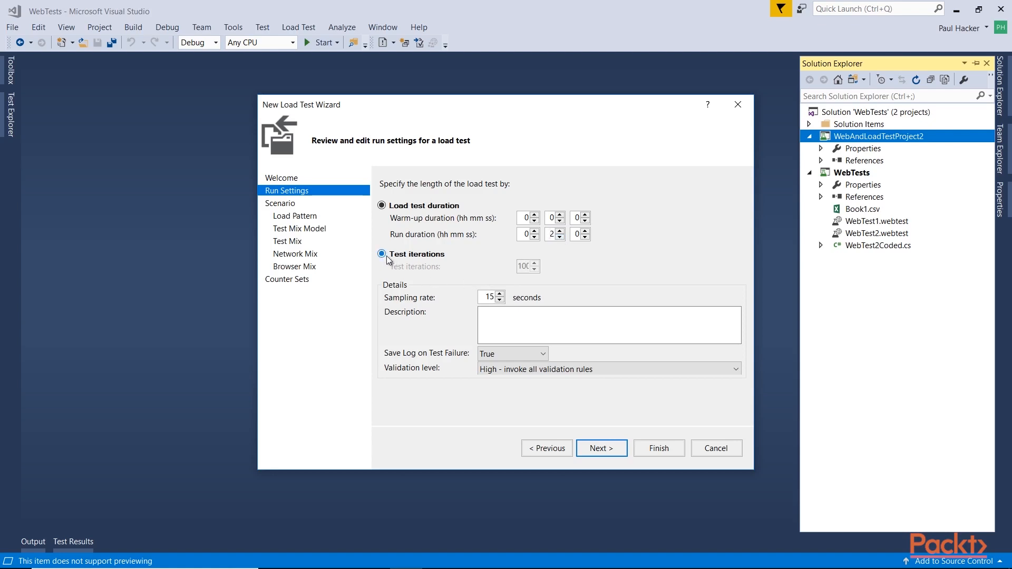
click(382, 254)
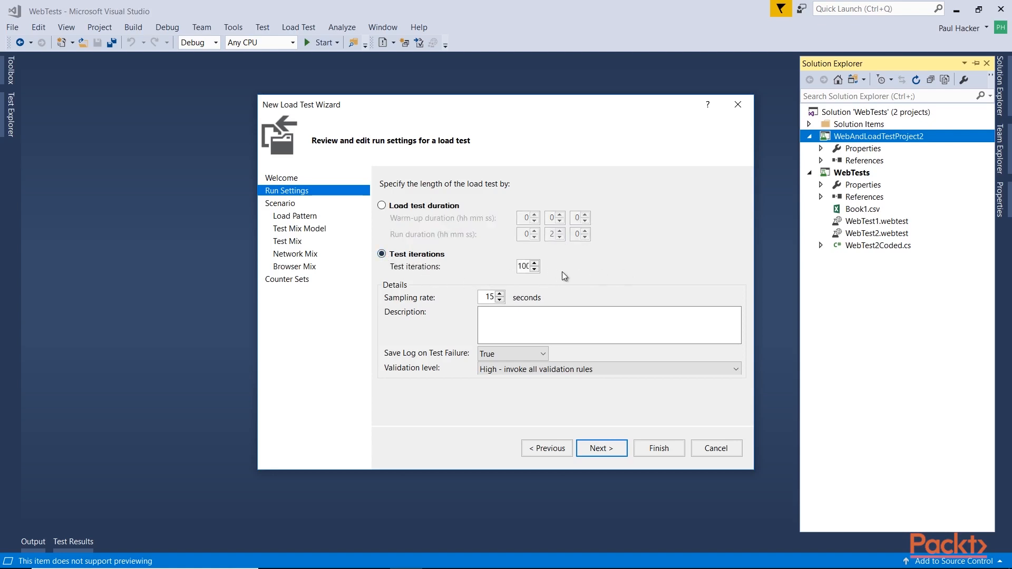
mouse_move(809, 91)
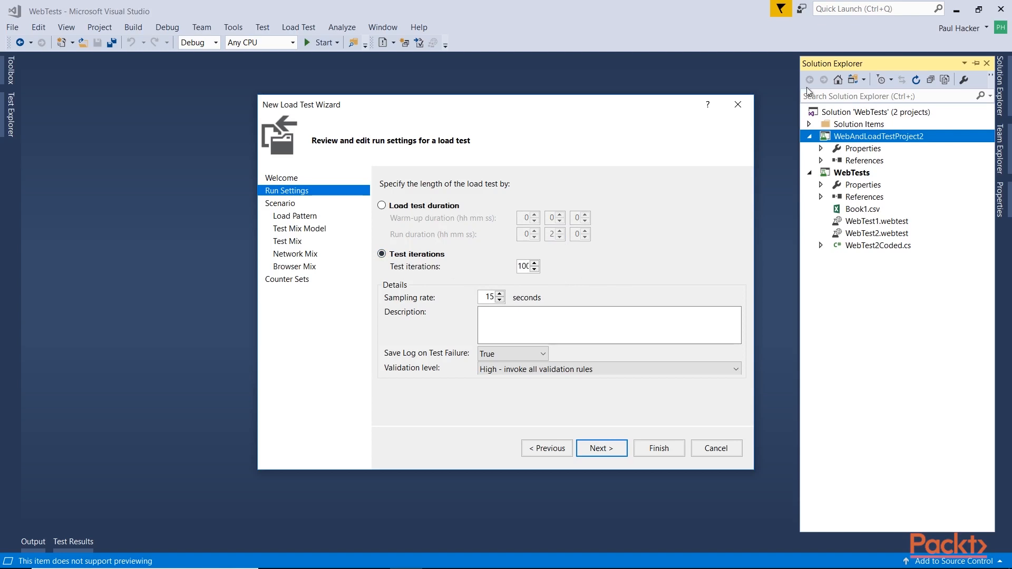
click(381, 205)
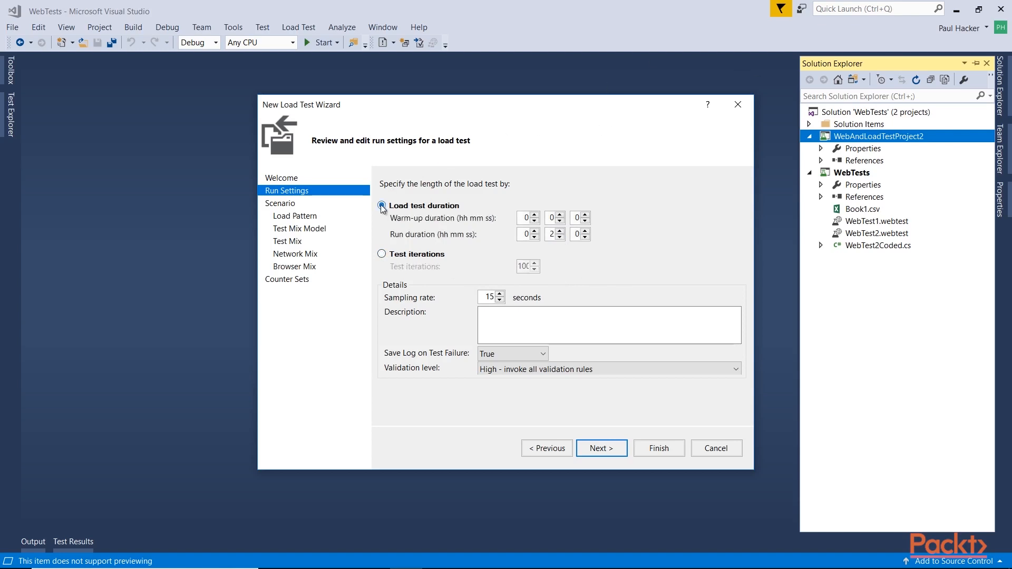
click(382, 205)
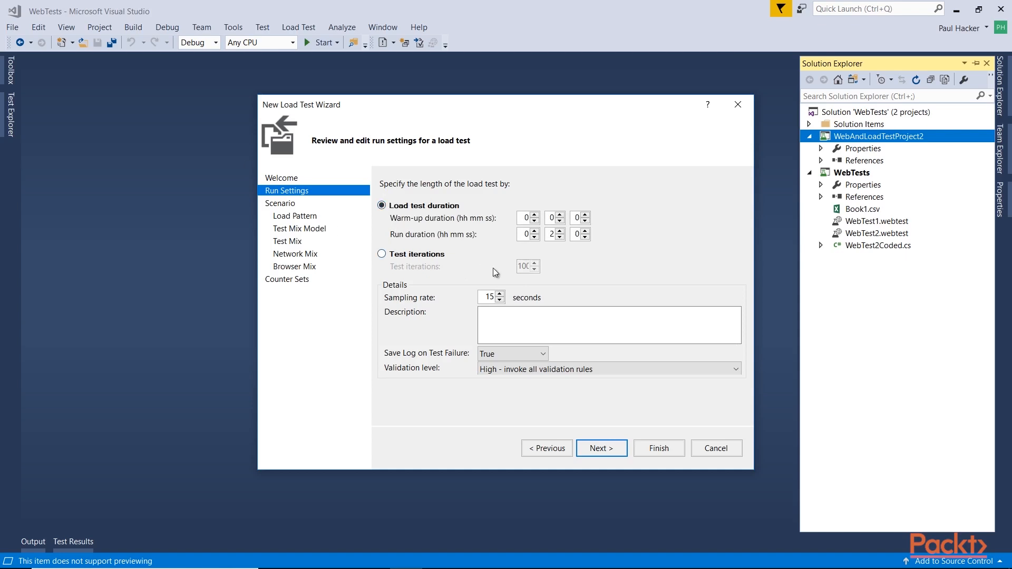
mouse_move(518, 297)
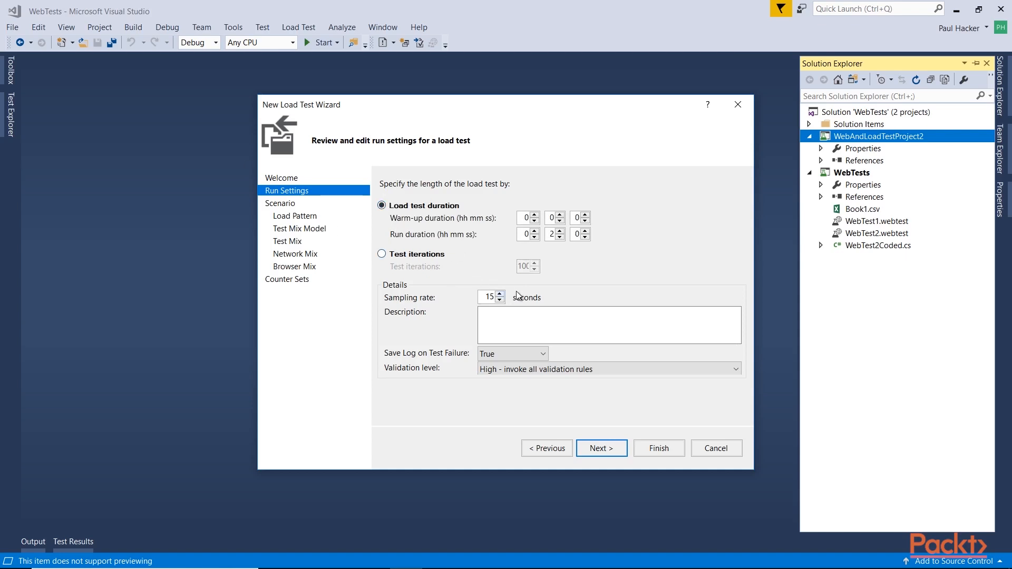
mouse_move(501, 308)
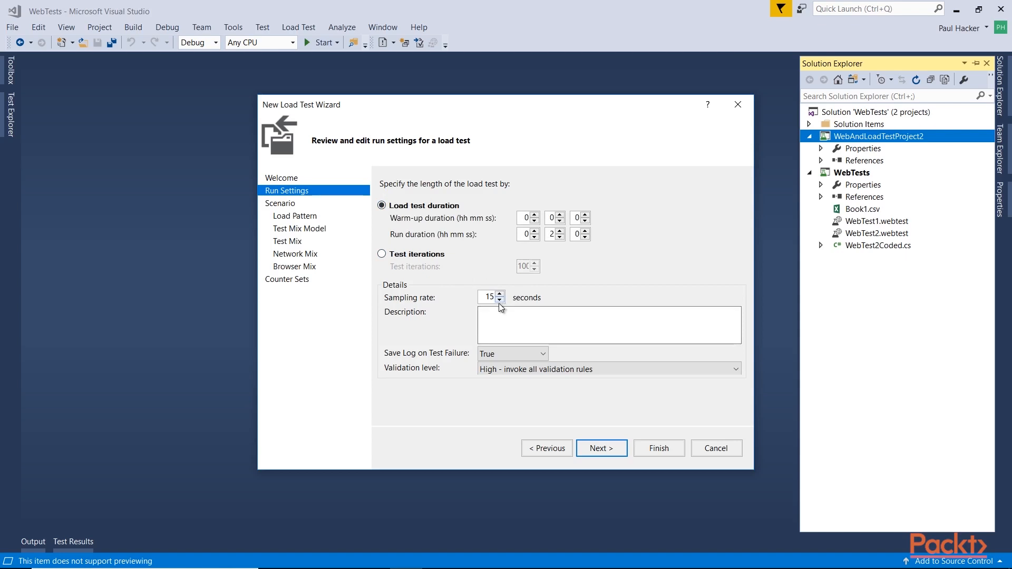
Reduce the sampling rate to 5 seconds and move to the Description box.
click(499, 301)
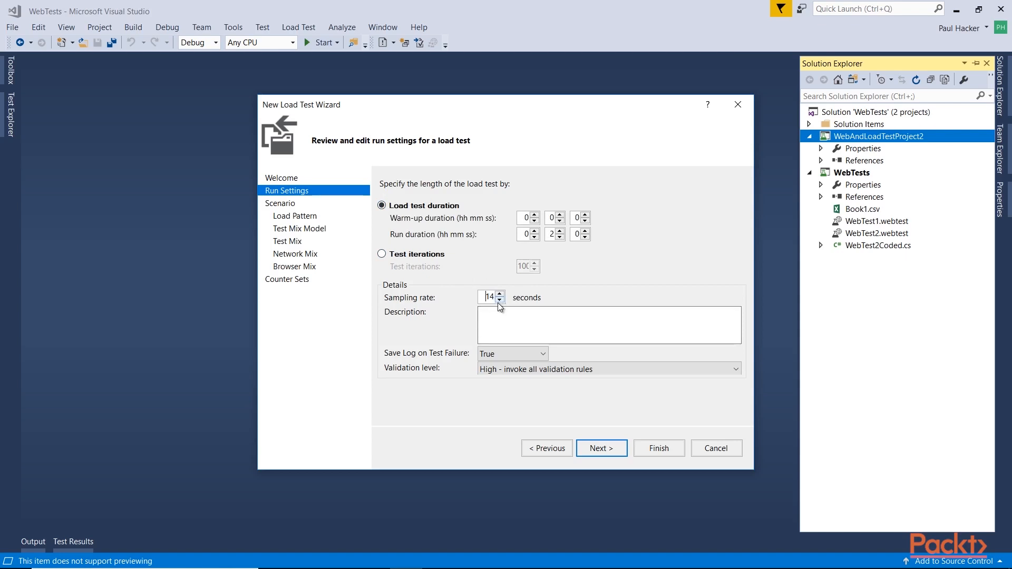
click(499, 301)
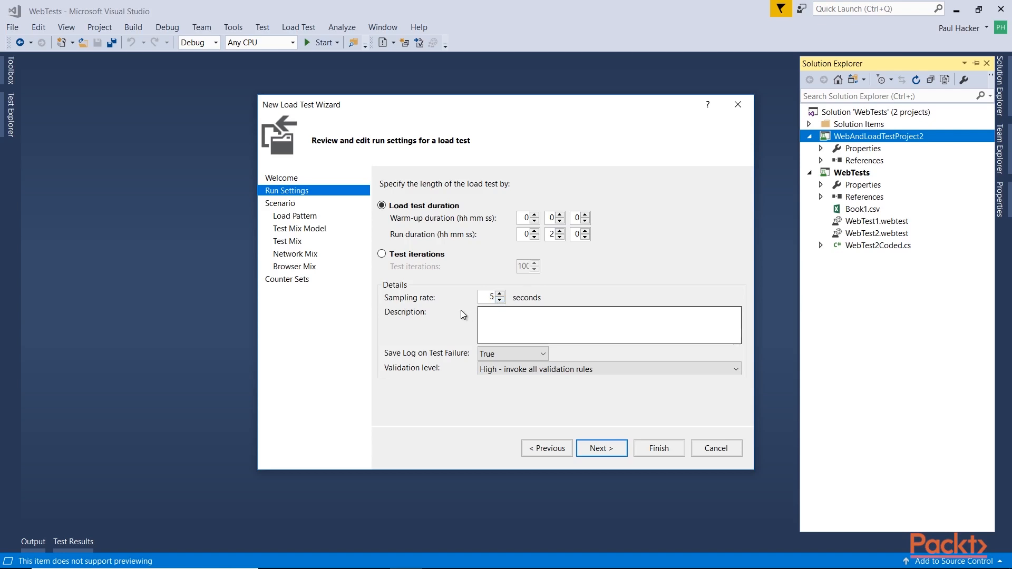
click(581, 324)
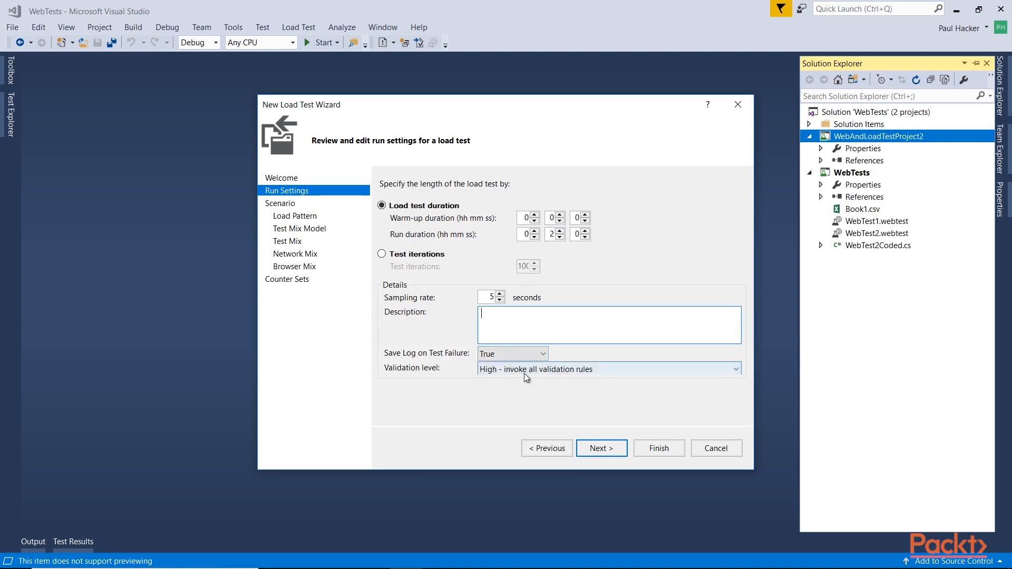
Pick 'Medium - invoke validation rules marked medium or low' as the validation level.
click(735, 368)
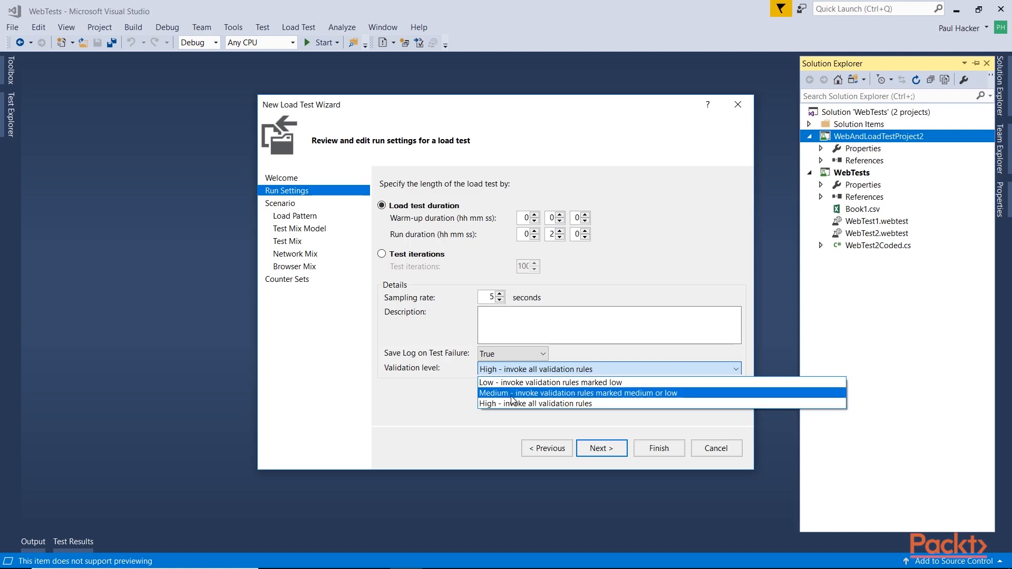
mouse_move(535, 404)
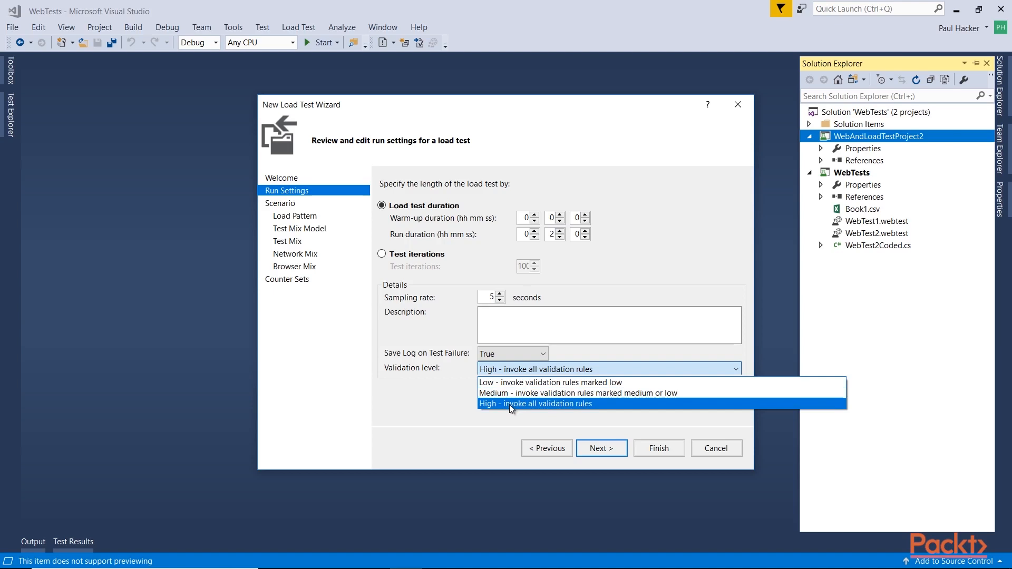
click(578, 393)
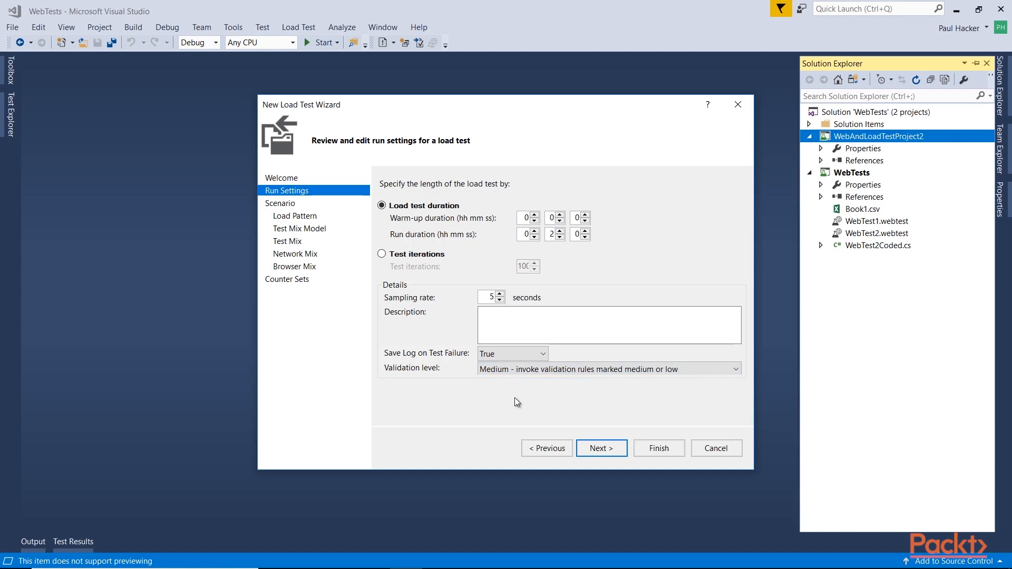
mouse_move(500, 415)
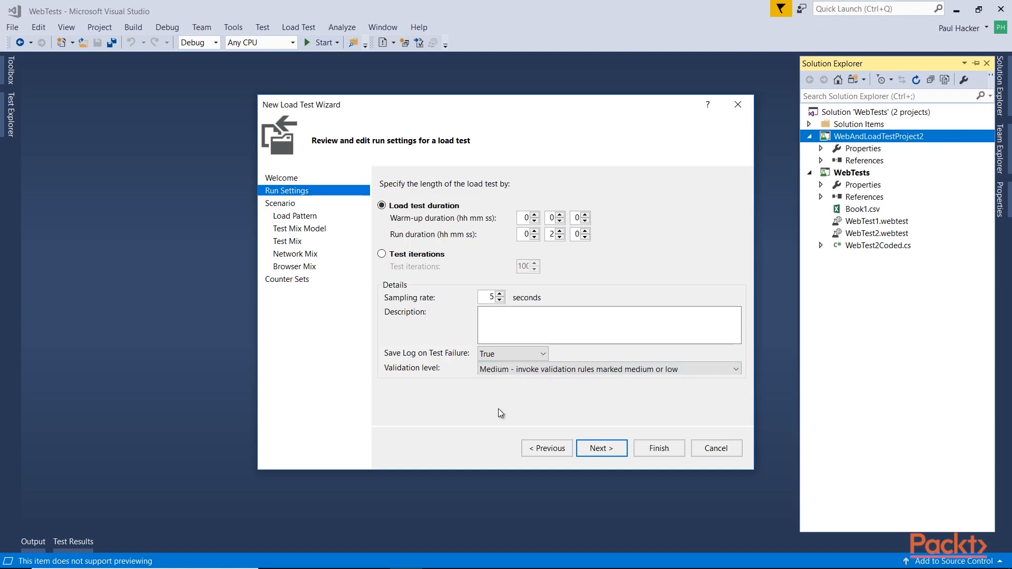
Pass the Scenario page, keeping Scenario1 with normal-distribution think times.
click(601, 448)
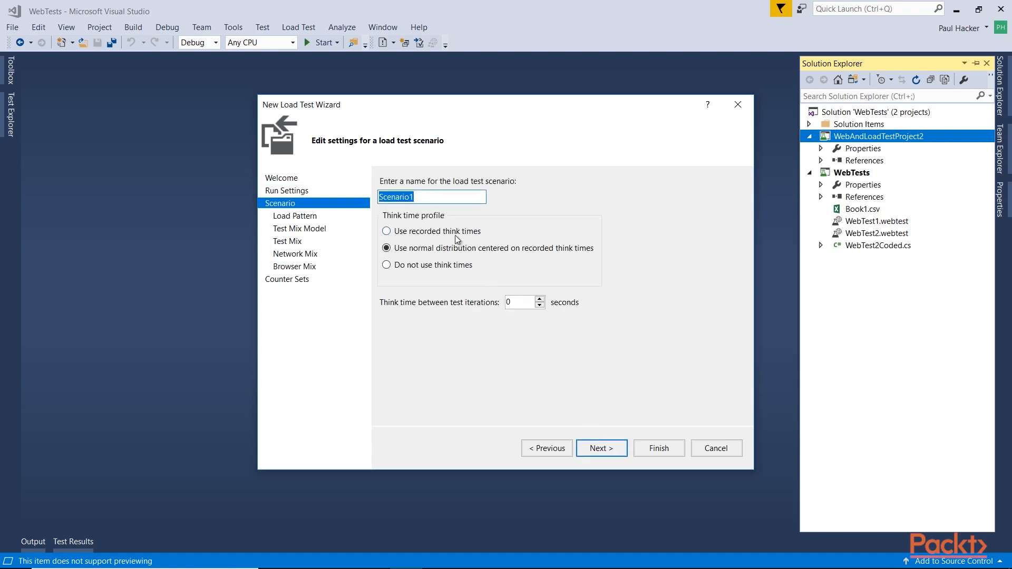
mouse_move(349, 218)
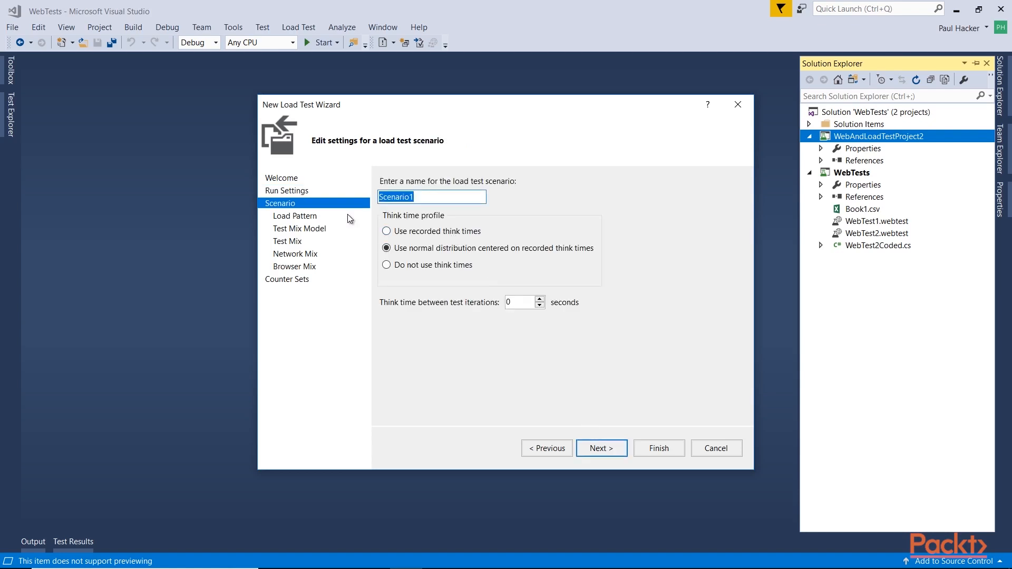
mouse_move(420, 234)
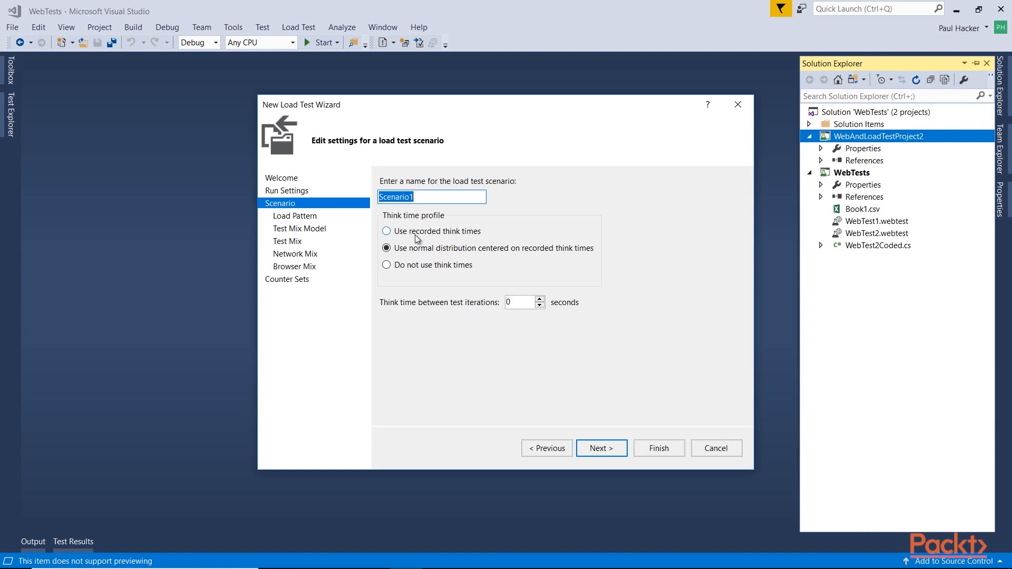
mouse_move(400, 267)
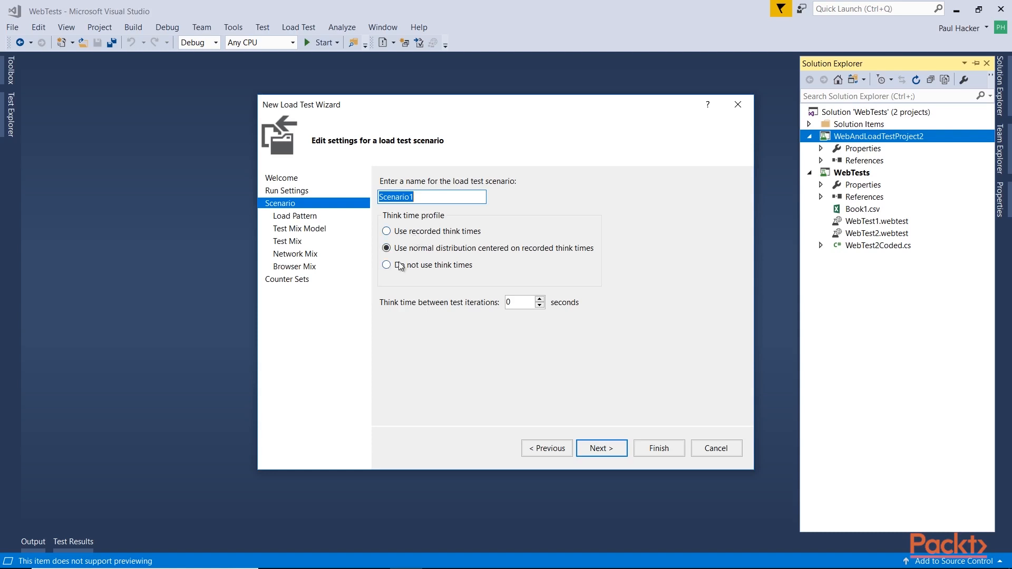
mouse_move(411, 268)
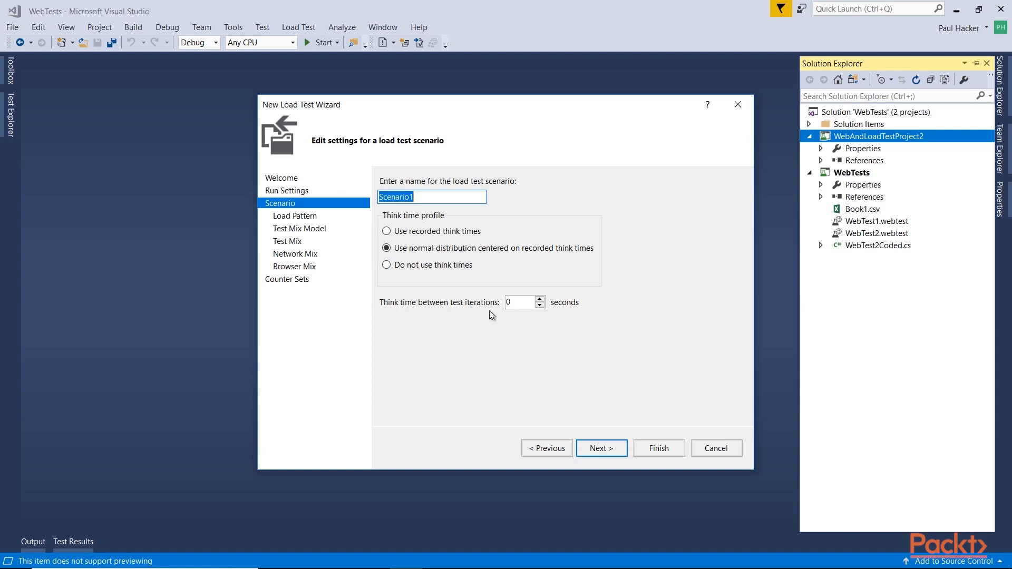
mouse_move(447, 322)
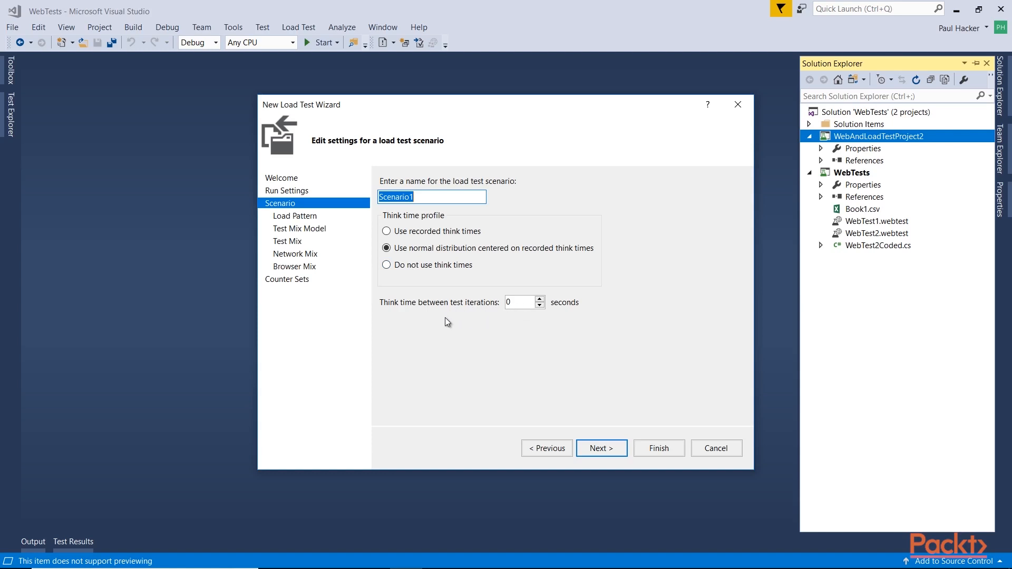
click(601, 448)
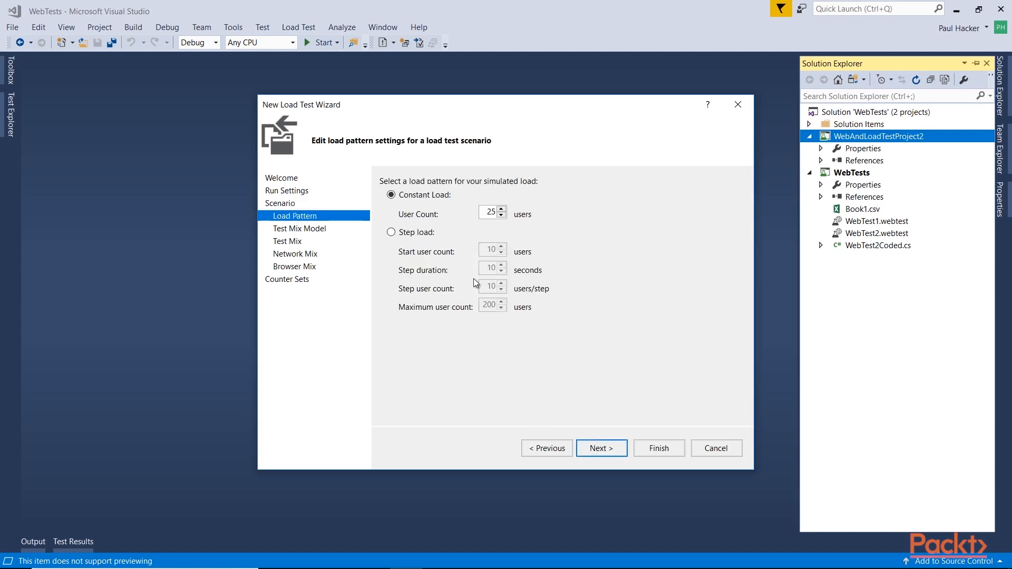
mouse_move(407, 218)
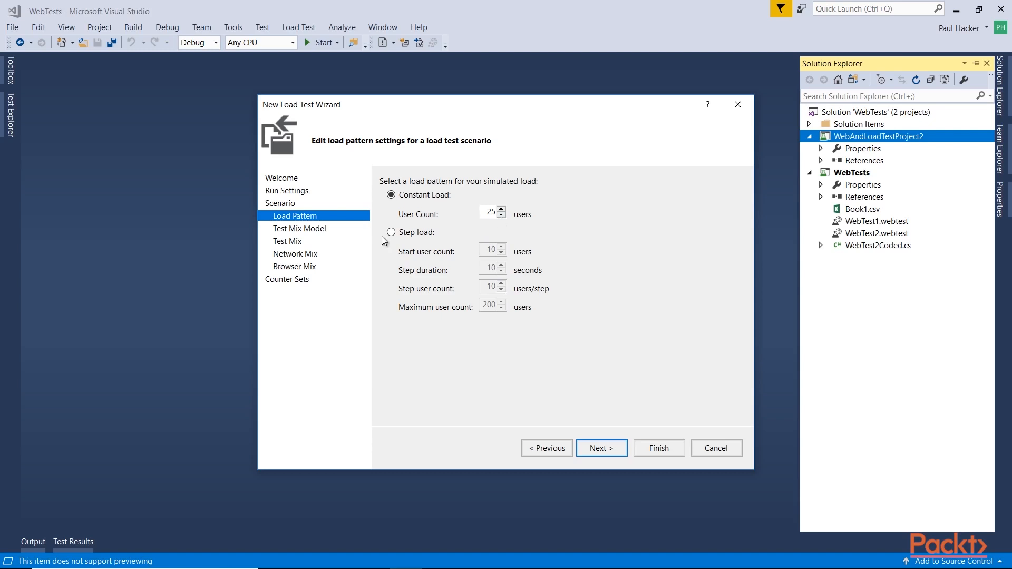
Use a constant load of 100 users after briefly trying Step load, then continue.
click(391, 232)
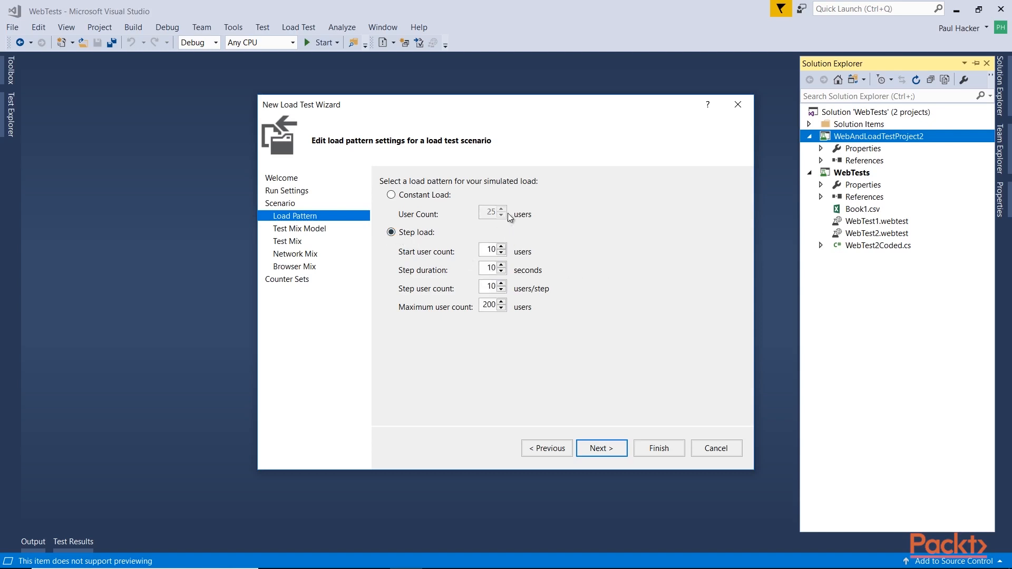
mouse_move(399, 186)
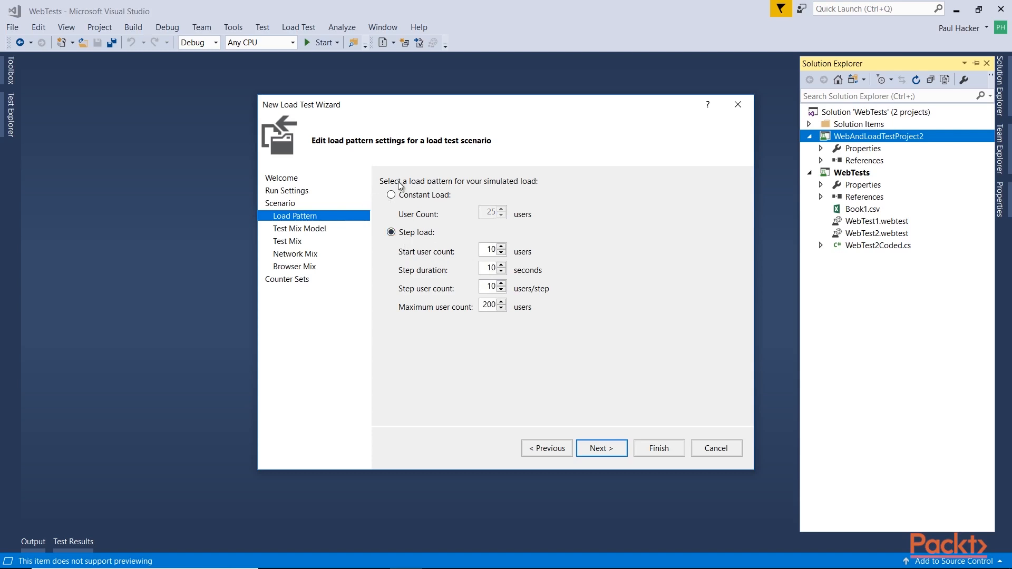
mouse_move(437, 255)
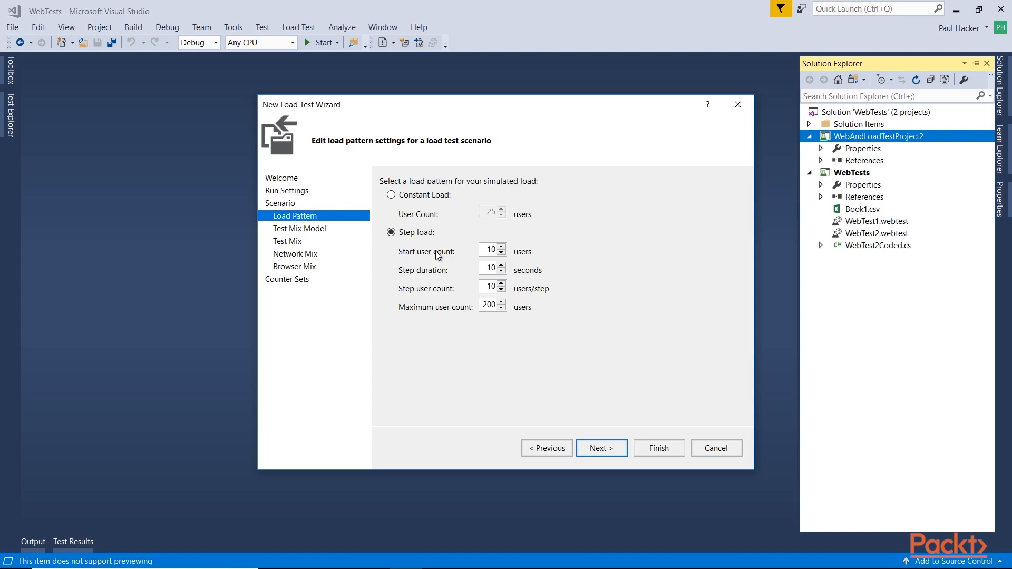
mouse_move(411, 204)
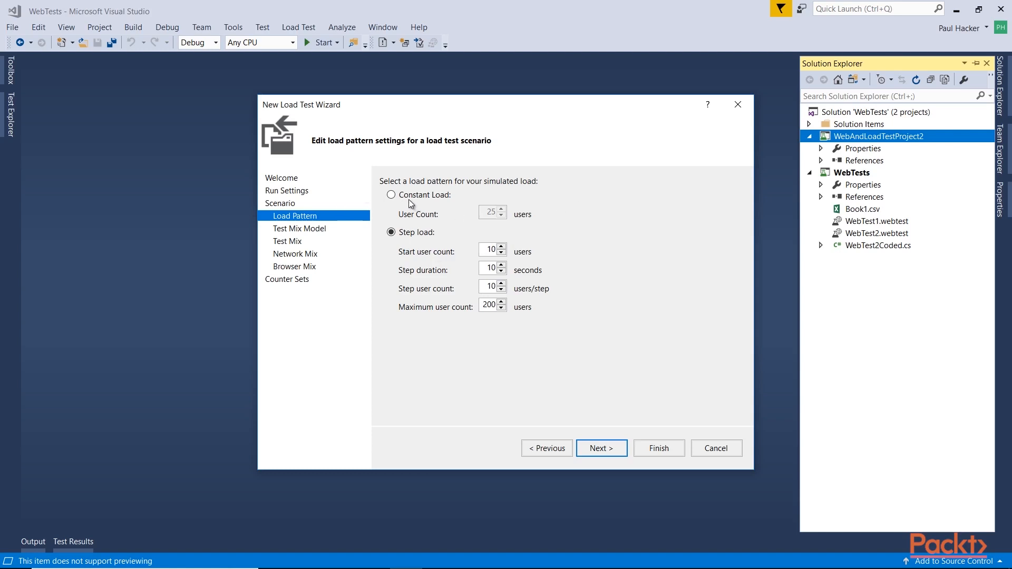
click(392, 195)
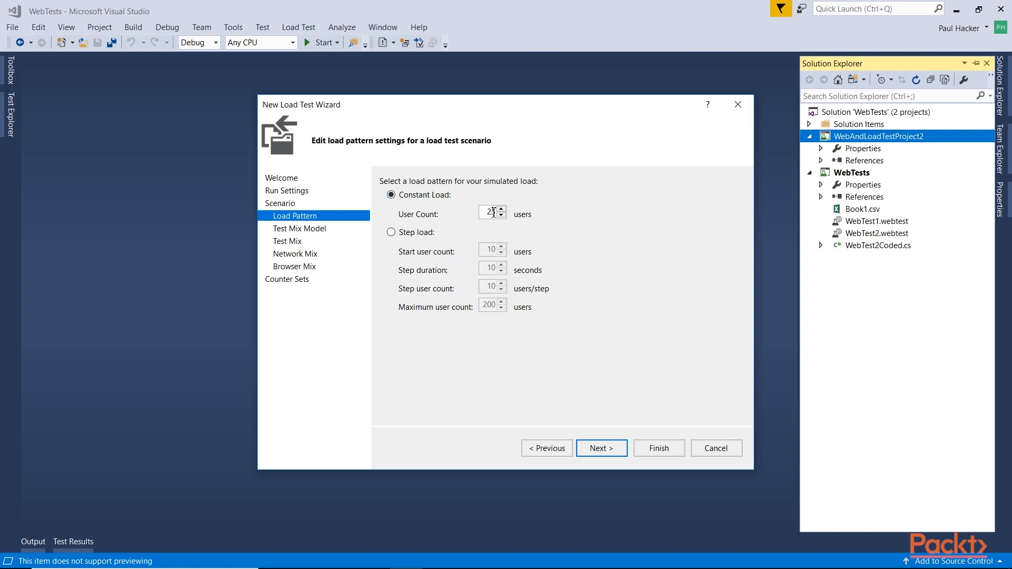
click(501, 210)
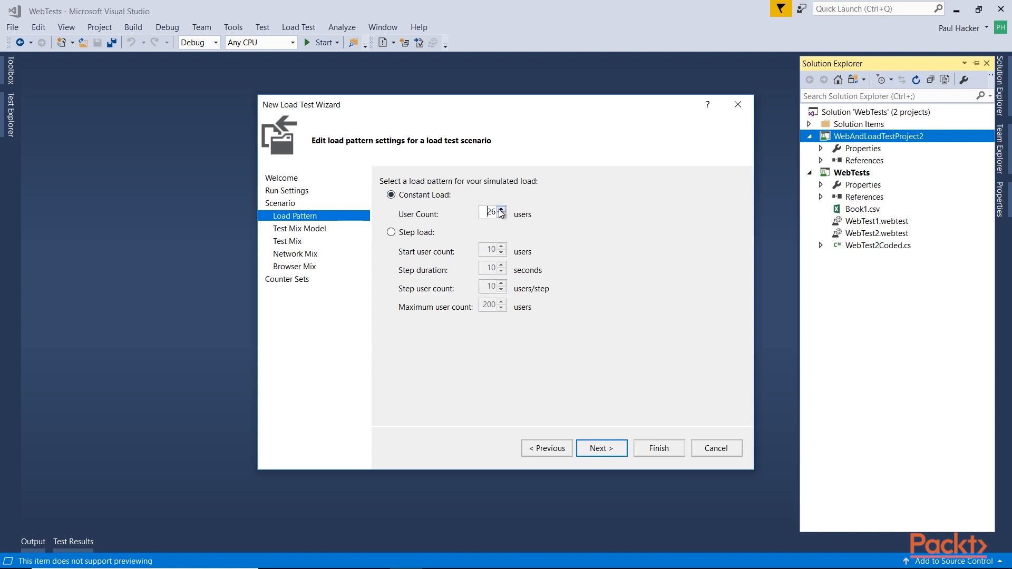
click(502, 211)
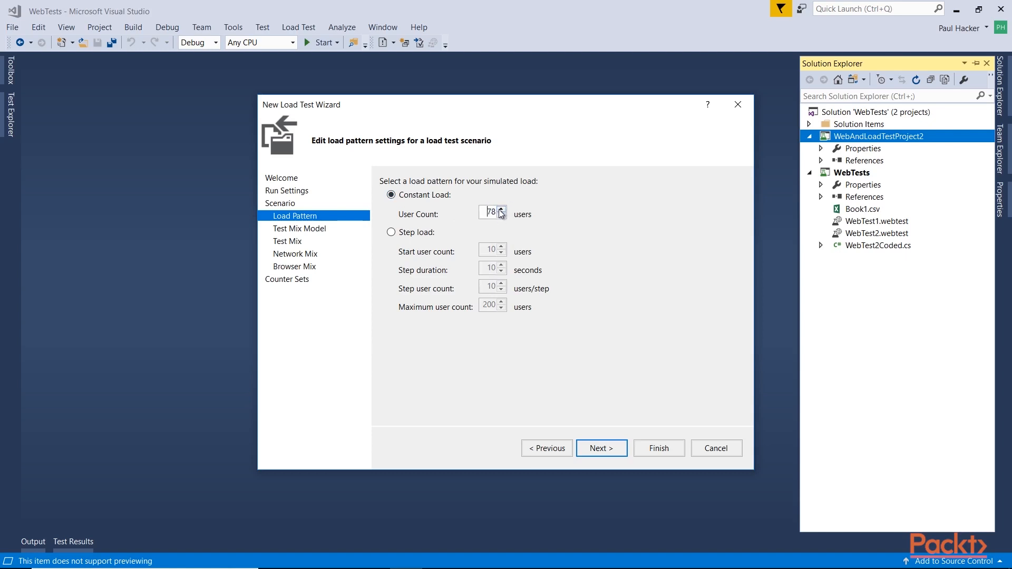
click(501, 211)
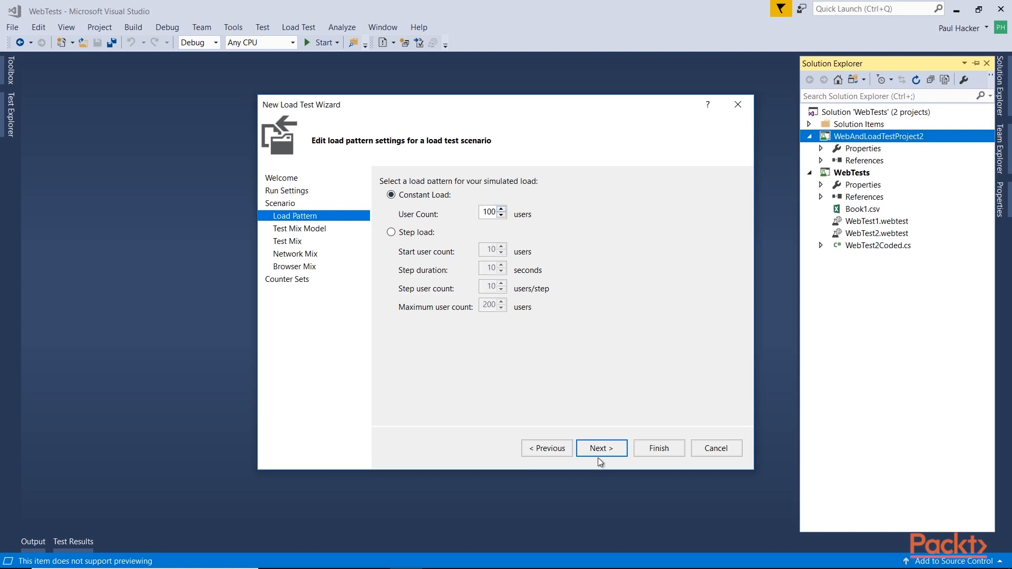
click(601, 448)
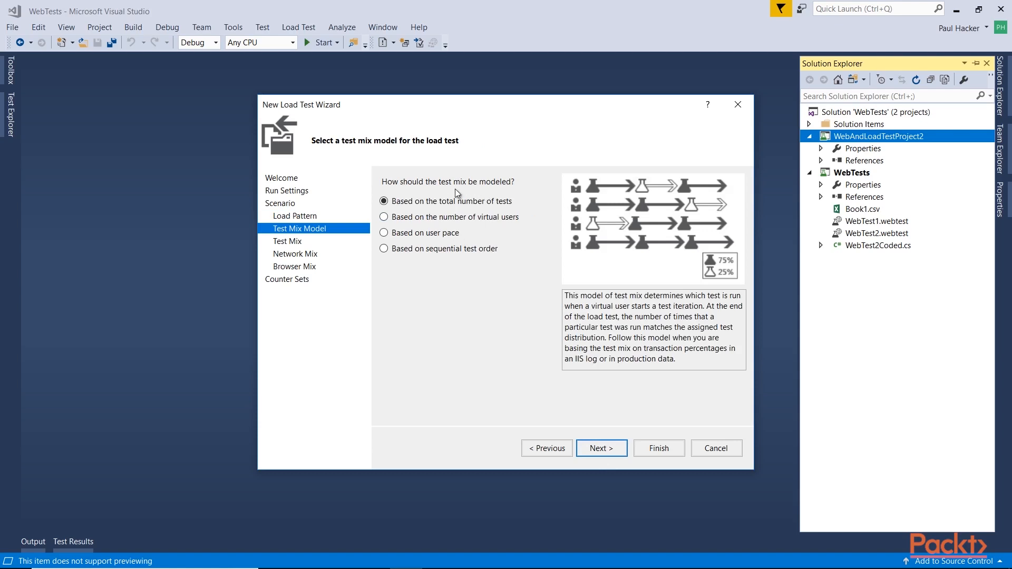
mouse_move(475, 215)
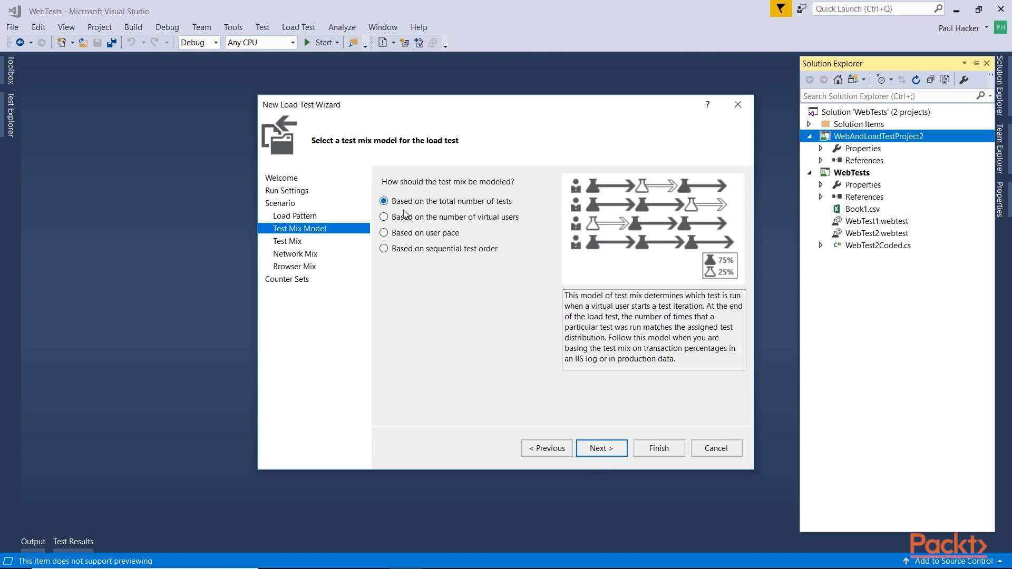
mouse_move(412, 201)
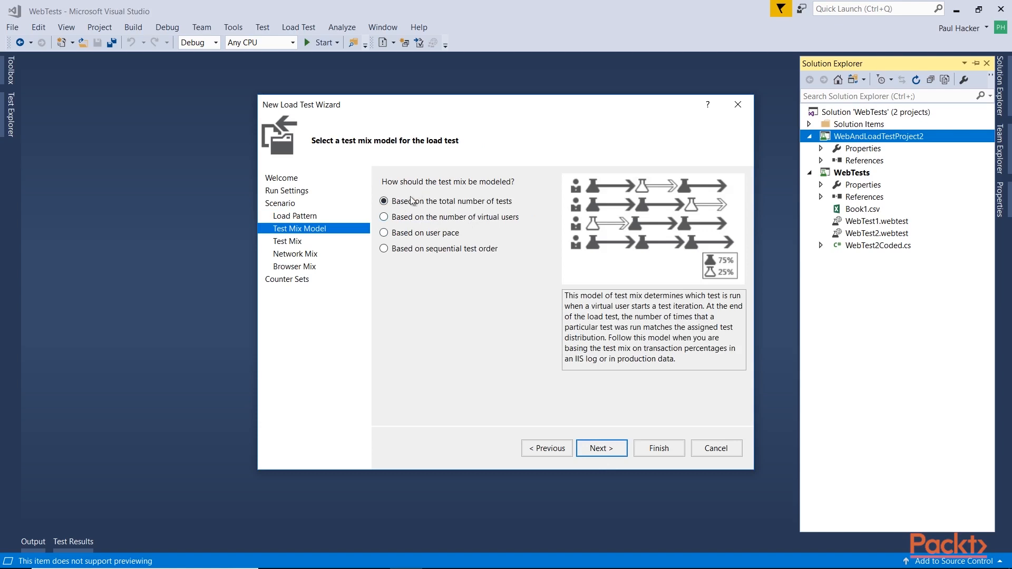
mouse_move(525, 221)
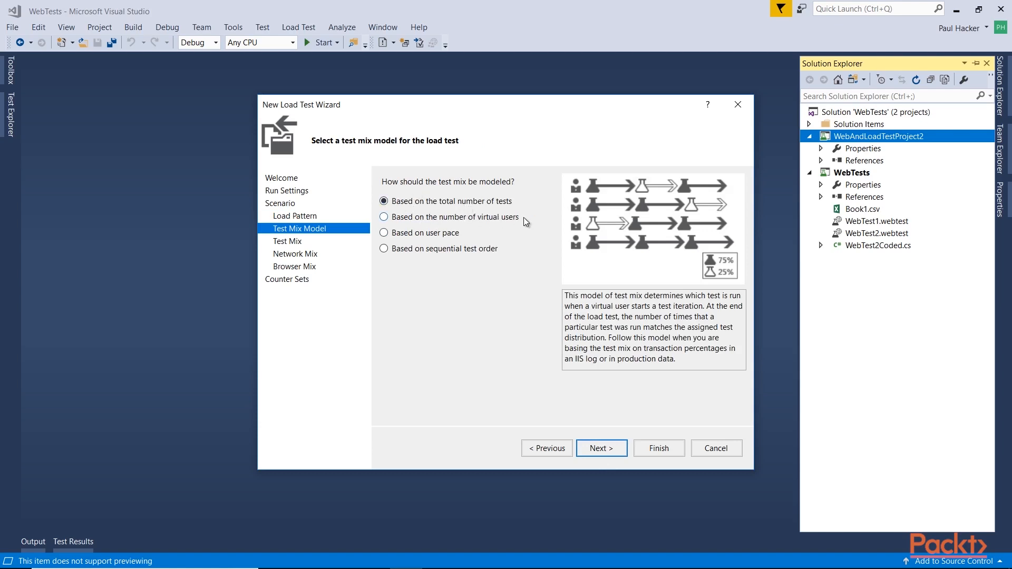
mouse_move(533, 241)
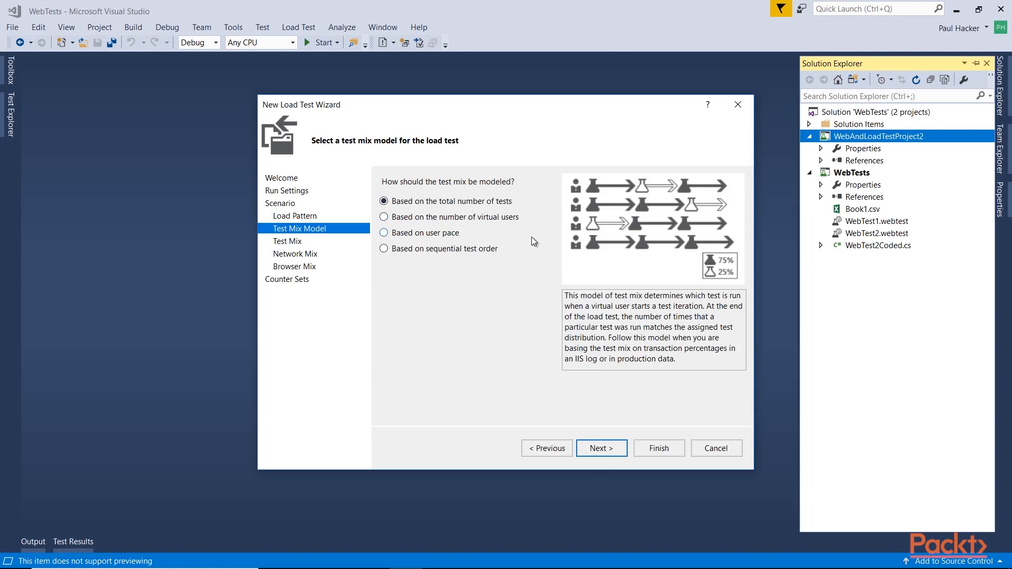
mouse_move(520, 242)
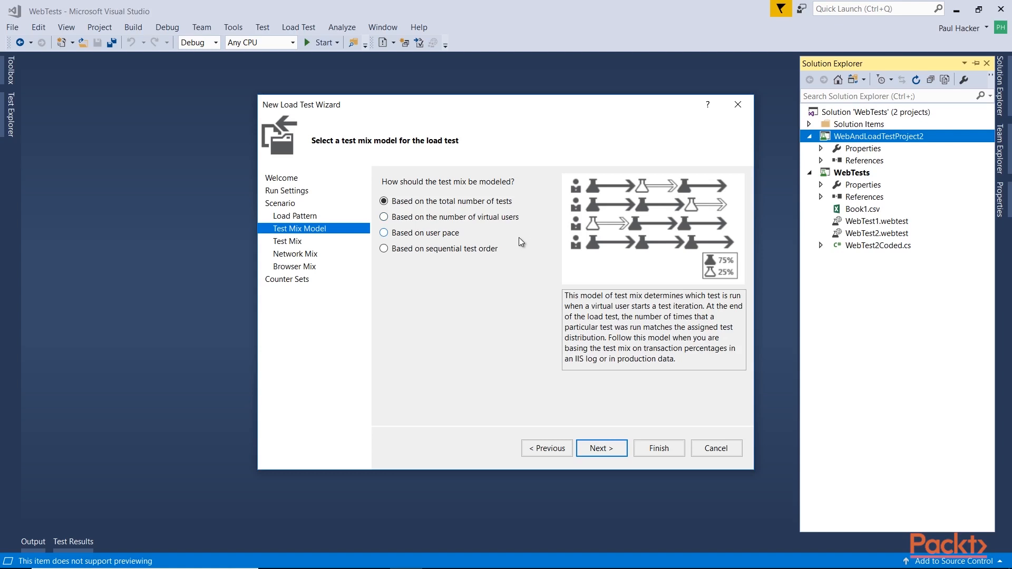
mouse_move(511, 233)
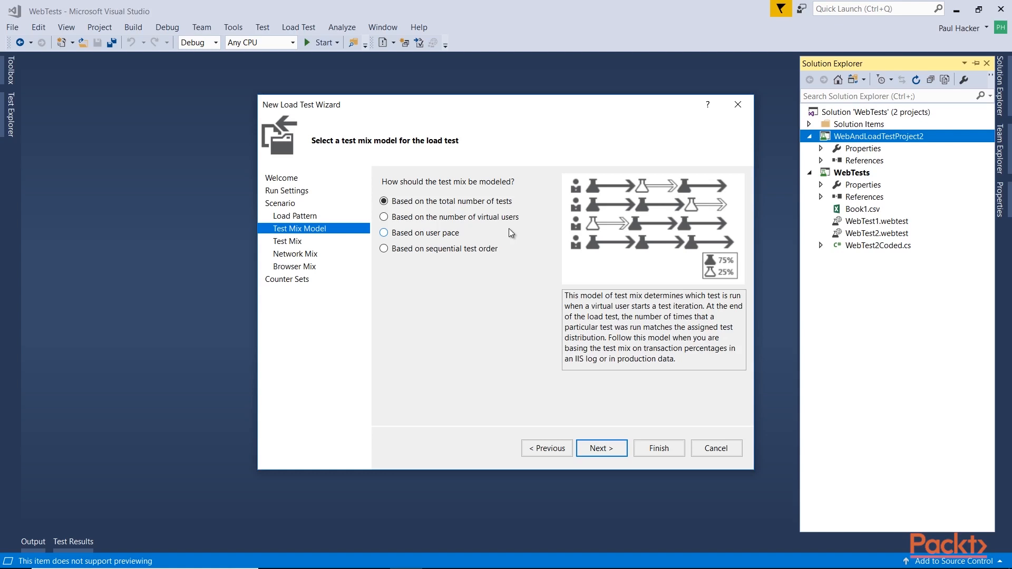
mouse_move(658, 341)
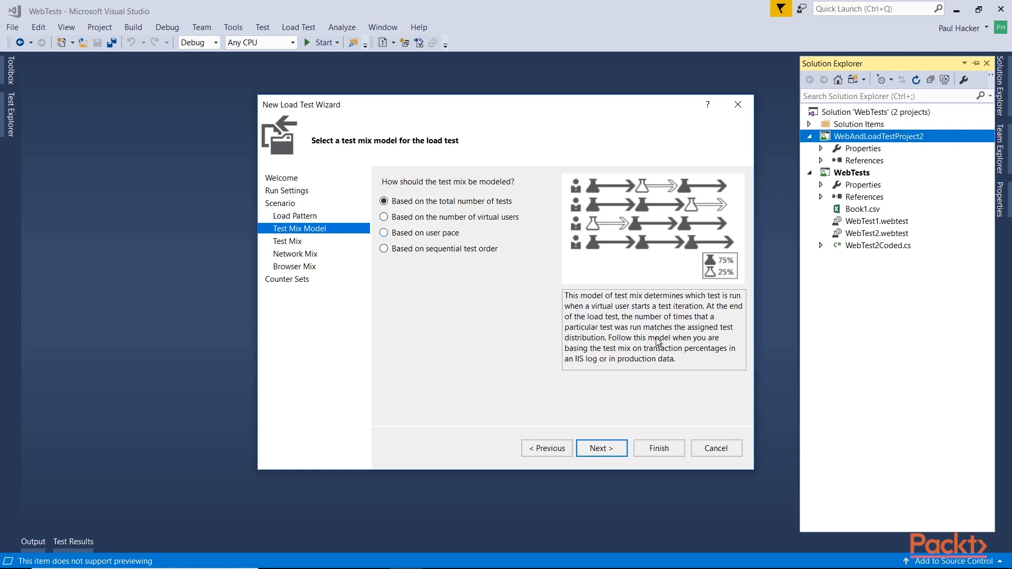
mouse_move(614, 349)
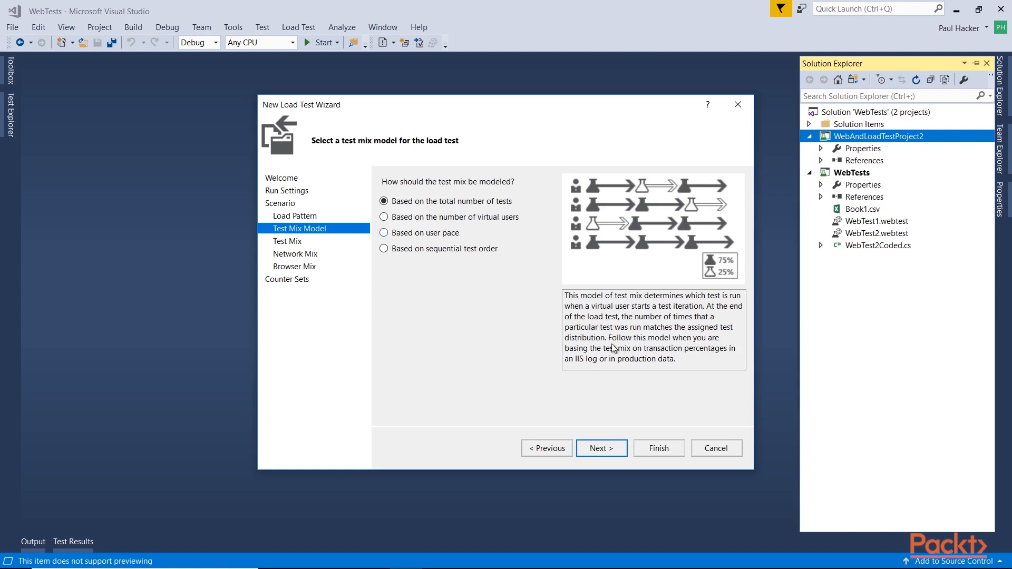
mouse_move(644, 355)
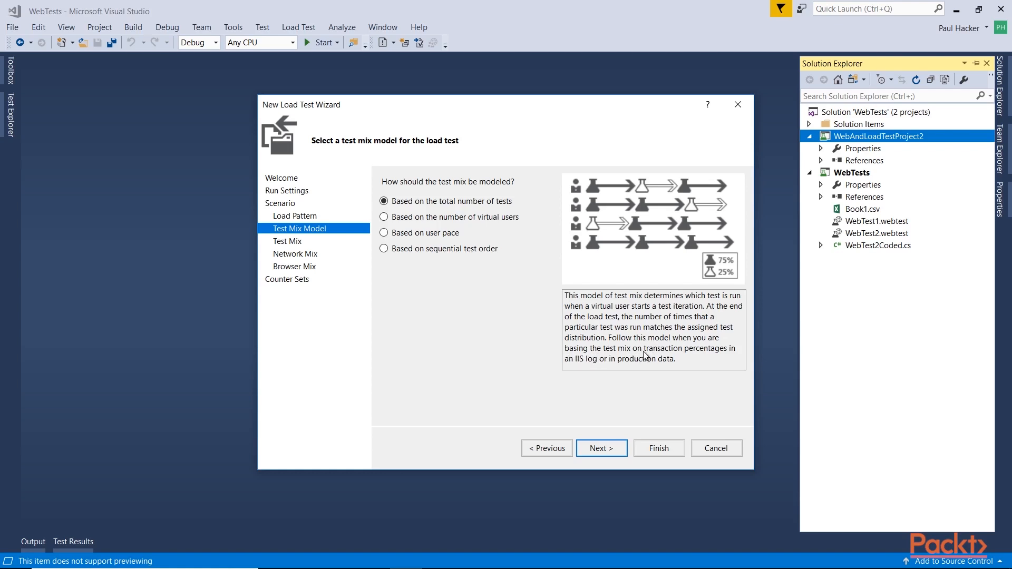
mouse_move(600, 379)
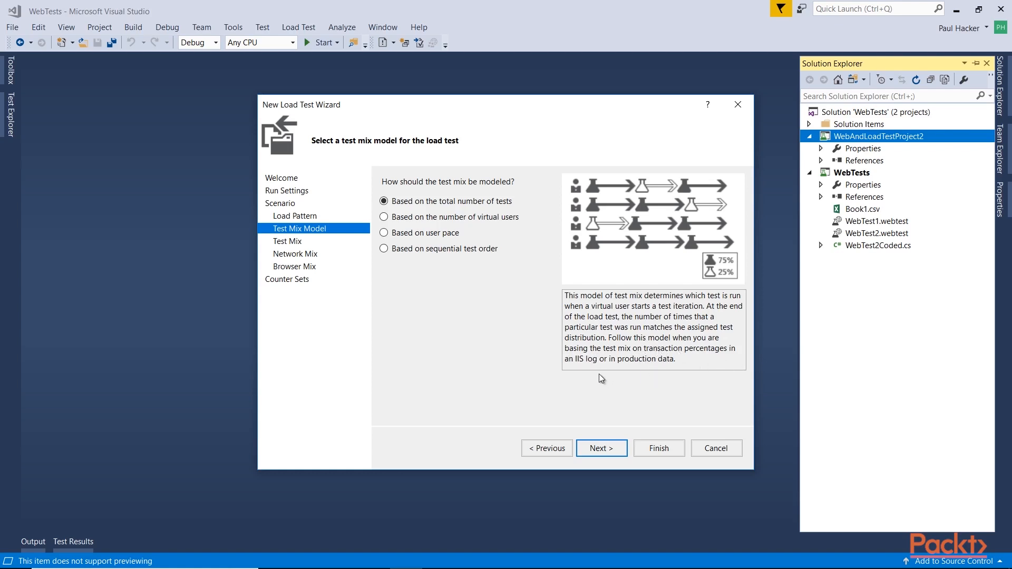
Try each test mix model and settle on 'Based on the number of virtual users'.
click(384, 217)
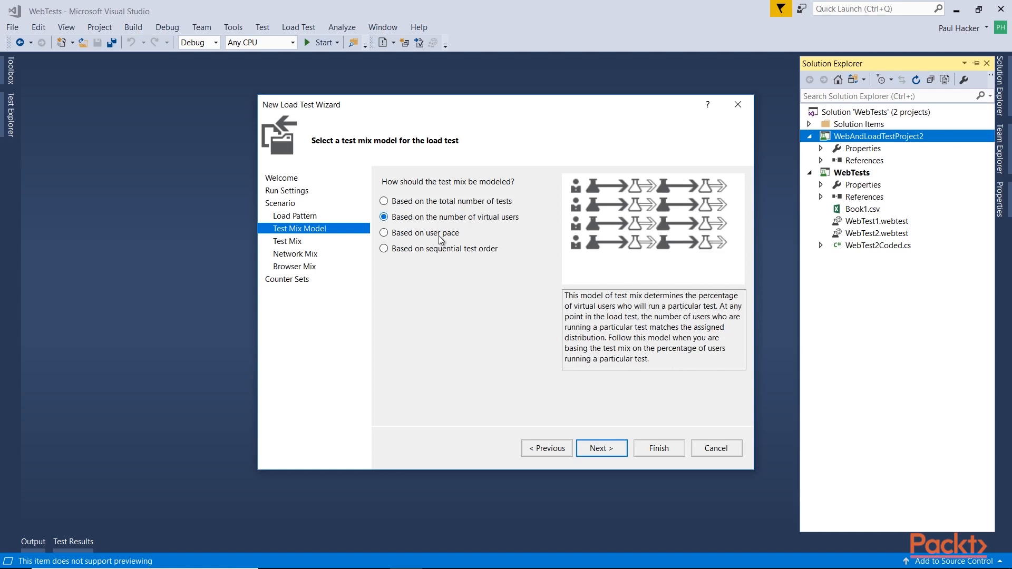
mouse_move(511, 228)
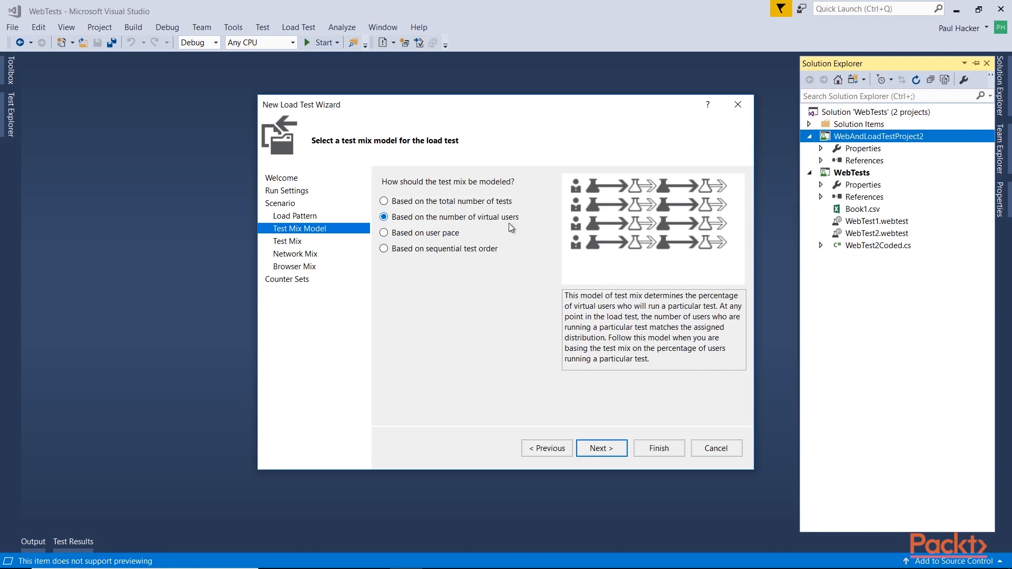
mouse_move(612, 321)
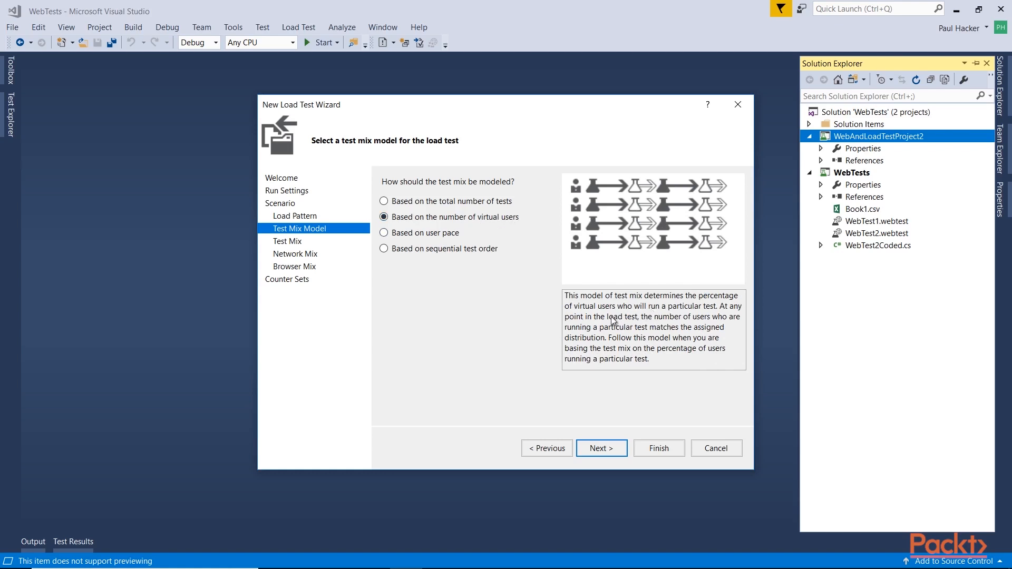
mouse_move(678, 312)
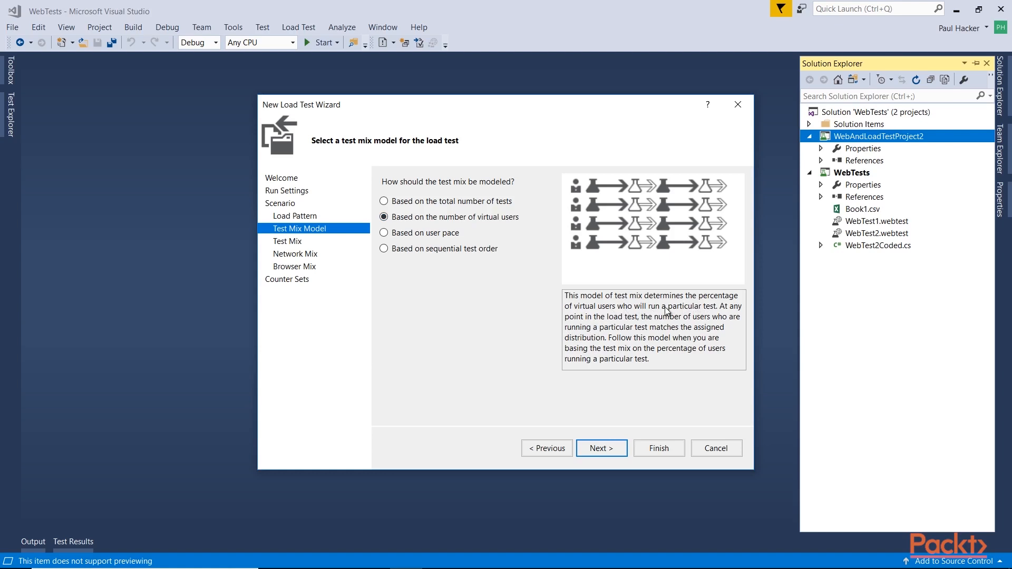
click(384, 233)
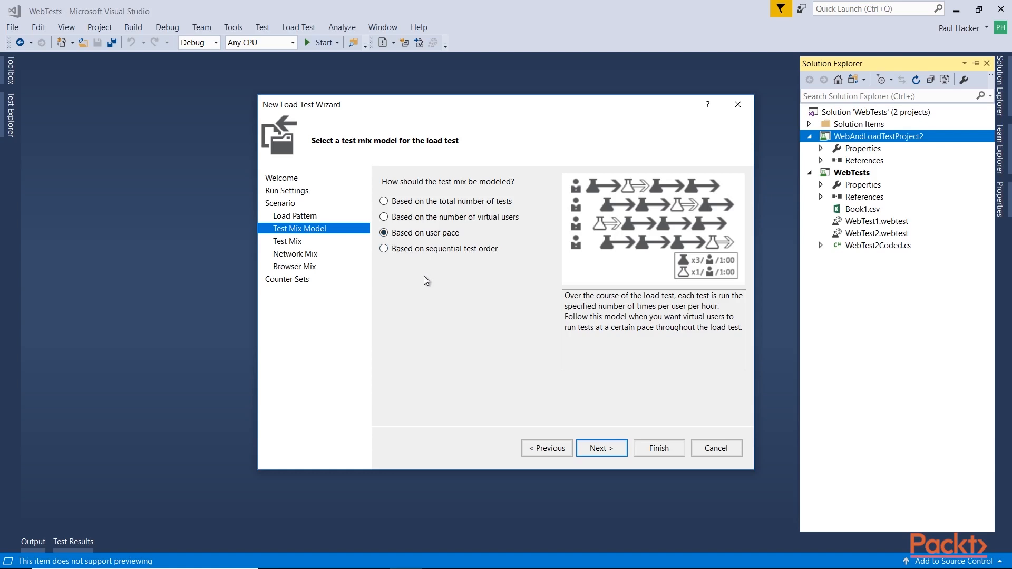
mouse_move(390, 252)
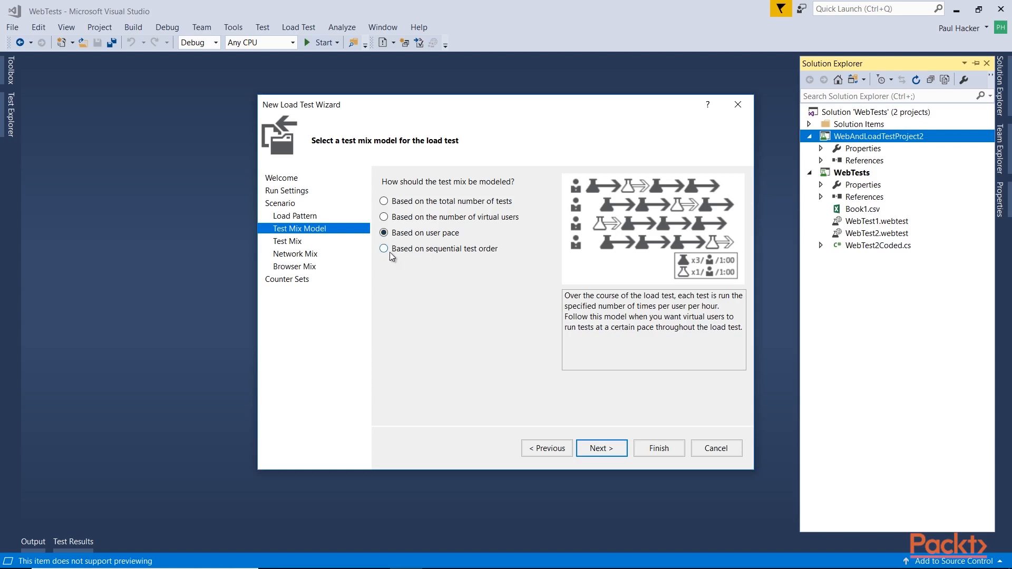
click(383, 248)
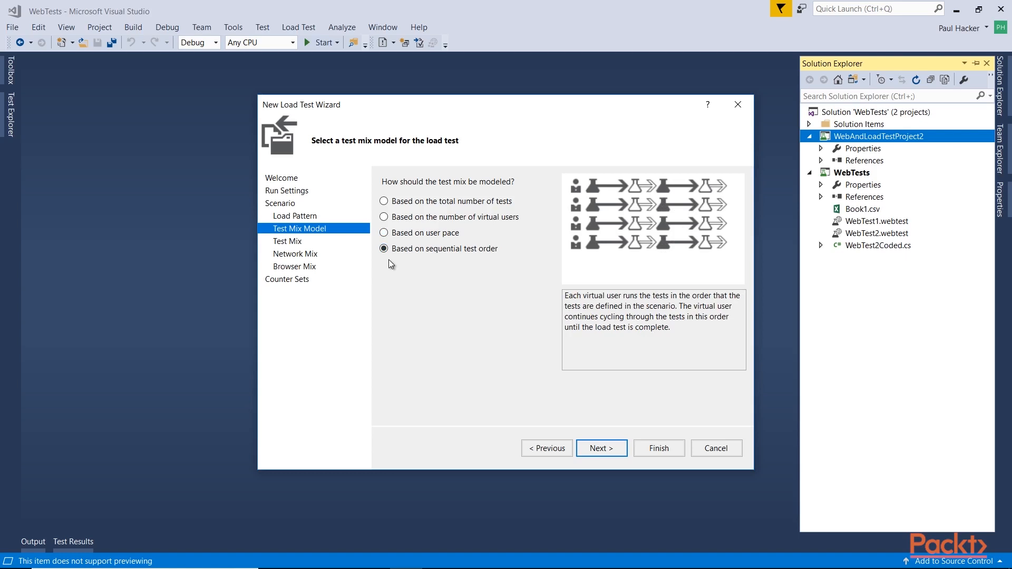
mouse_move(384, 216)
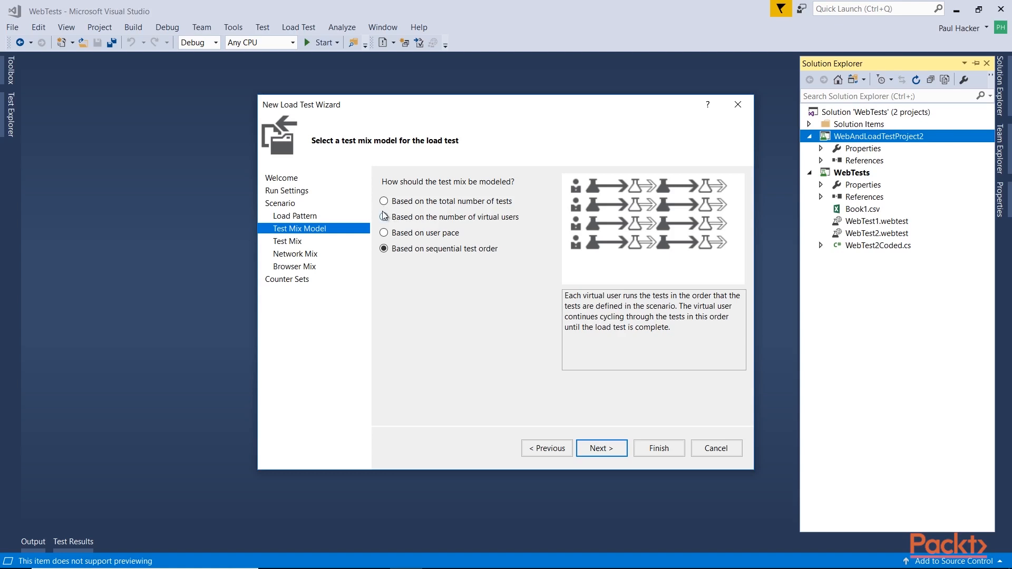
click(385, 217)
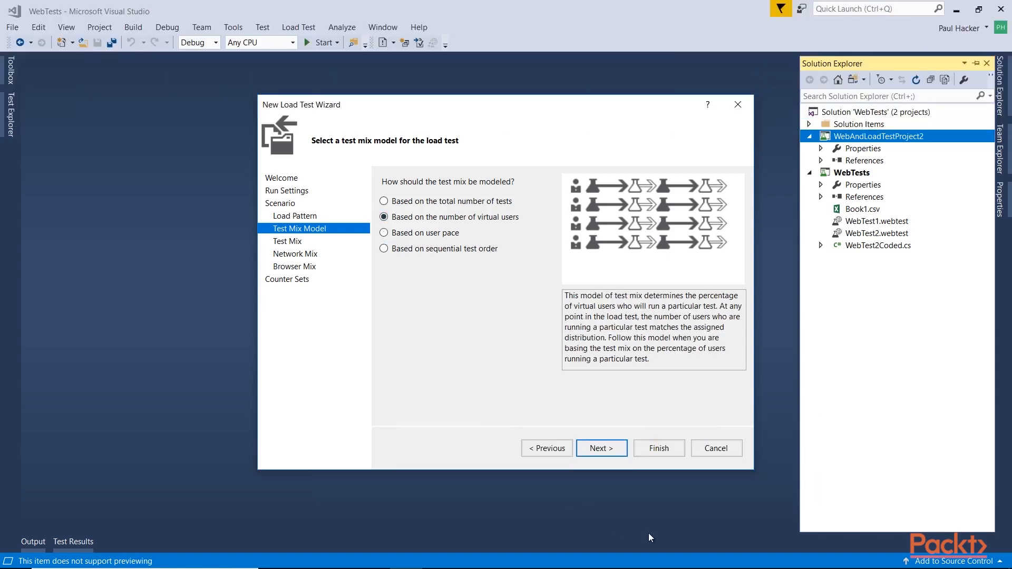
click(600, 448)
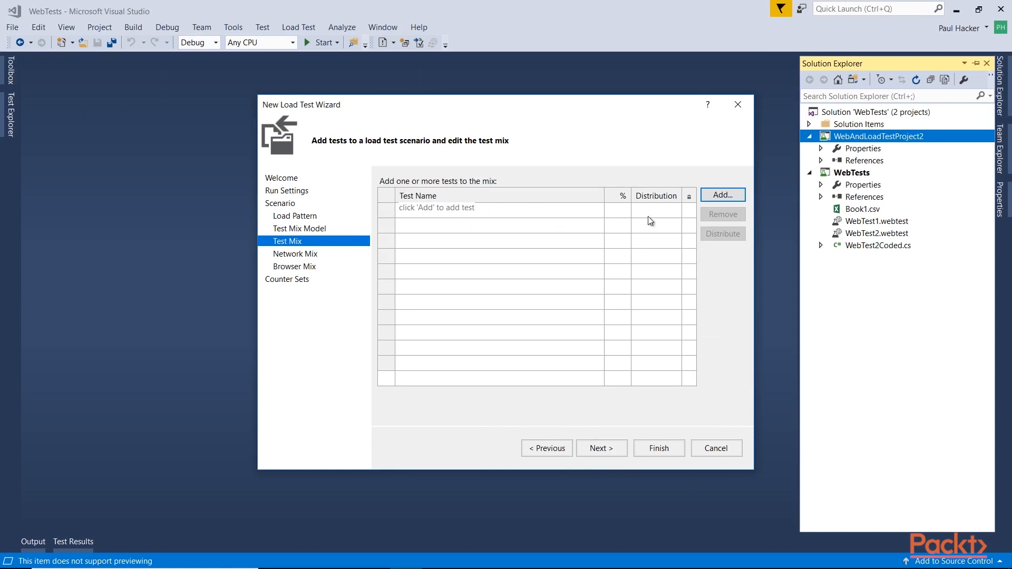
Add WebTest1 and WebTest2 to the load test's test mix.
click(723, 195)
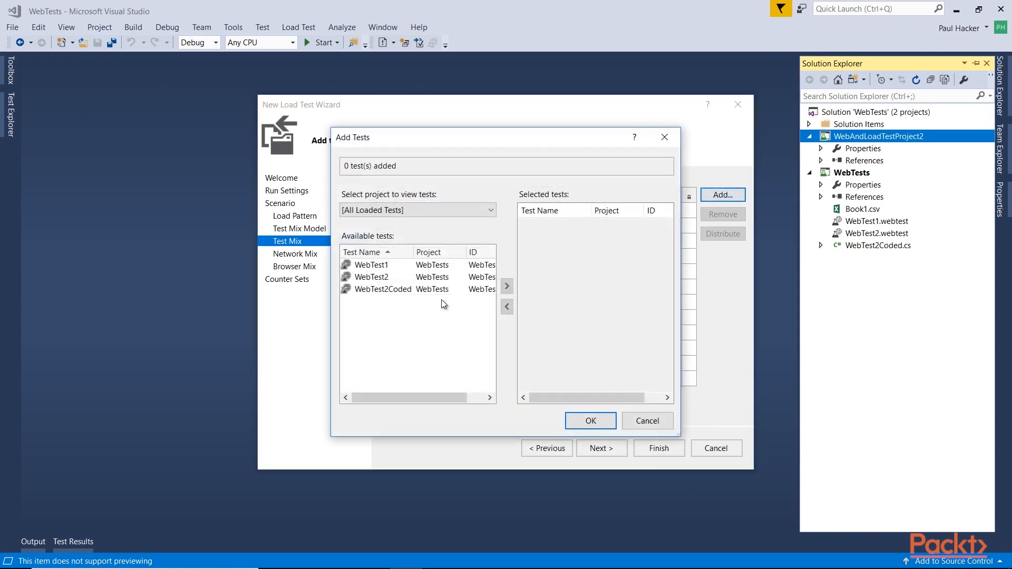
click(372, 265)
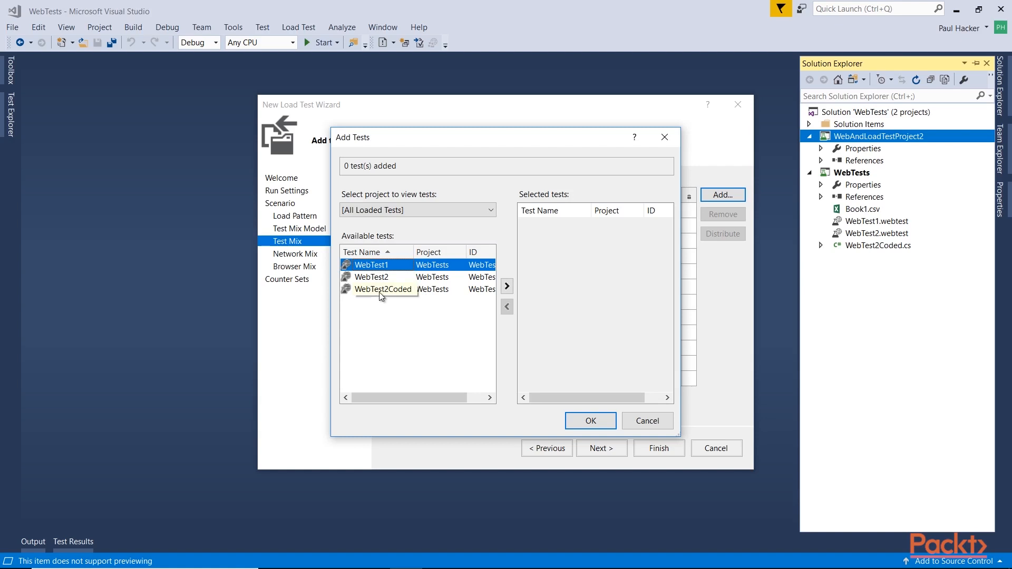
click(506, 286)
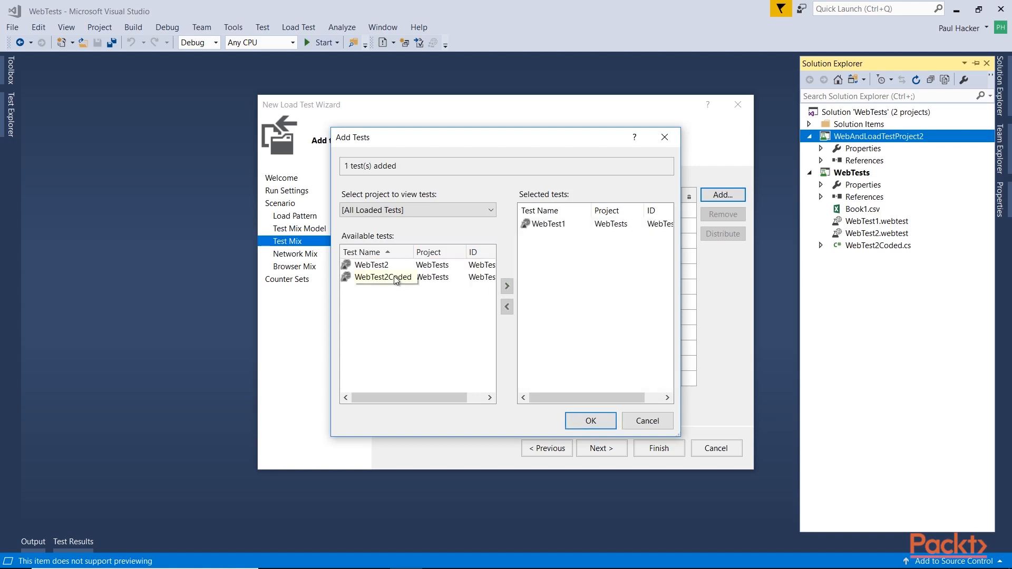
click(507, 286)
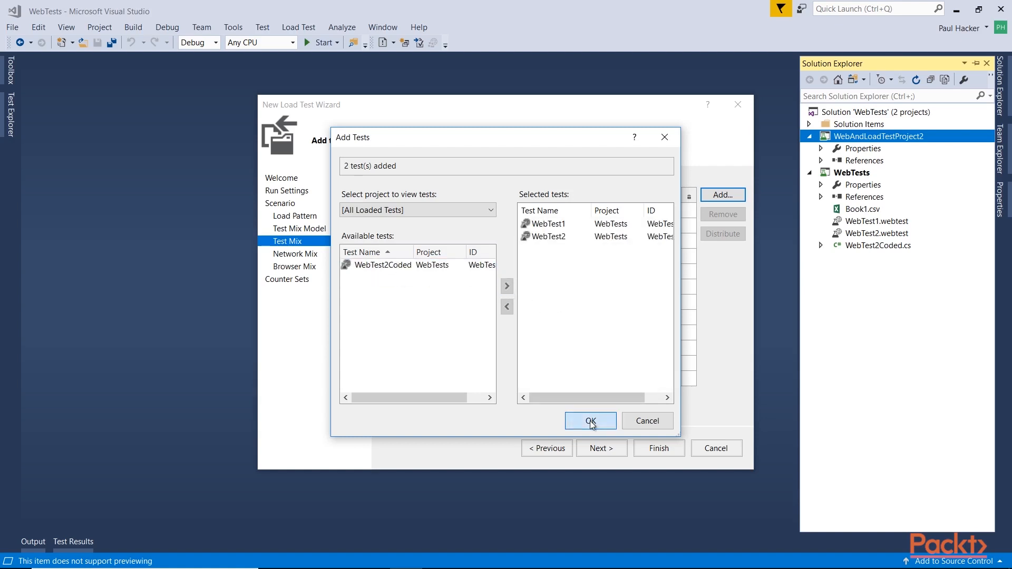
click(589, 421)
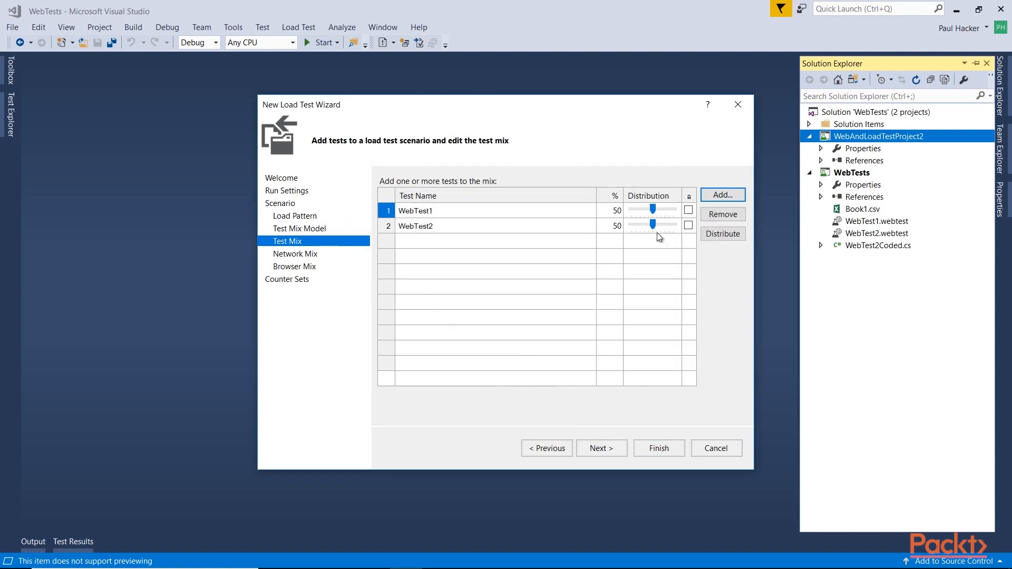
mouse_move(610, 310)
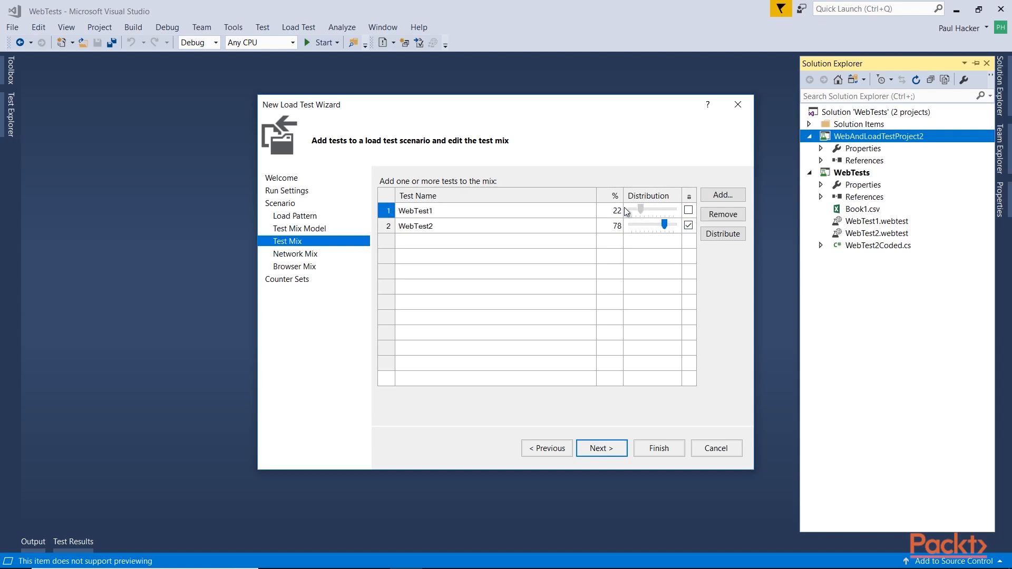
Distribute the mix 25% WebTest1 and 75% WebTest2 with shares locked, and continue.
click(689, 210)
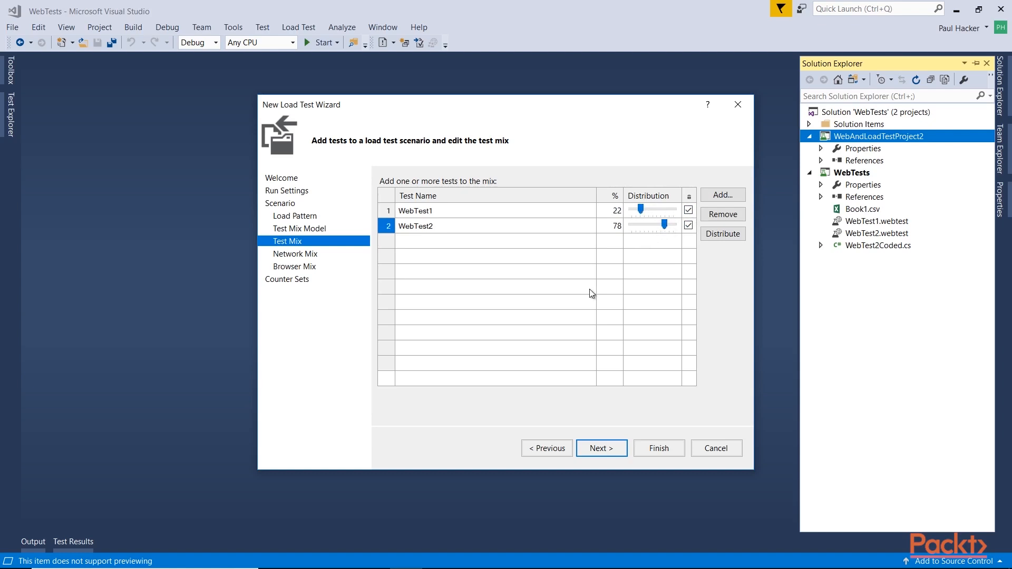
click(688, 210)
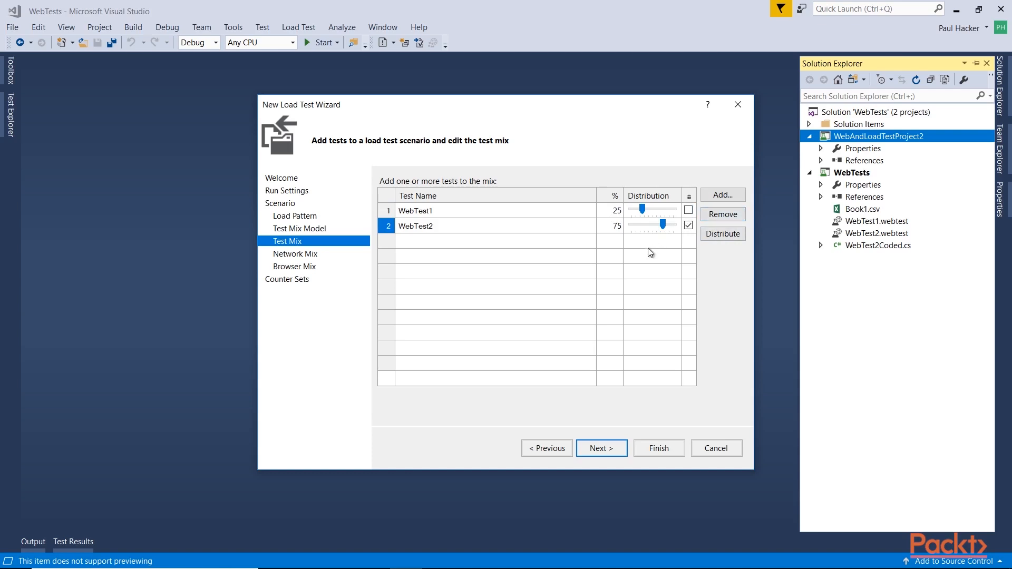
mouse_move(512, 199)
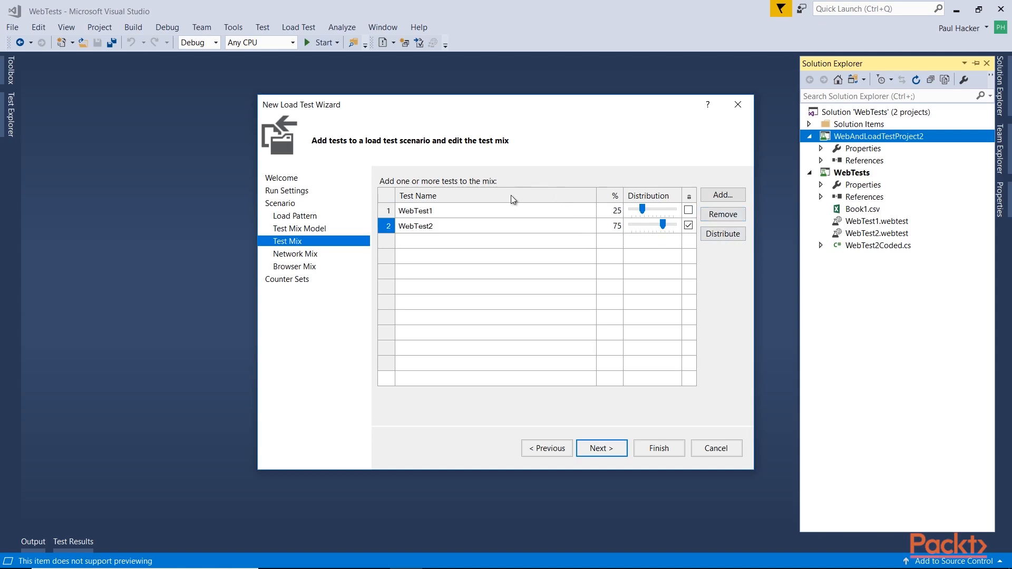
mouse_move(426, 219)
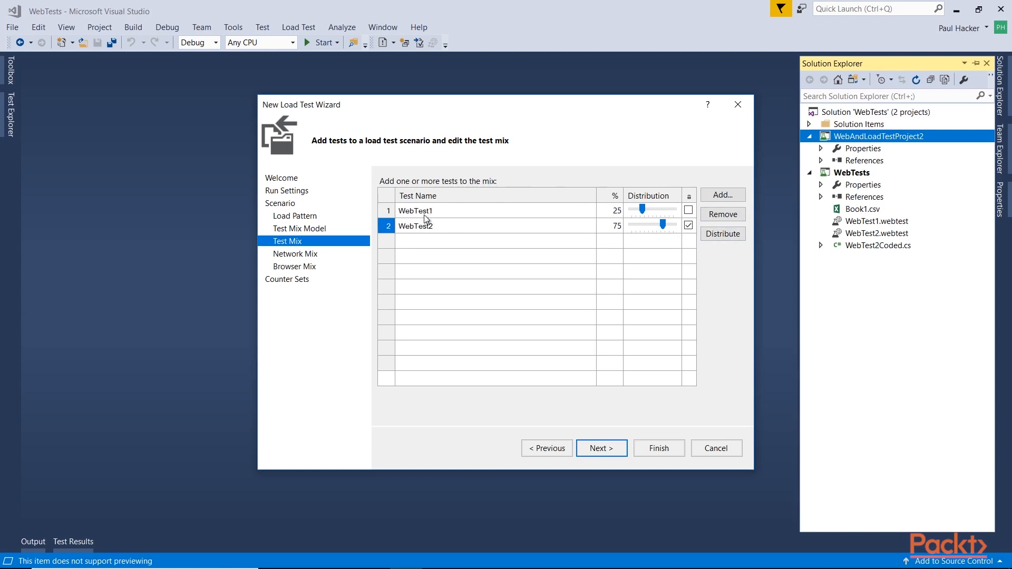
mouse_move(722, 233)
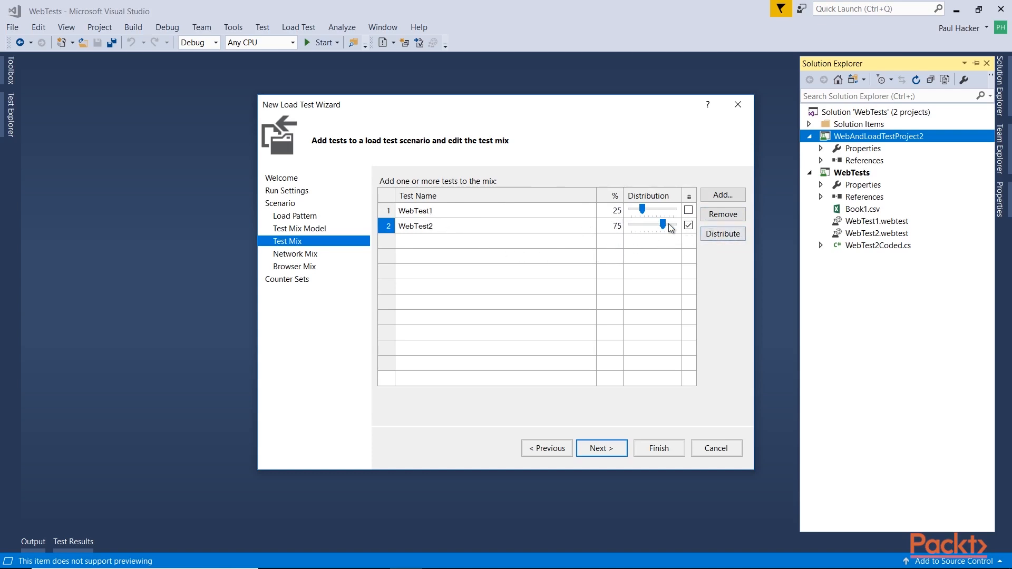
click(688, 210)
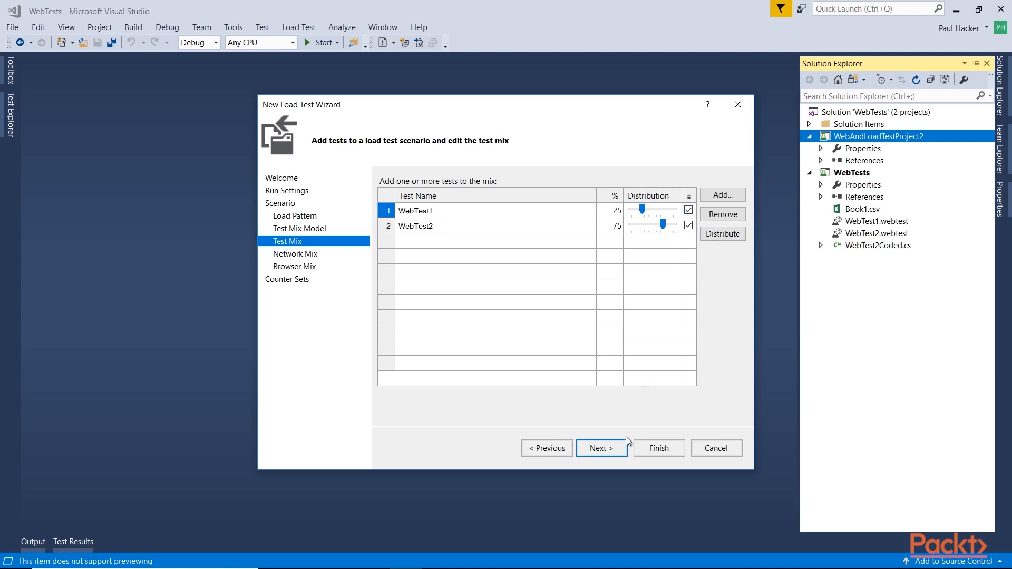
click(601, 448)
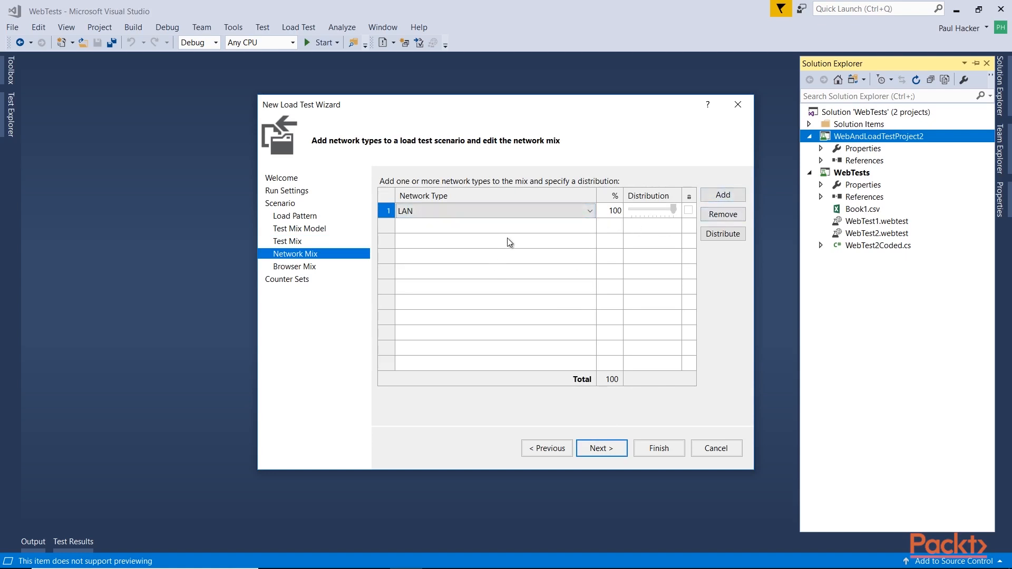
click(588, 210)
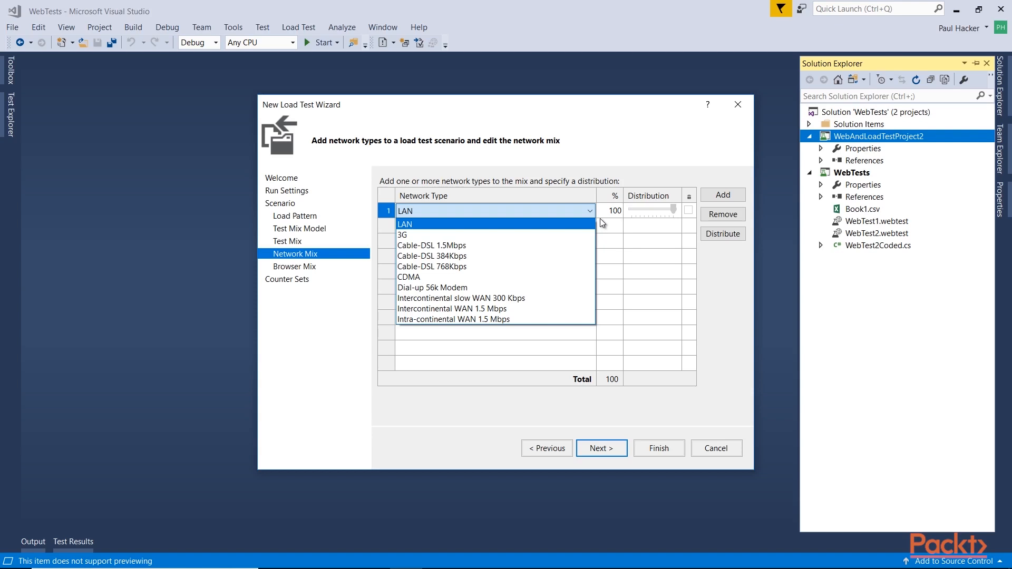
mouse_move(599, 225)
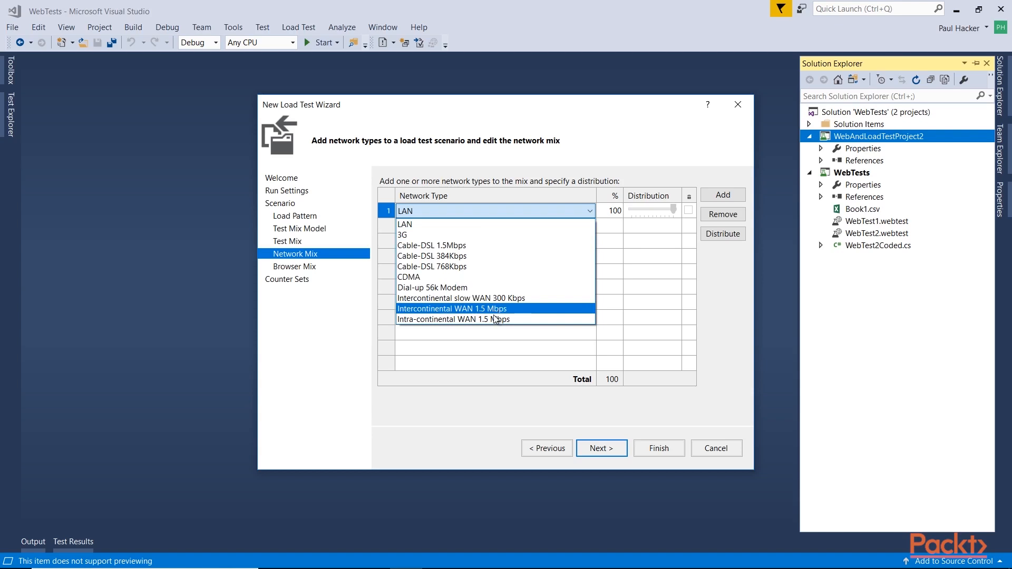
mouse_move(461, 298)
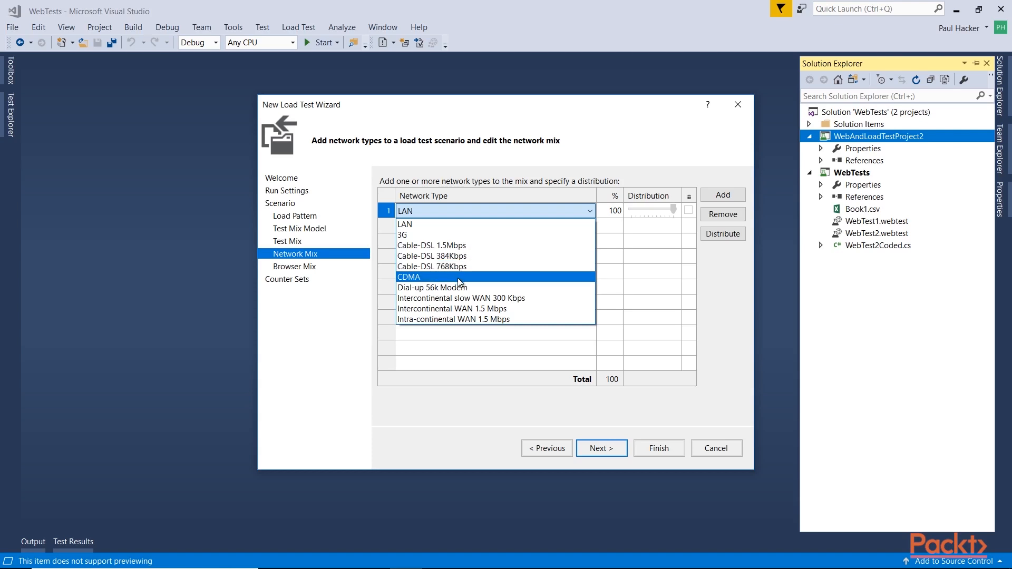
mouse_move(478, 266)
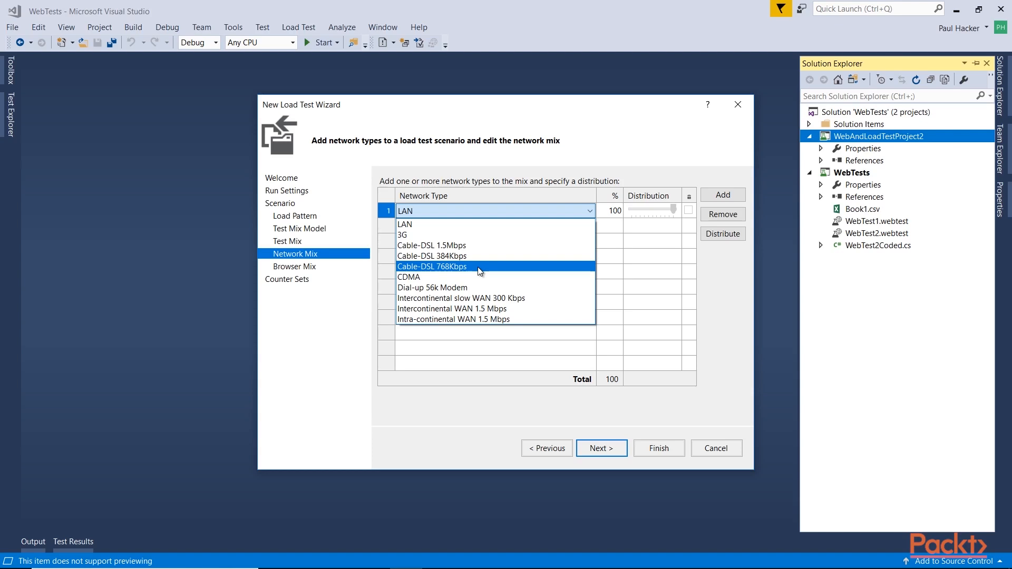
mouse_move(439, 234)
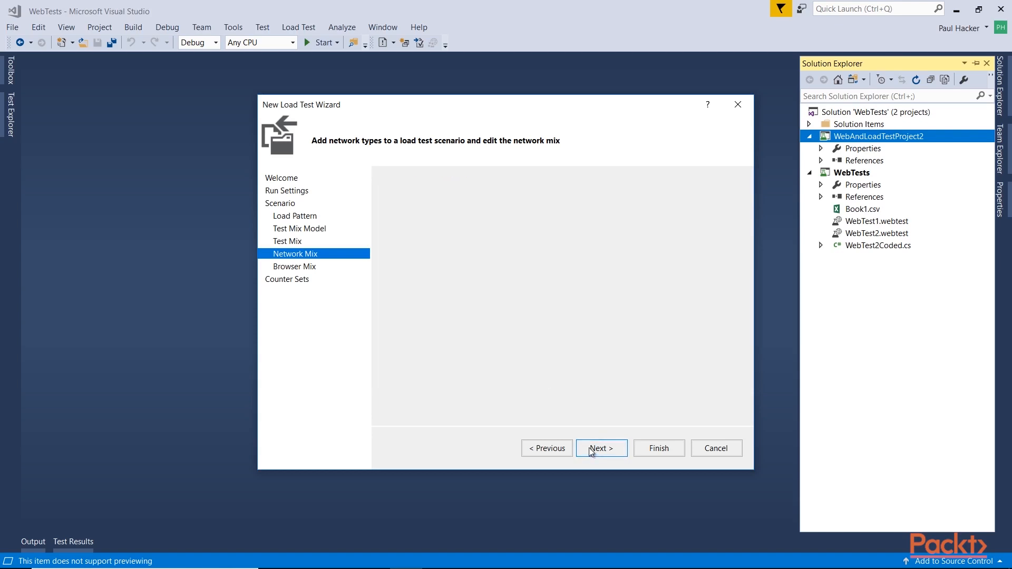
click(600, 449)
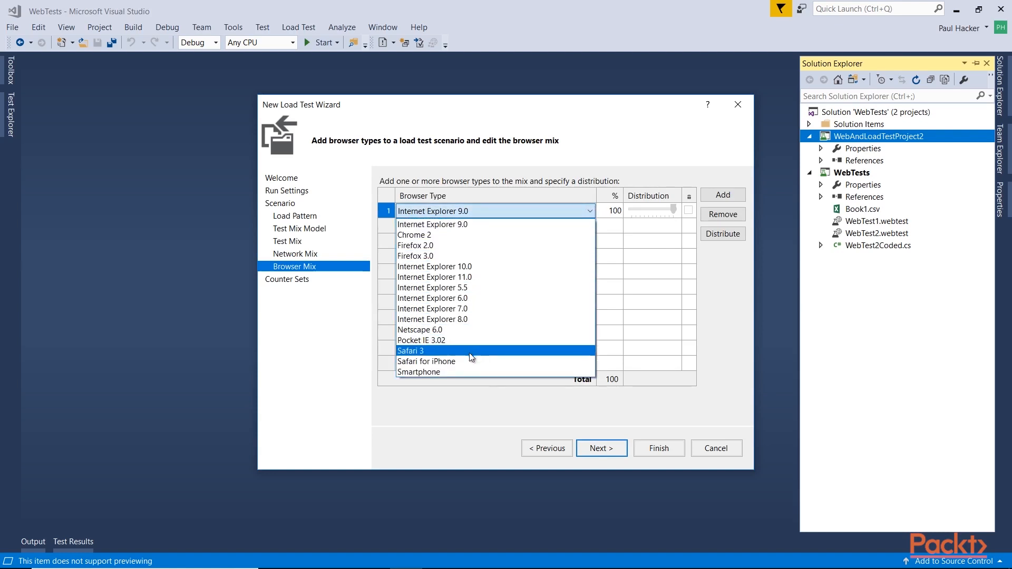
mouse_move(485, 277)
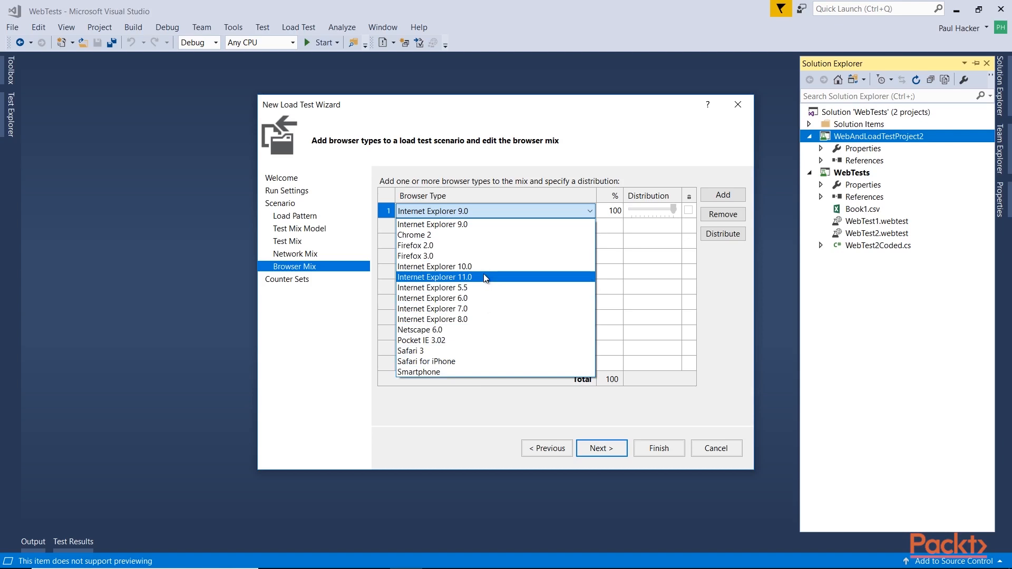
mouse_move(454, 256)
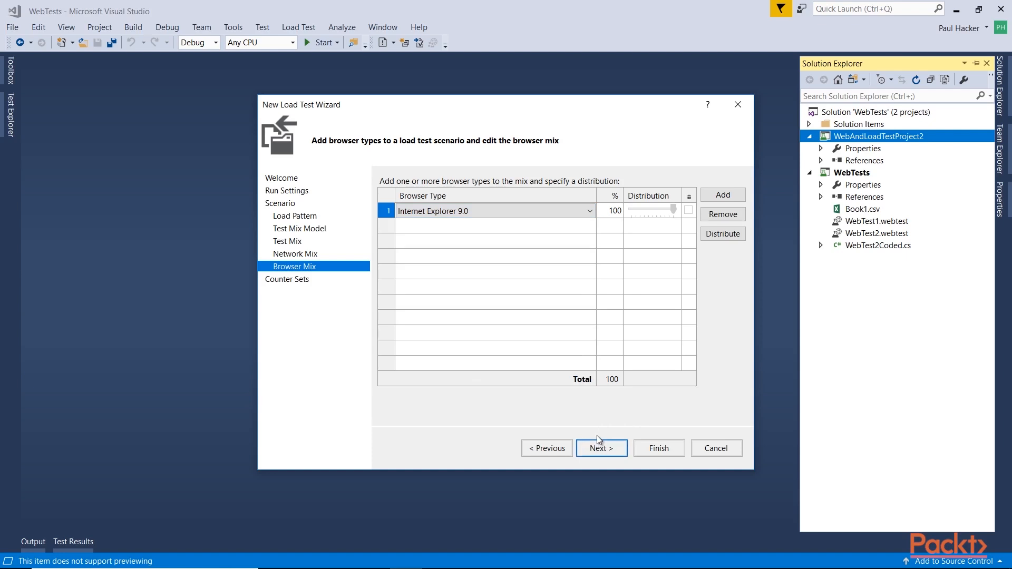
mouse_move(590, 439)
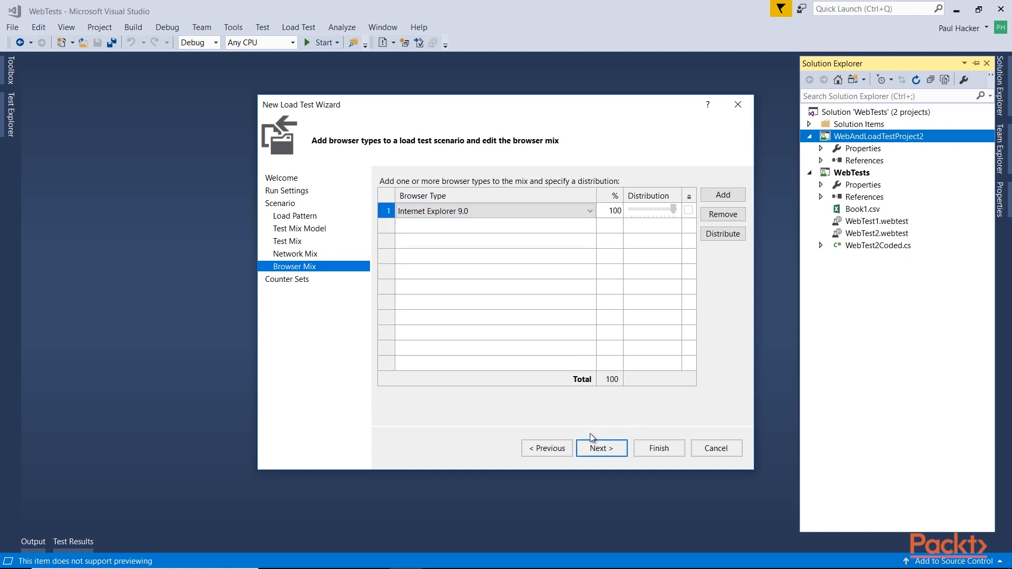
mouse_move(601, 448)
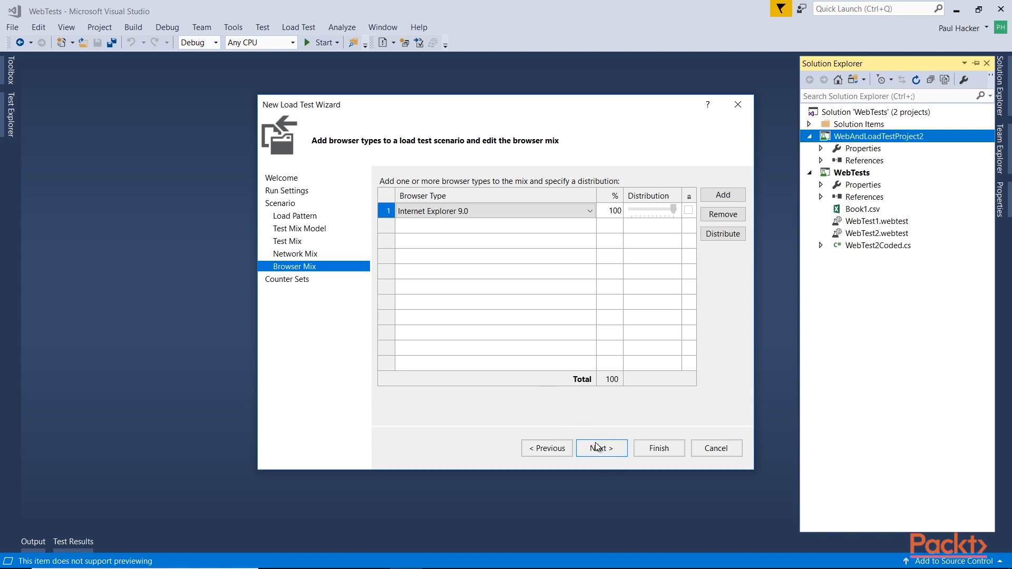
Advance to the Counter Sets page and preview the default Agent counter set.
click(600, 448)
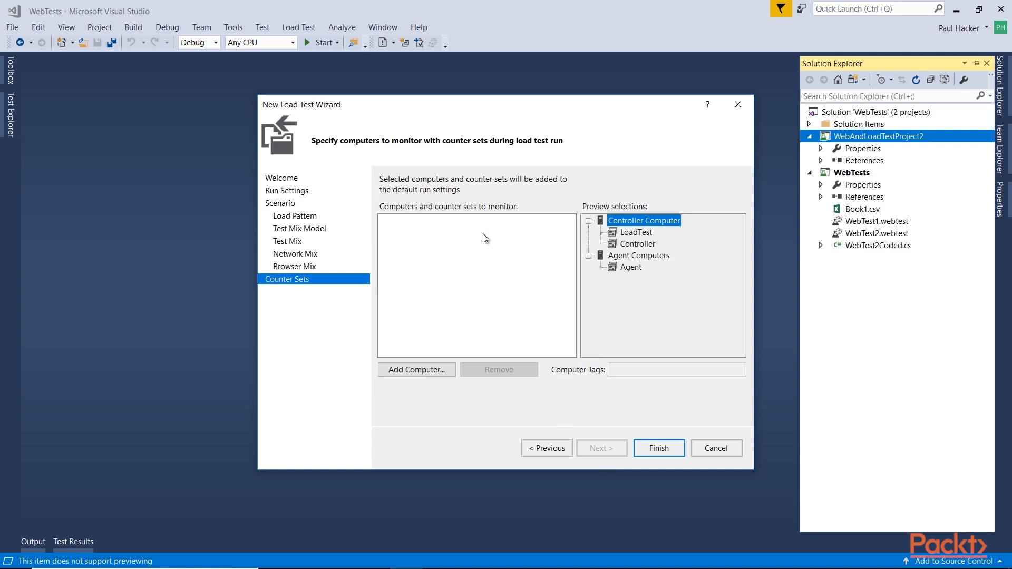
mouse_move(629, 246)
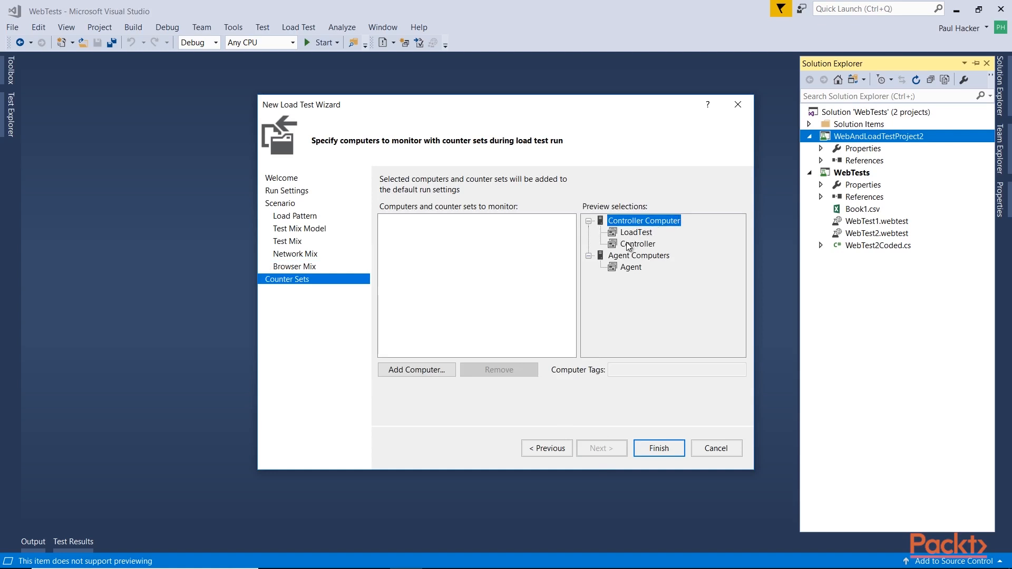
click(630, 266)
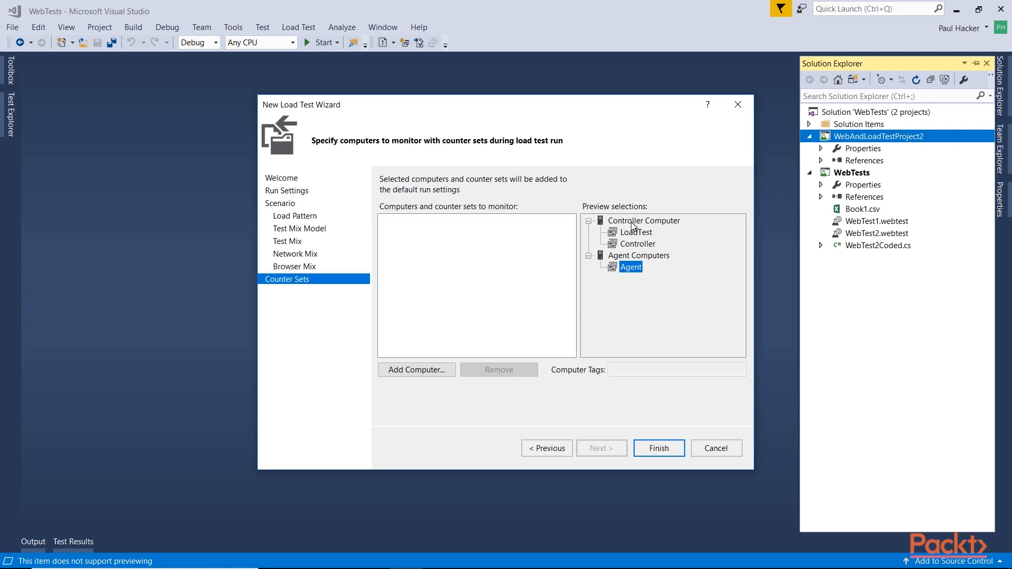
mouse_move(632, 208)
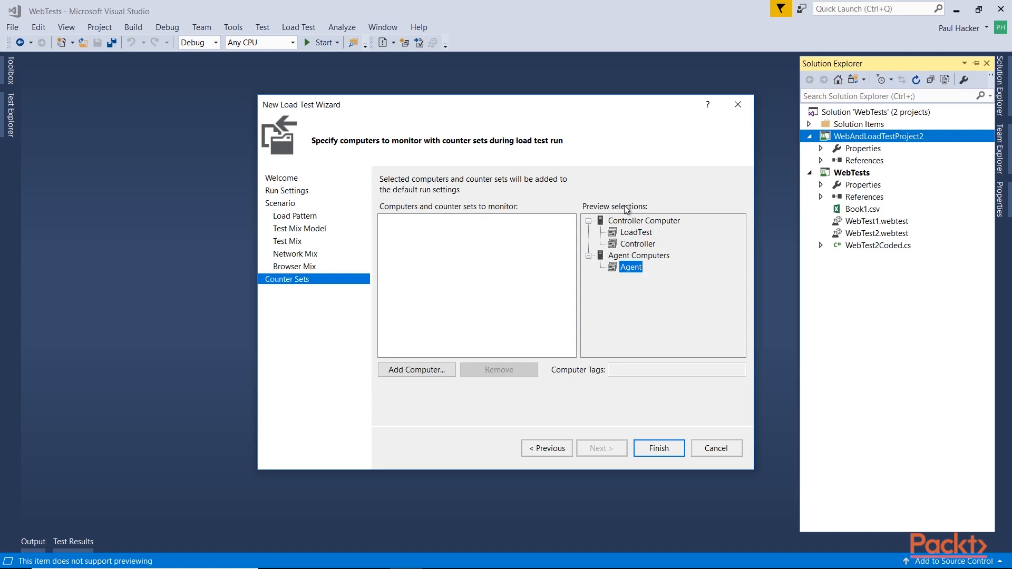
Add a computer renamed 'test' and tick its ASP.NET, SQL and IIS counter sets.
click(417, 369)
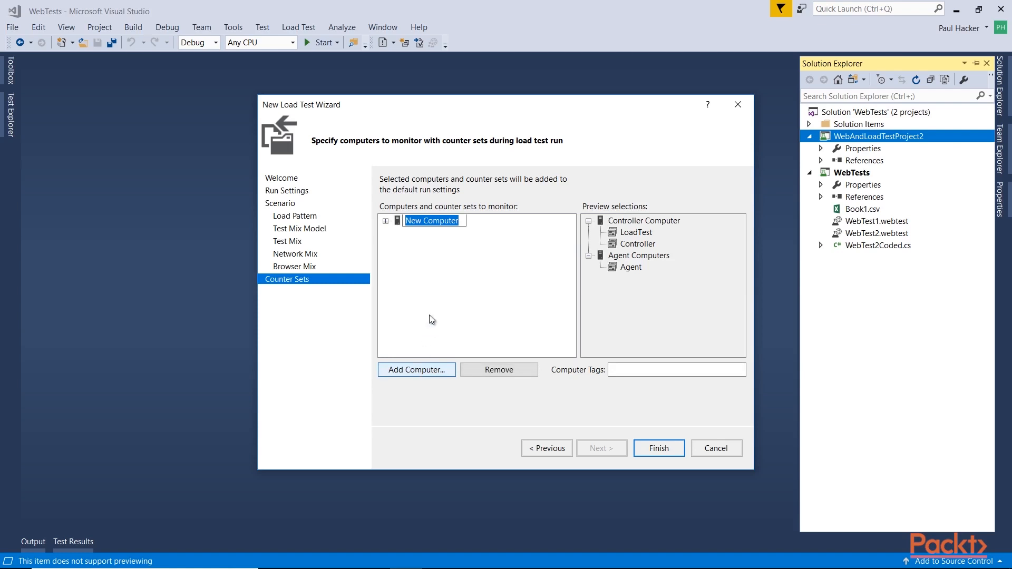
click(498, 370)
text(te)
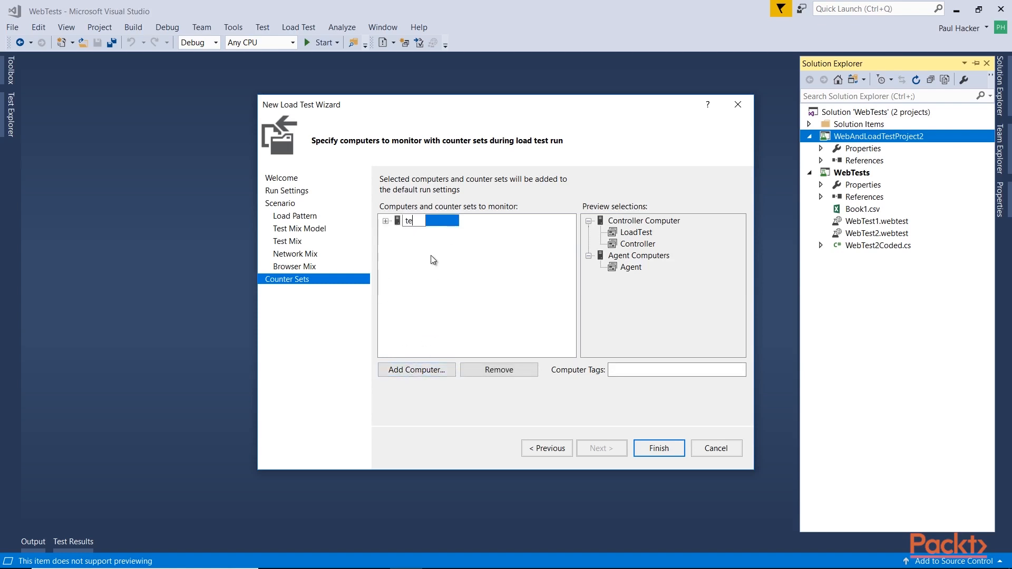
text(st)
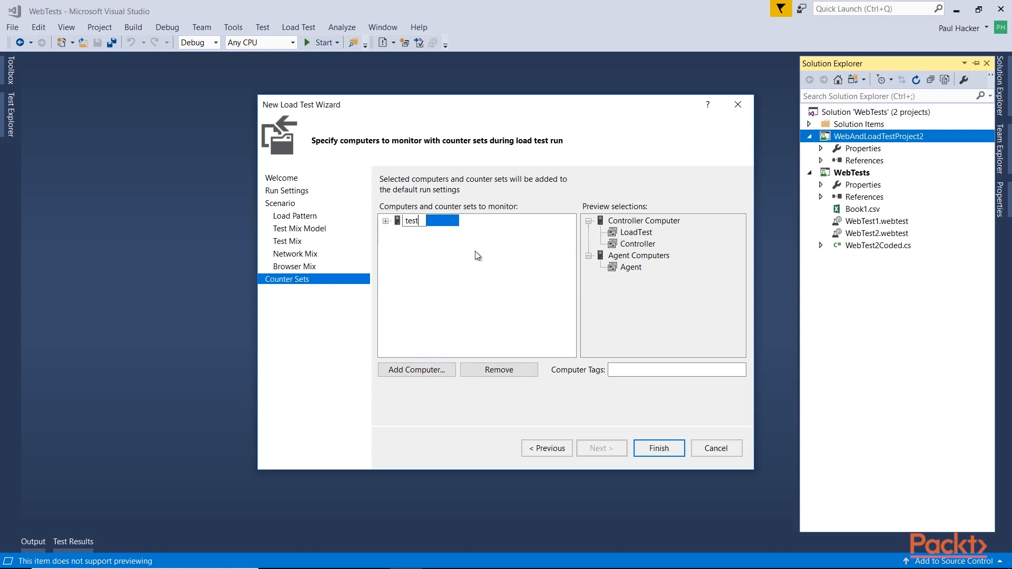
click(386, 221)
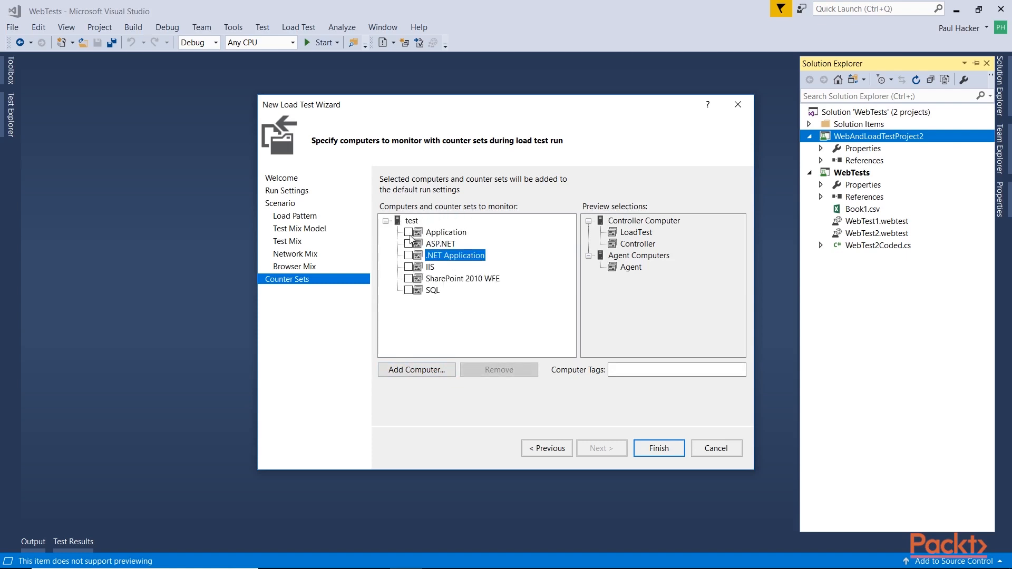
click(412, 243)
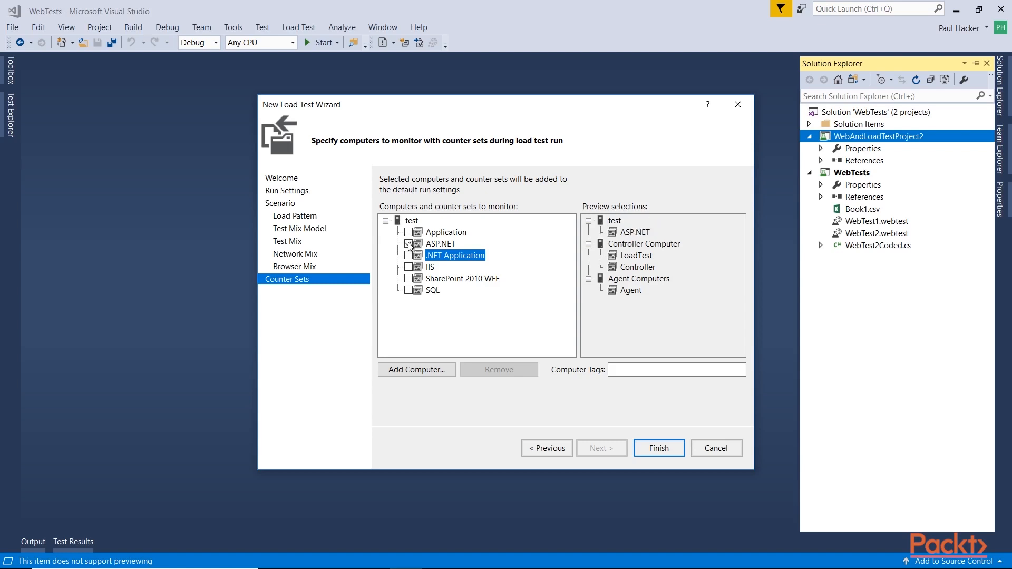
click(412, 244)
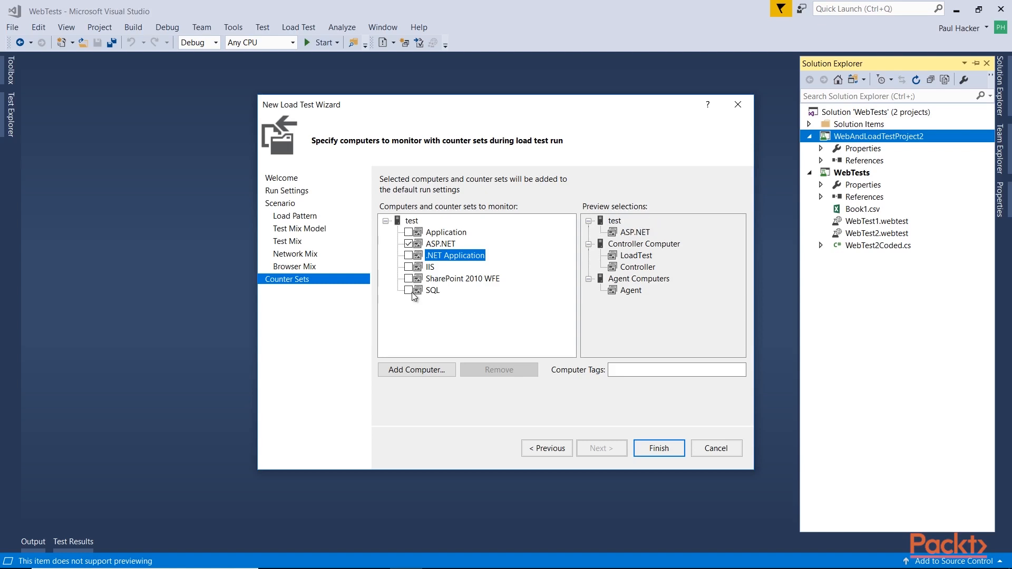
click(409, 290)
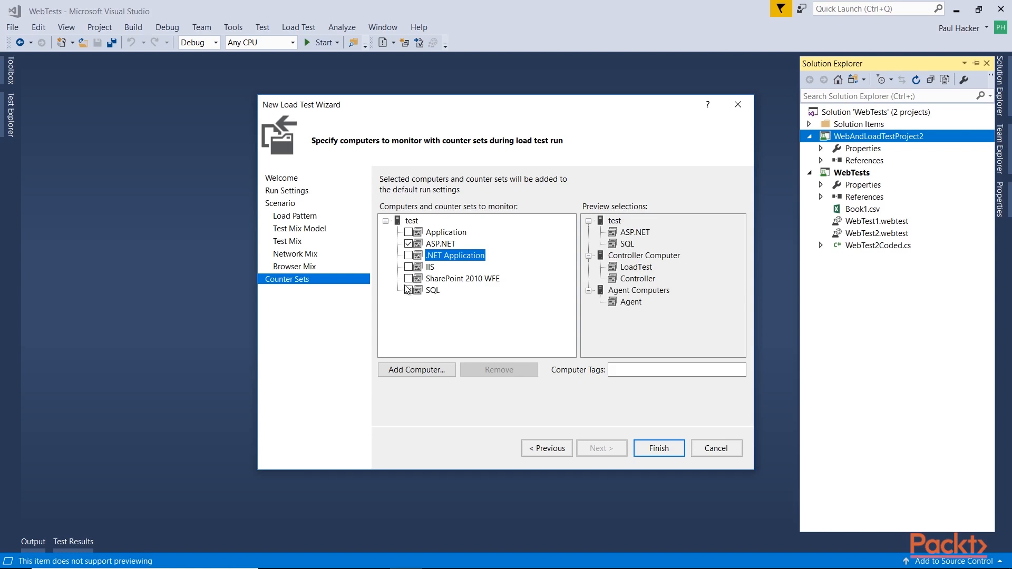
click(409, 266)
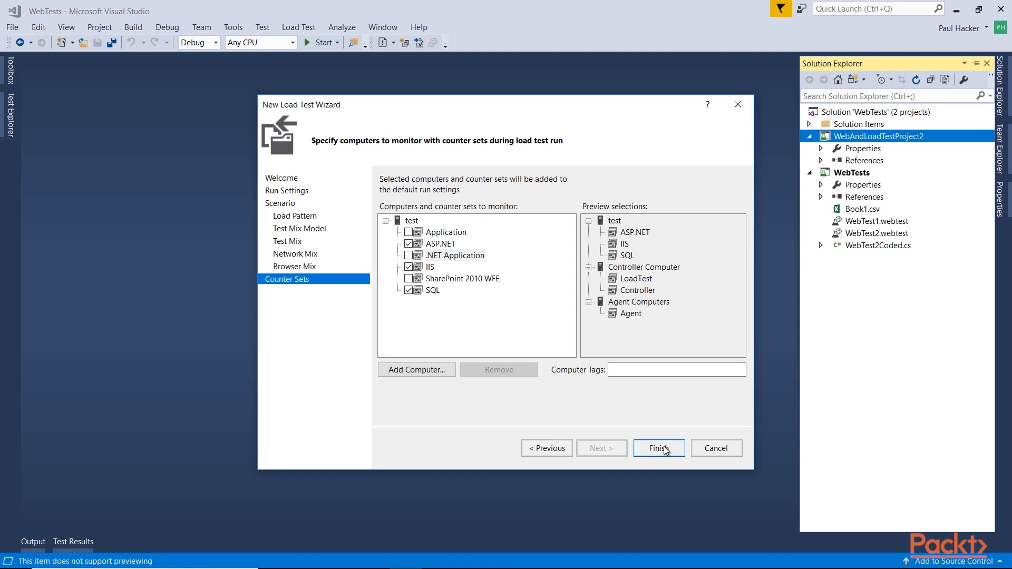
Finish the wizard, then browse Run Settings1, Counter Set Mappings and Scenario1's constant load pattern.
click(658, 448)
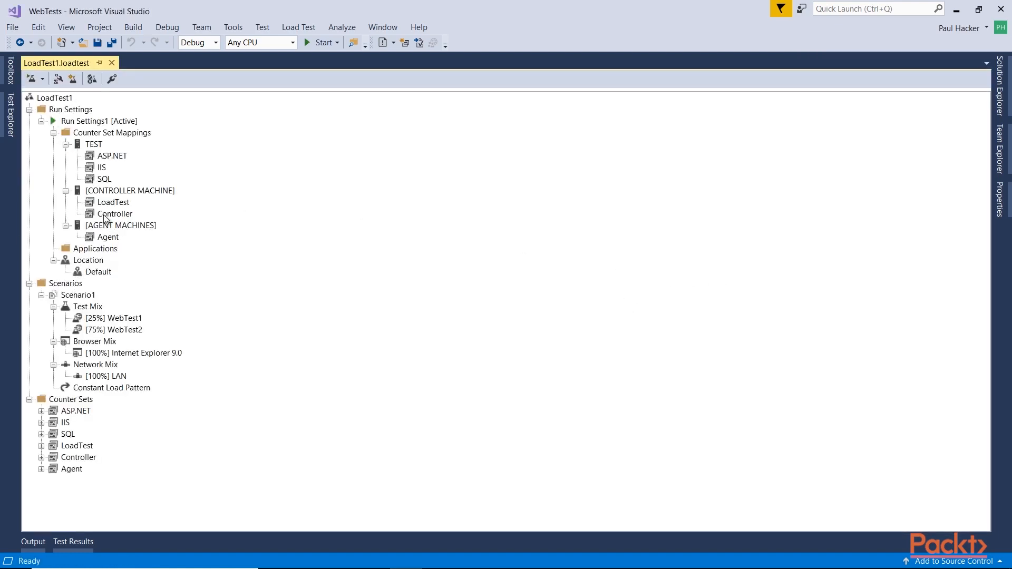
click(41, 121)
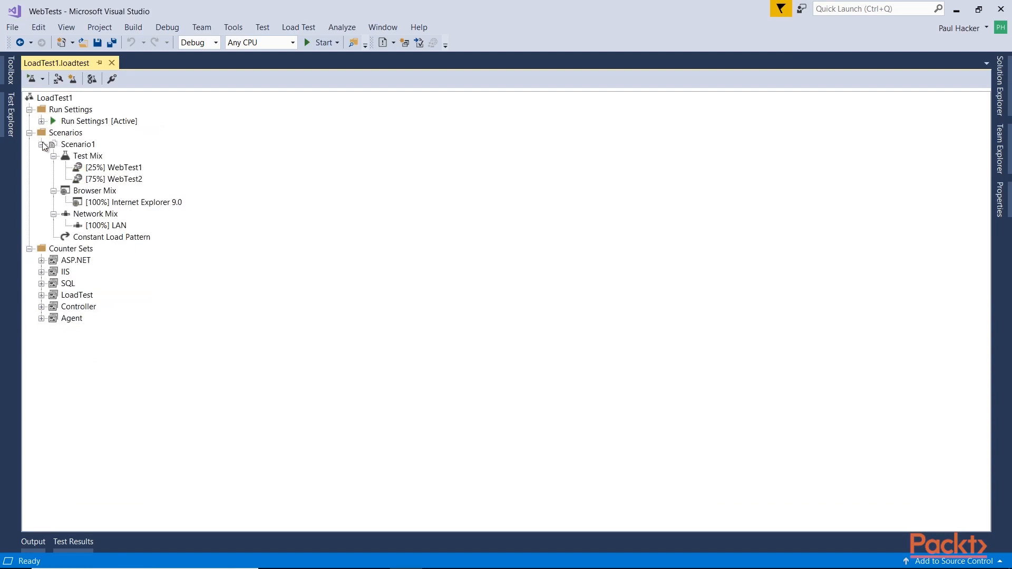
click(41, 144)
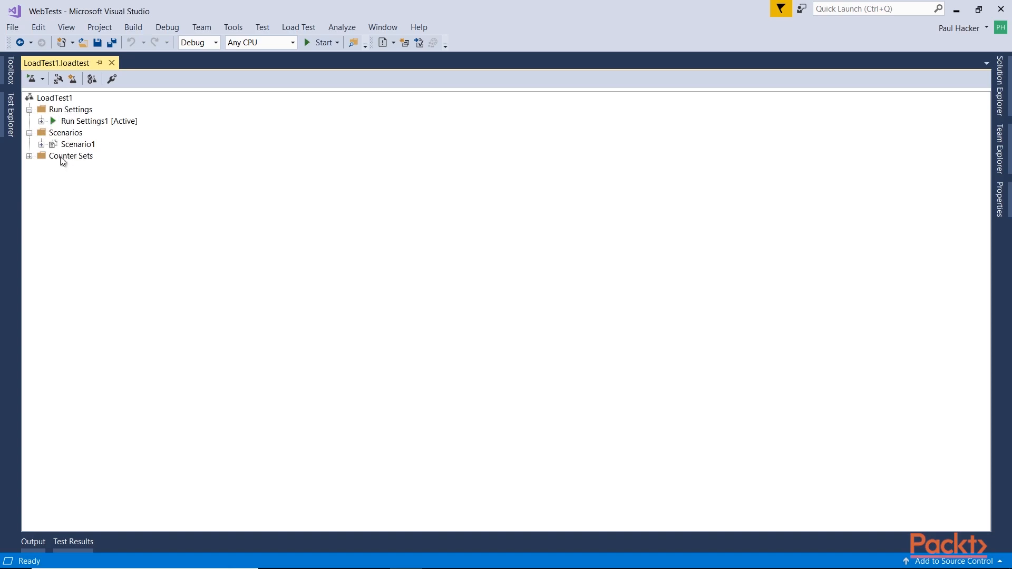
click(41, 120)
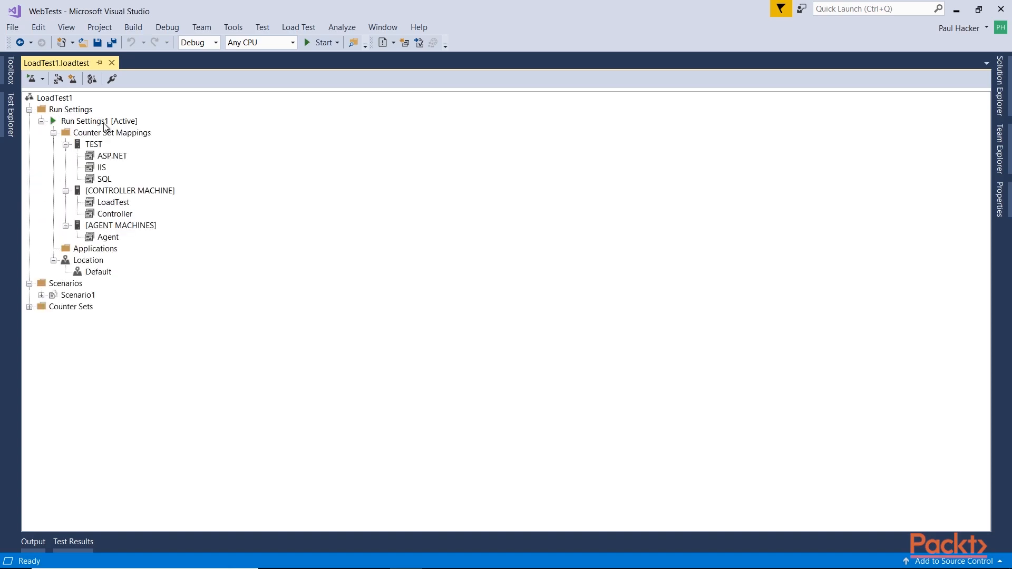
mouse_move(112, 143)
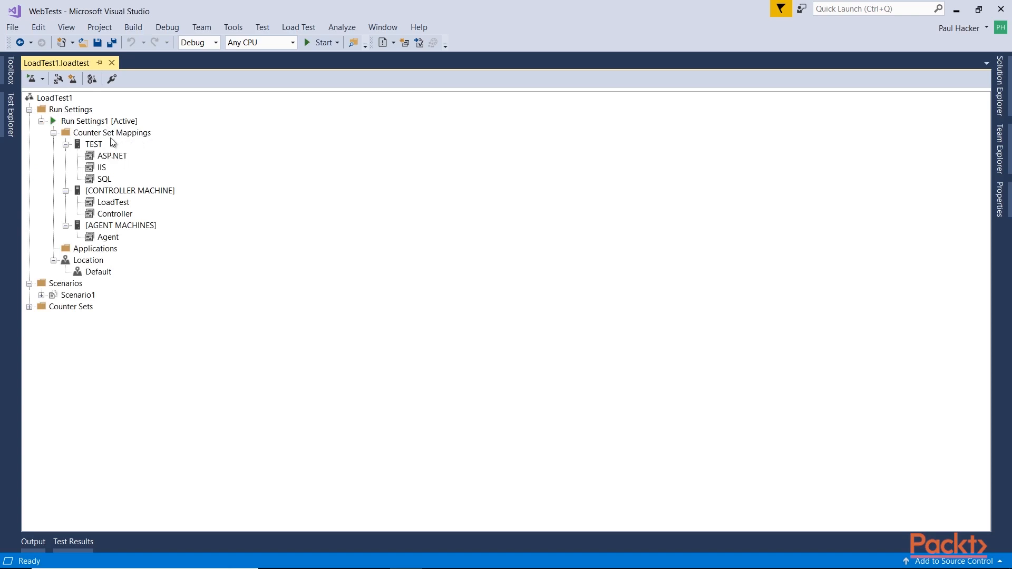
mouse_move(112, 199)
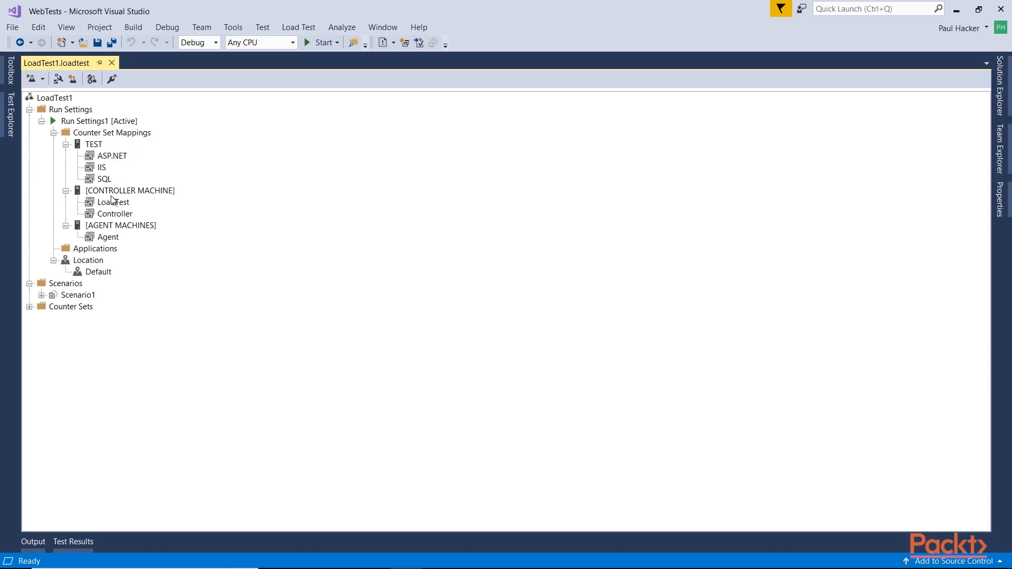
mouse_move(144, 238)
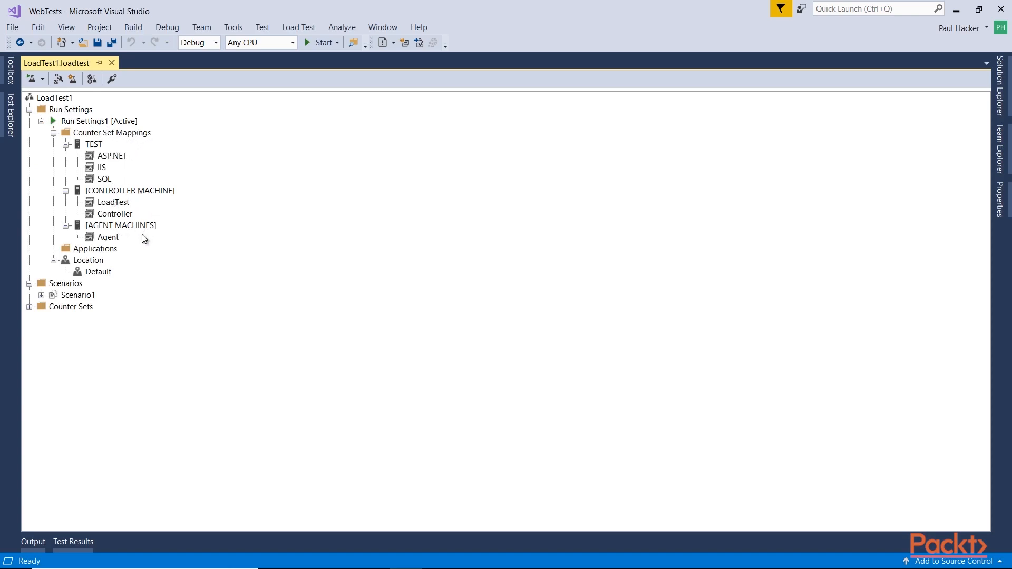
mouse_move(84, 113)
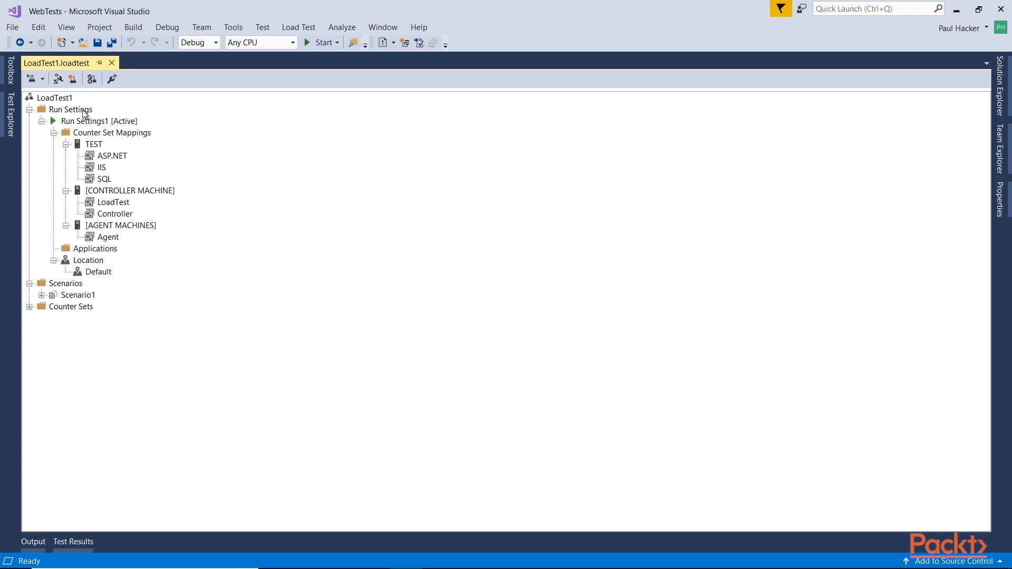
click(54, 133)
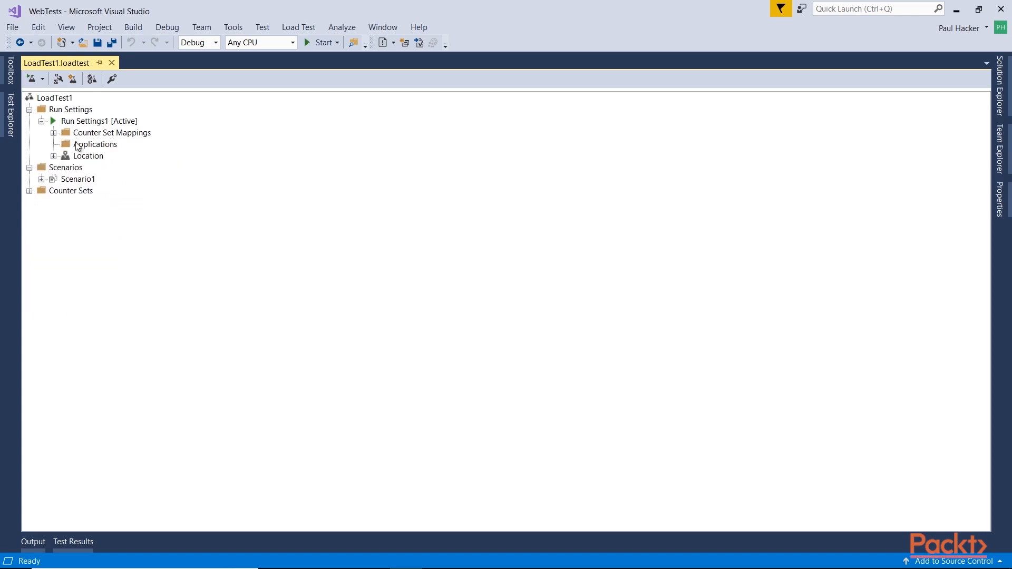
click(41, 179)
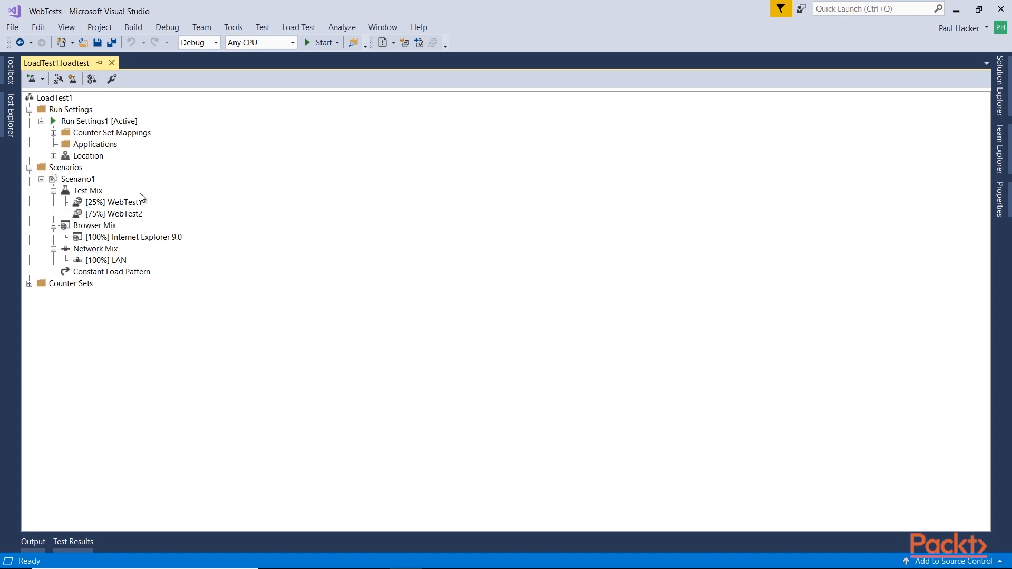
mouse_move(108, 272)
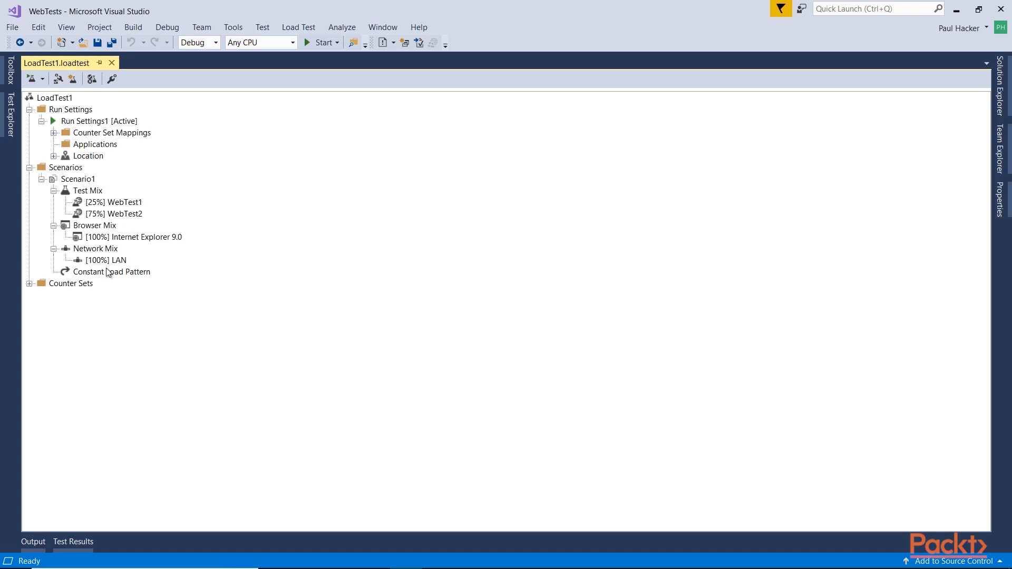
click(111, 271)
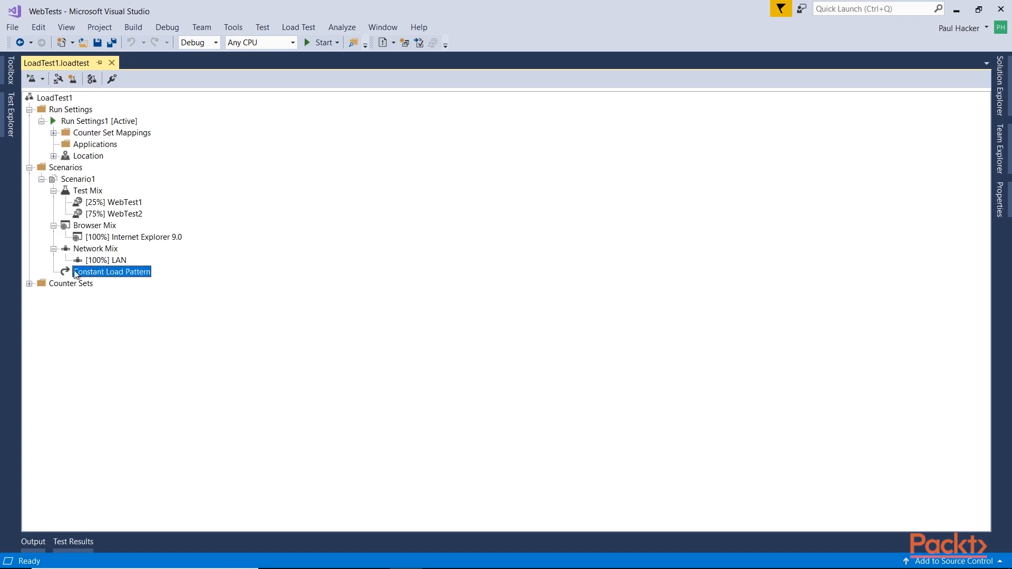
click(29, 282)
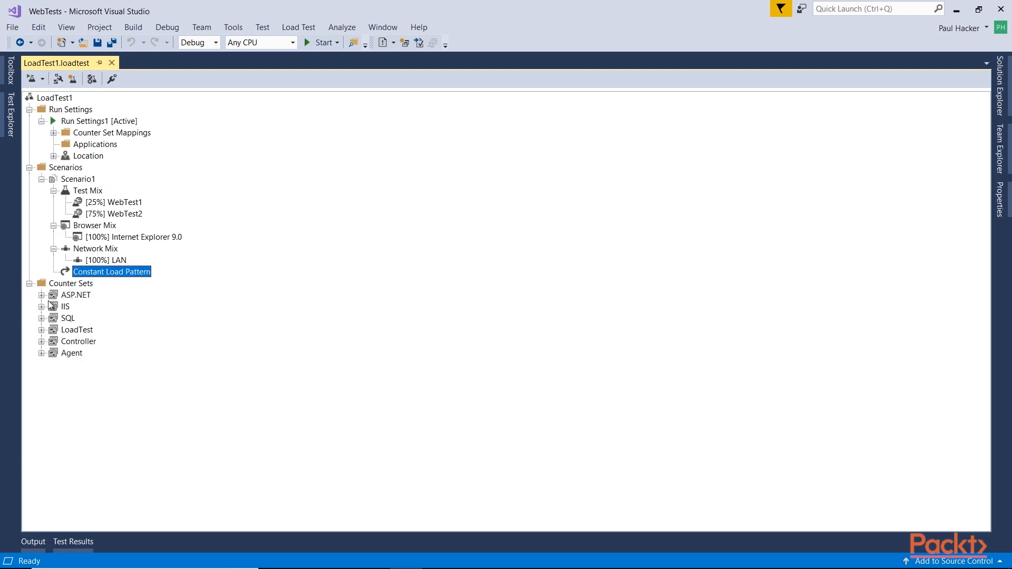
click(41, 295)
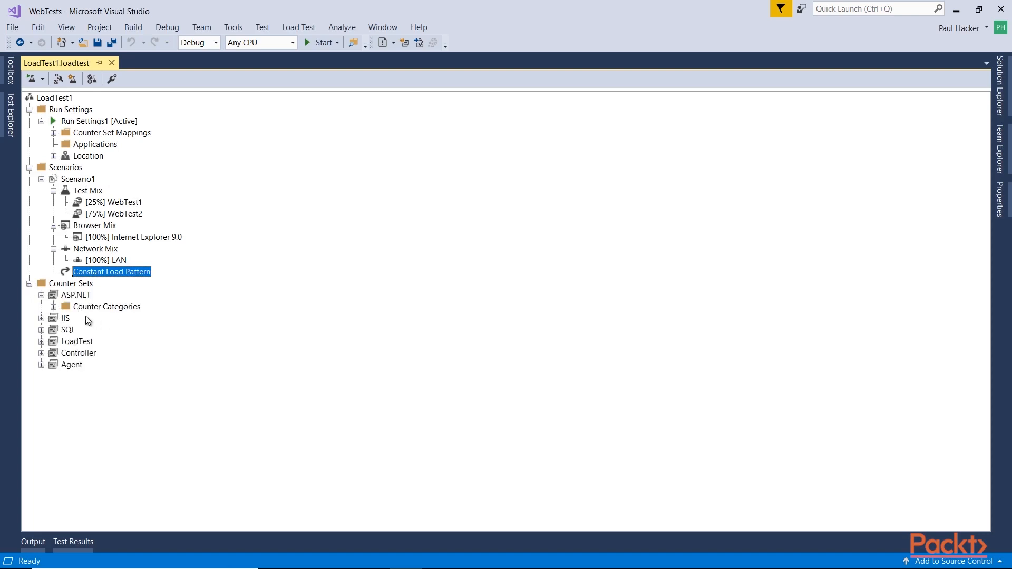
click(41, 295)
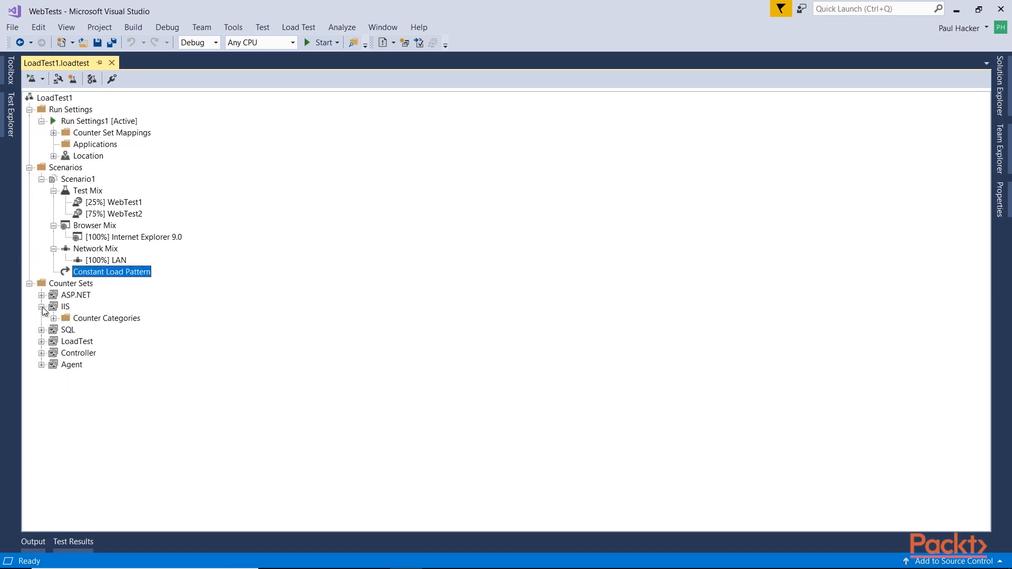
click(54, 317)
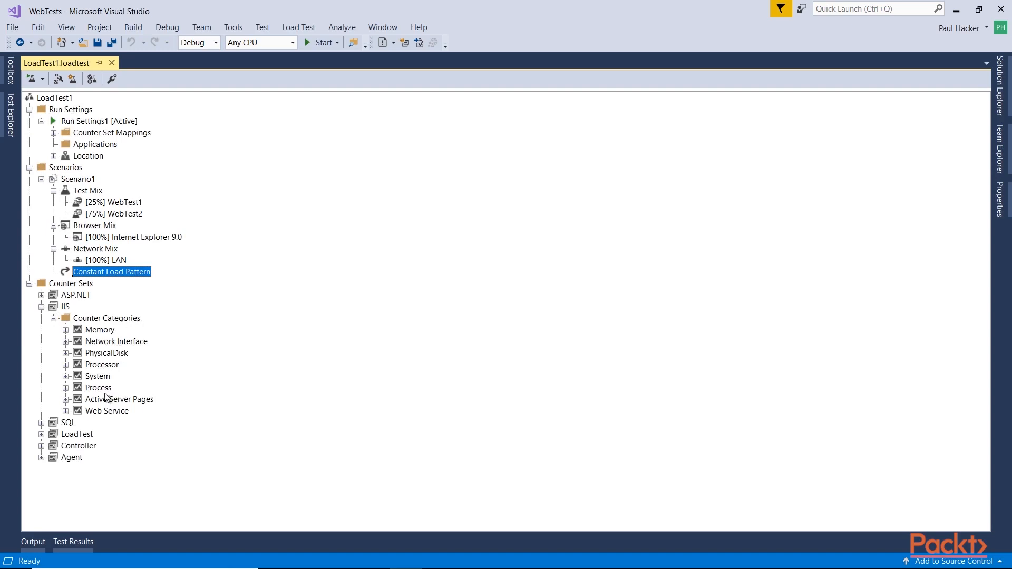
click(41, 306)
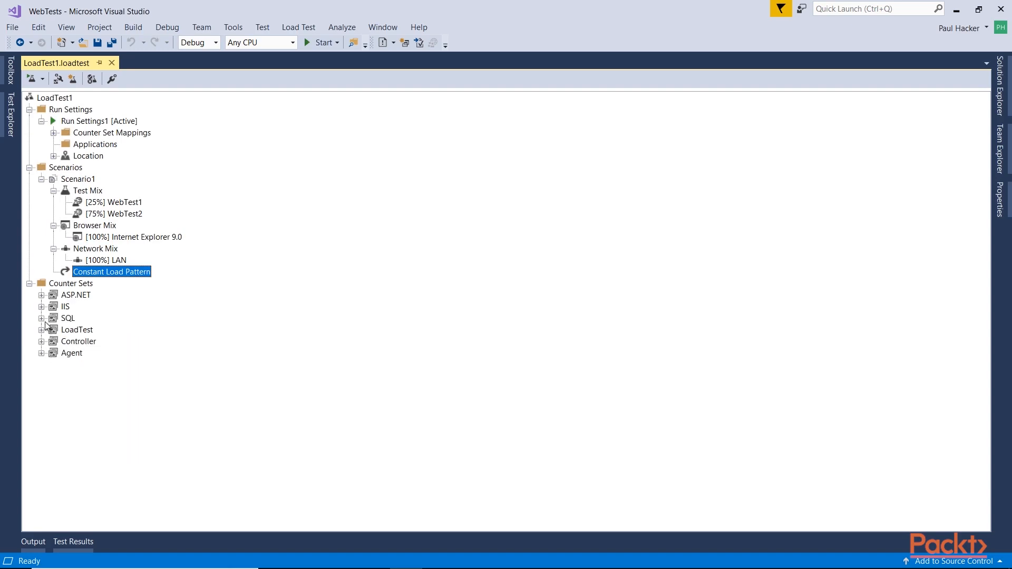
click(42, 317)
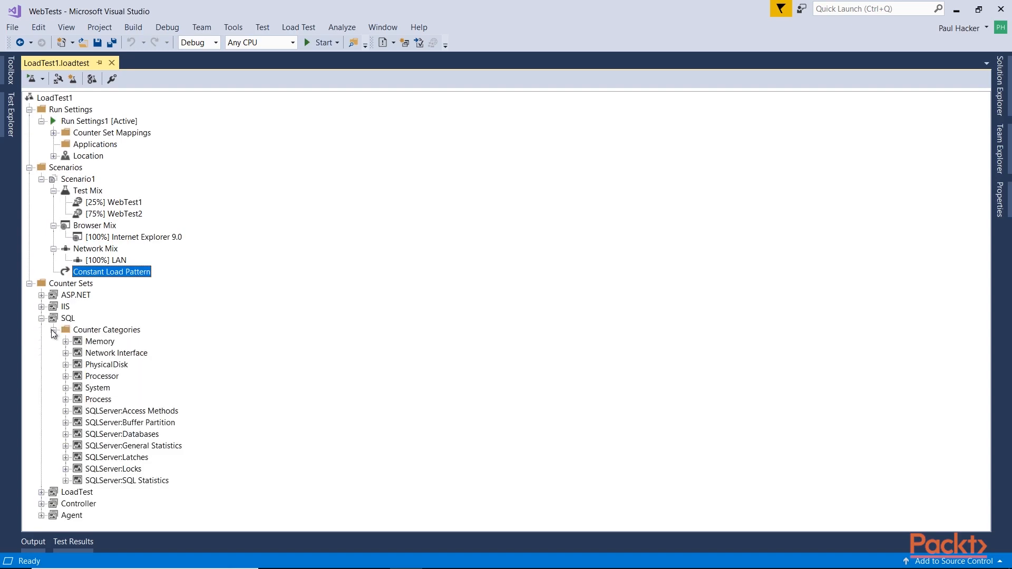
click(42, 317)
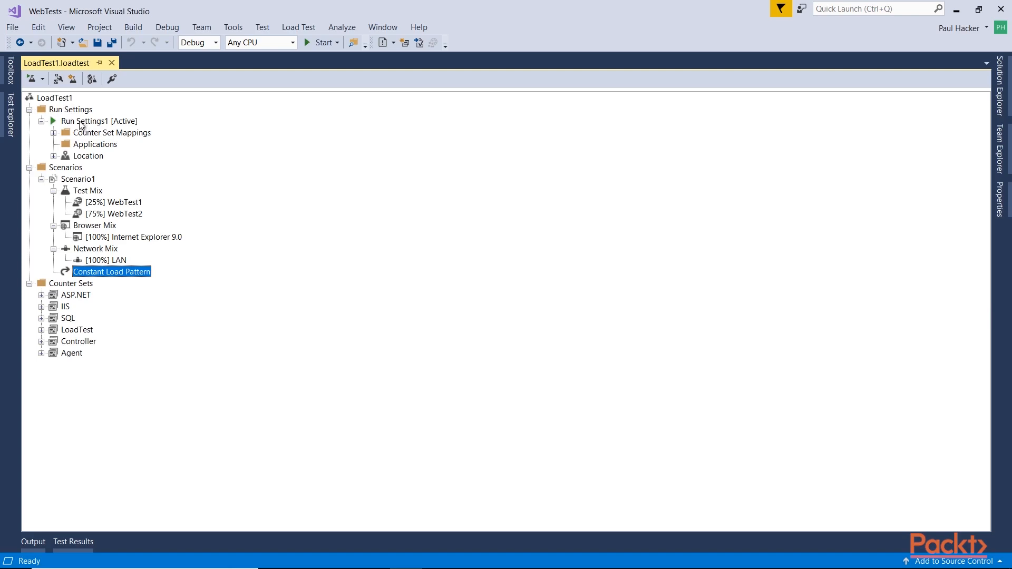
mouse_move(272, 163)
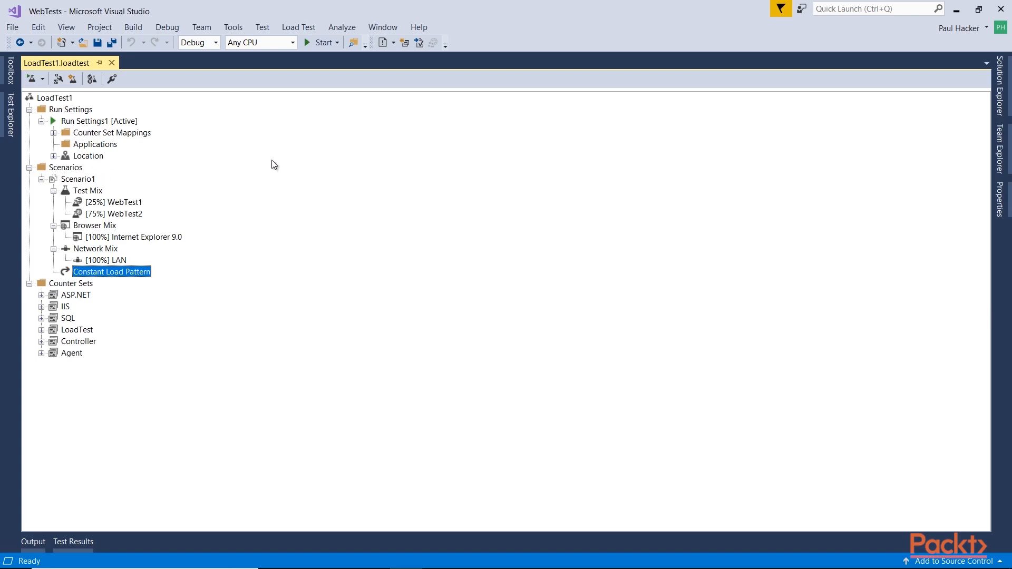
mouse_move(51, 105)
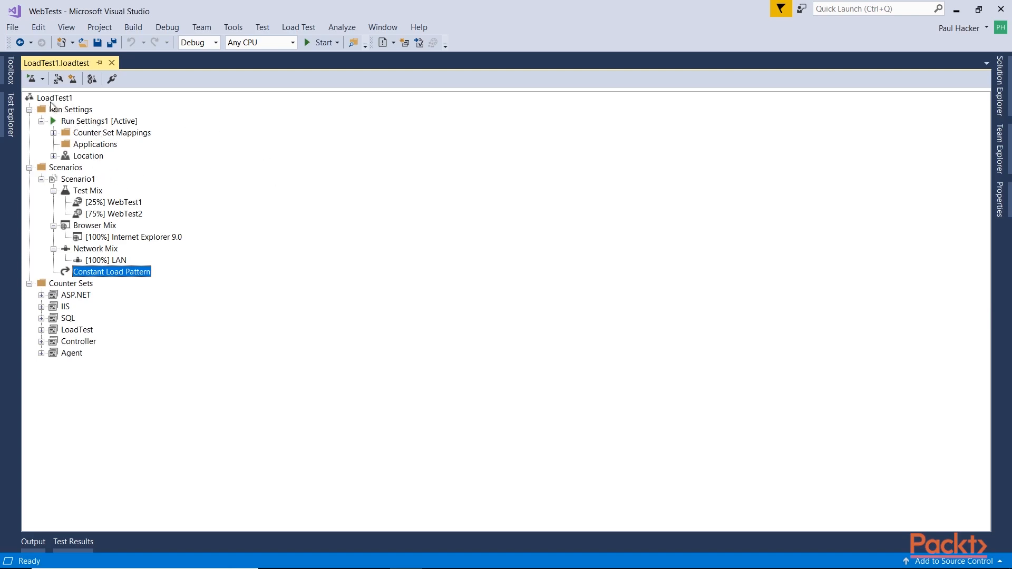
mouse_move(29, 78)
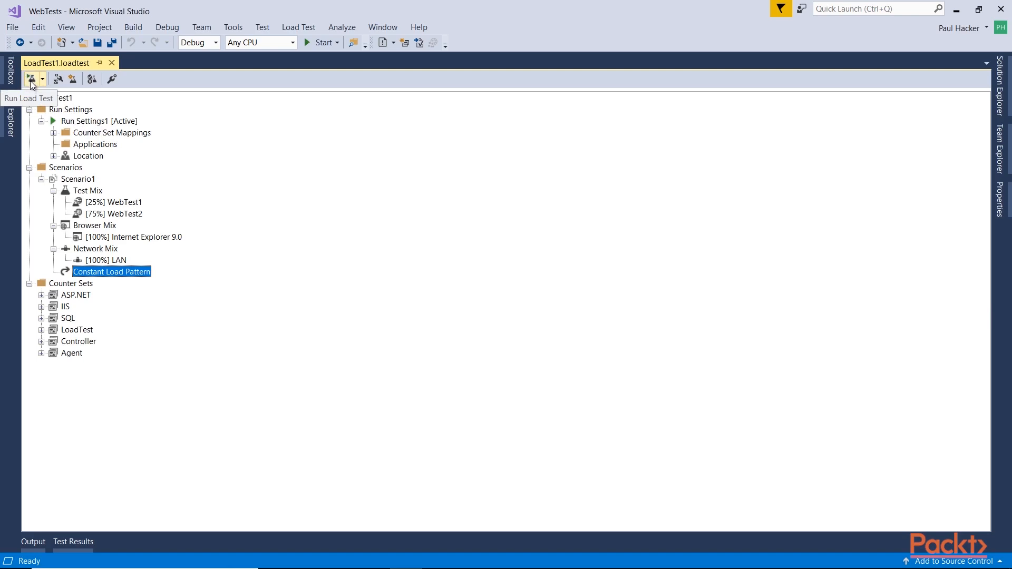
Run LoadTest1 and accept the test-result limit warning with OK.
click(30, 78)
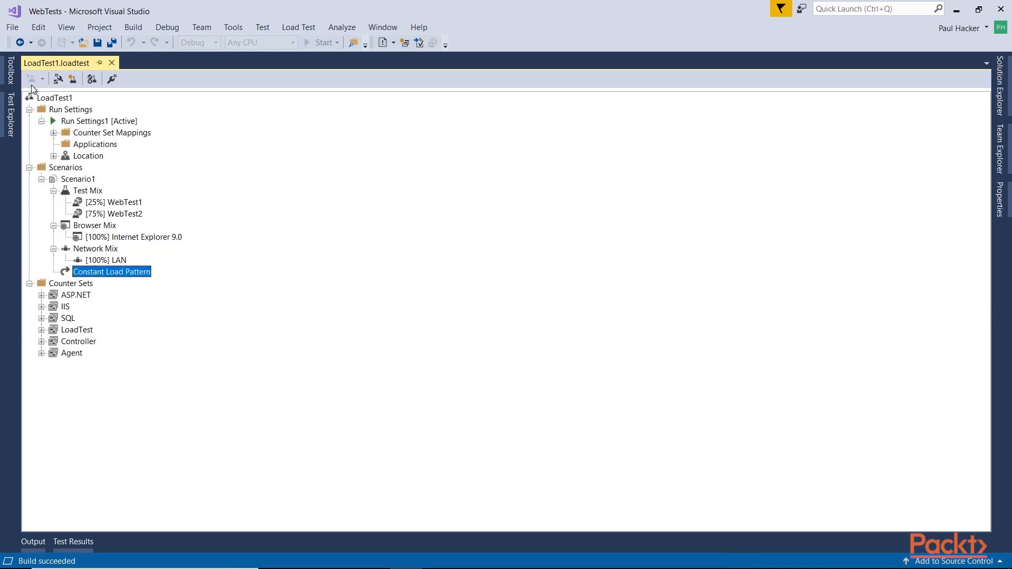
click(57, 78)
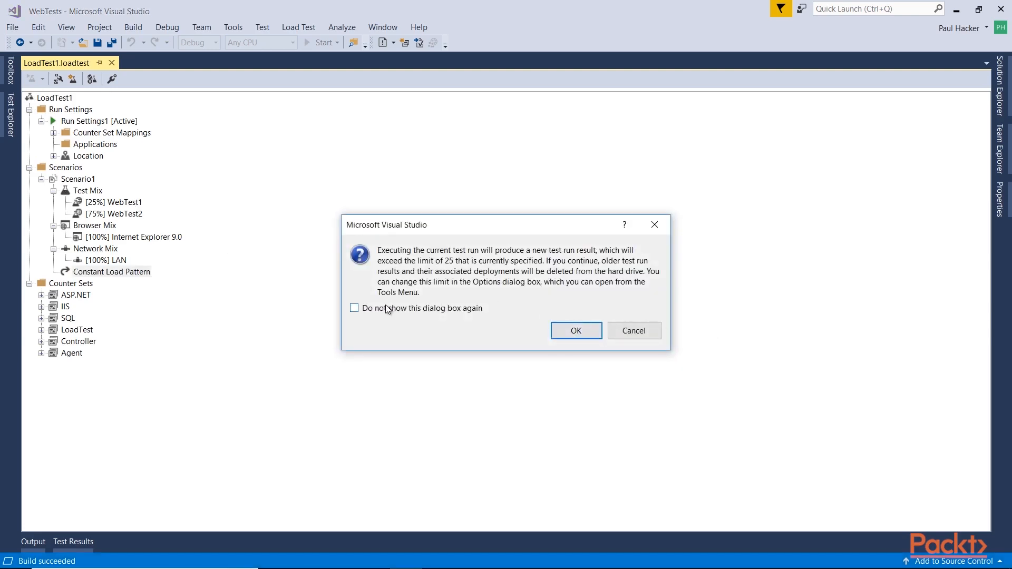
click(575, 331)
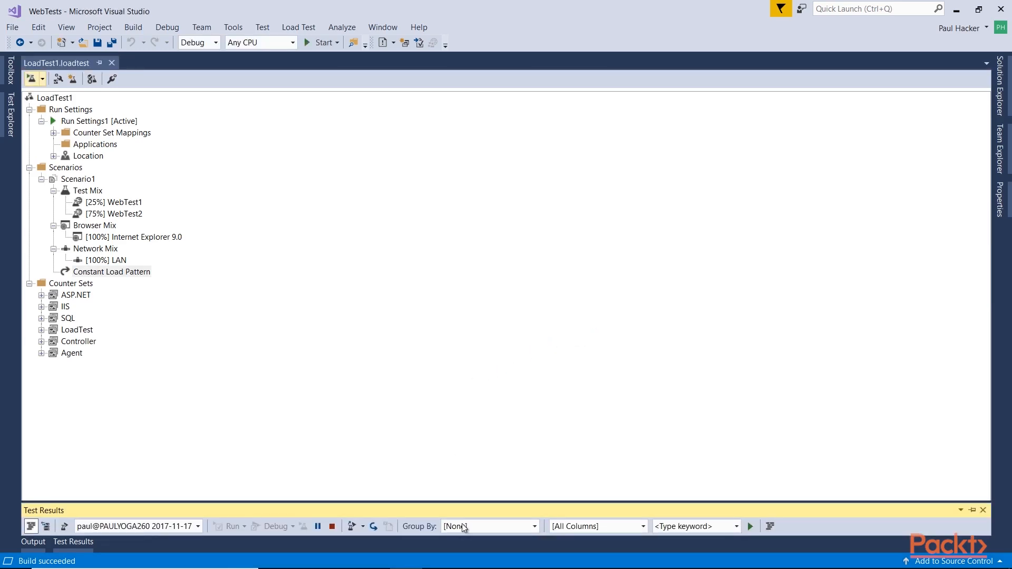
mouse_move(466, 514)
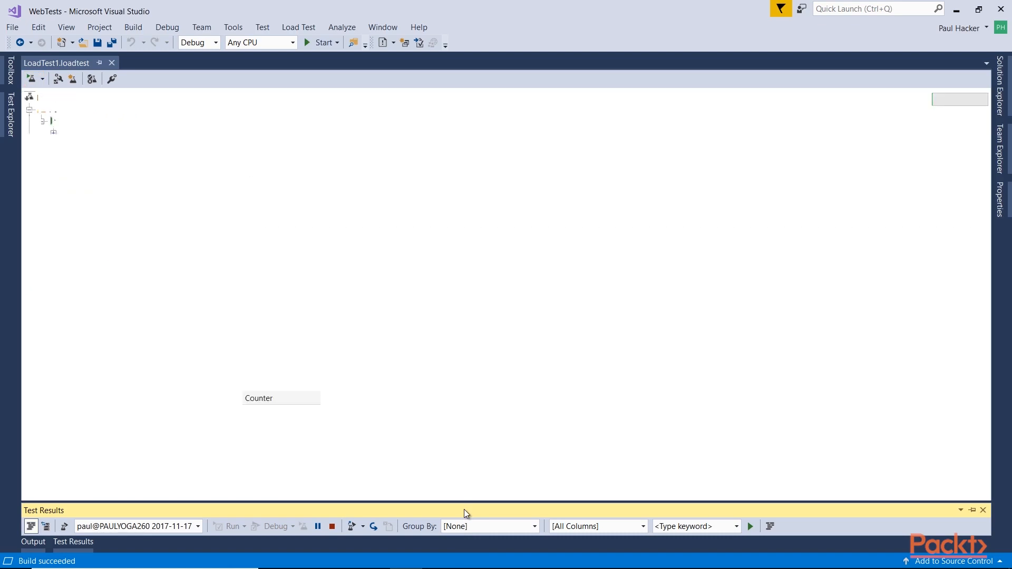
Highlight the Controller and Agents % Processor Time line and collapse System under Test.
click(322, 43)
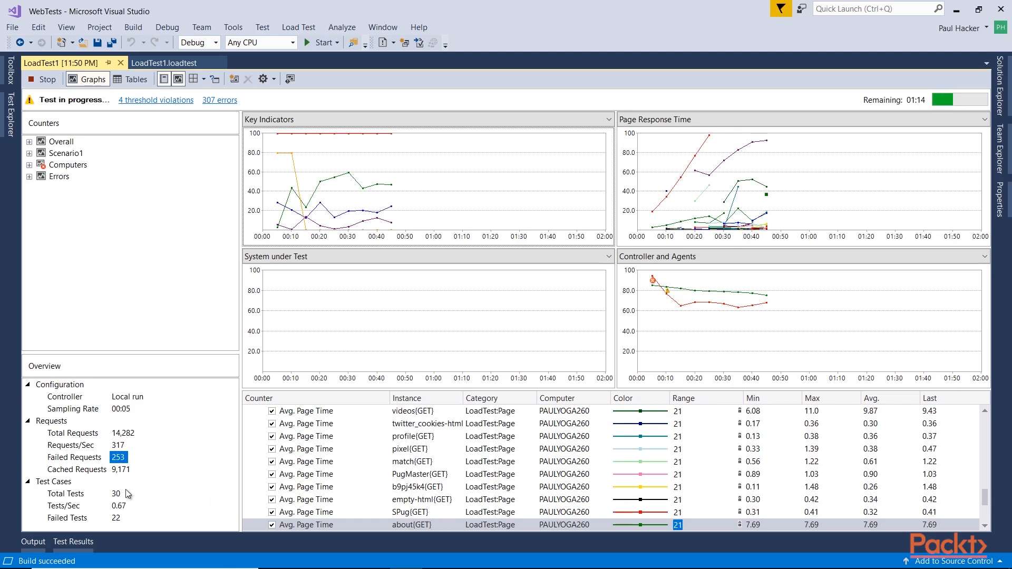
scroll(down, 3)
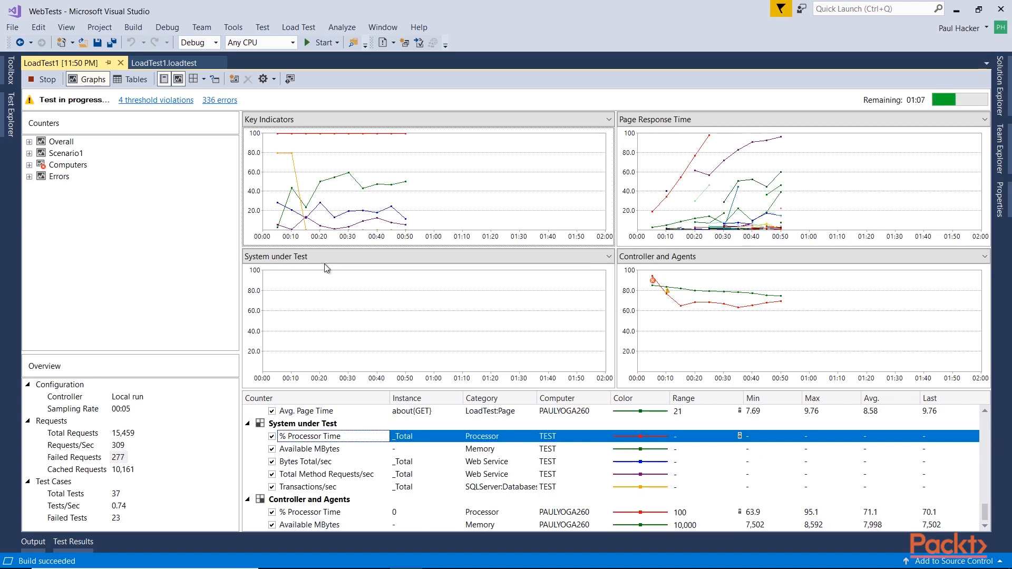
click(310, 512)
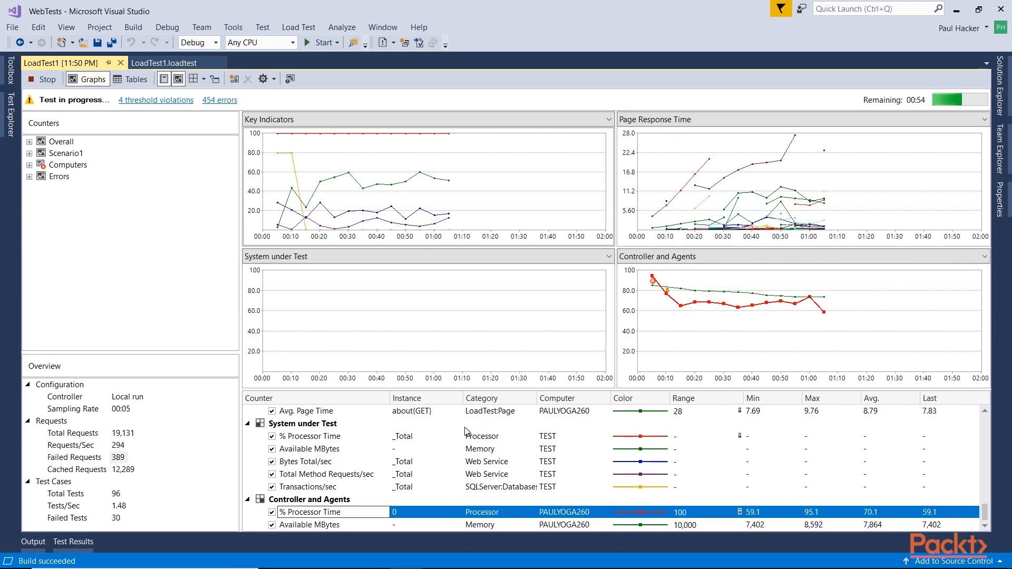
click(247, 423)
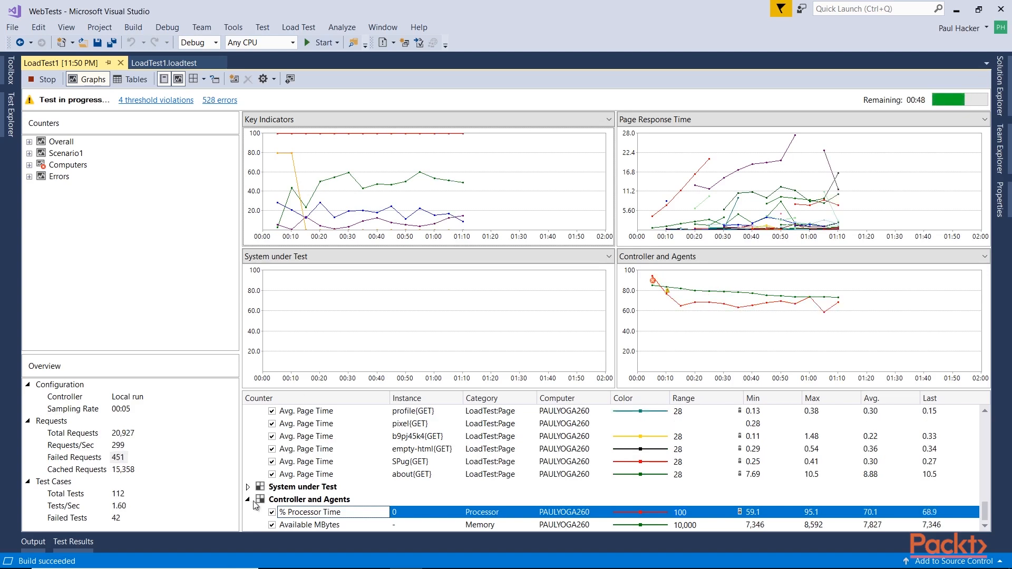
scroll(down, 3)
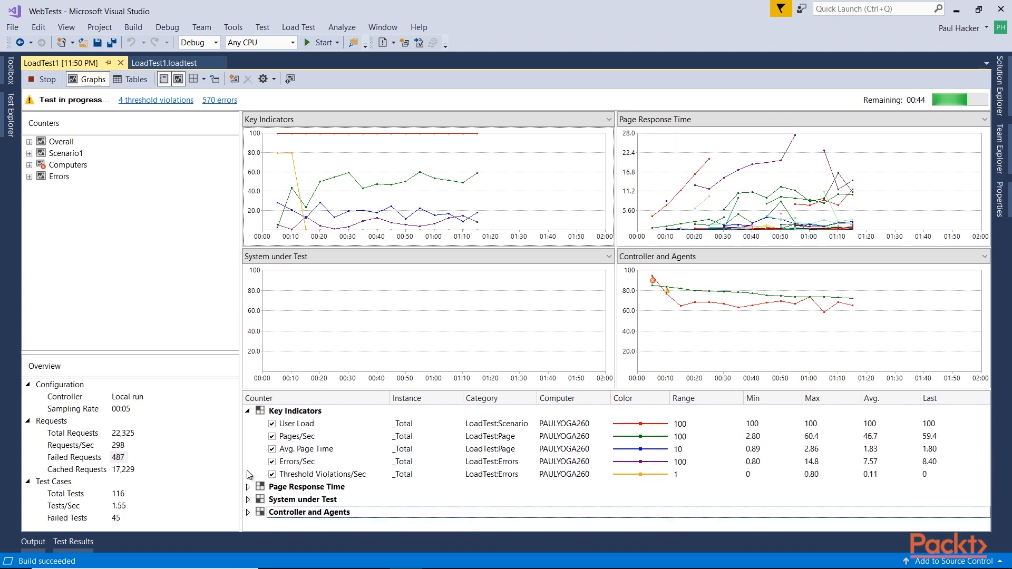
Highlight User Load, Avg. Page Time, Threshold Violations/Sec and the first Page Response Time line.
click(297, 423)
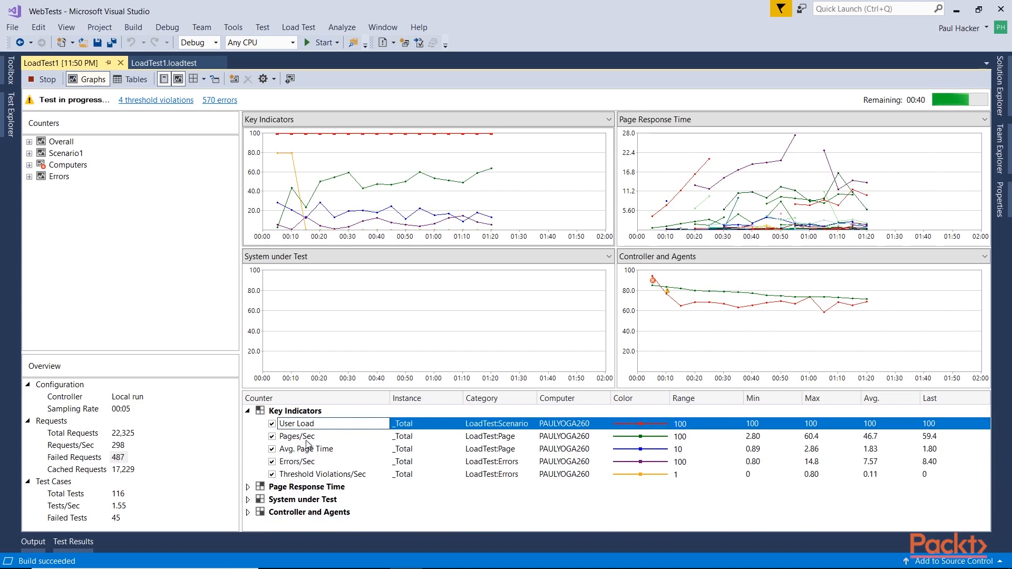
click(306, 449)
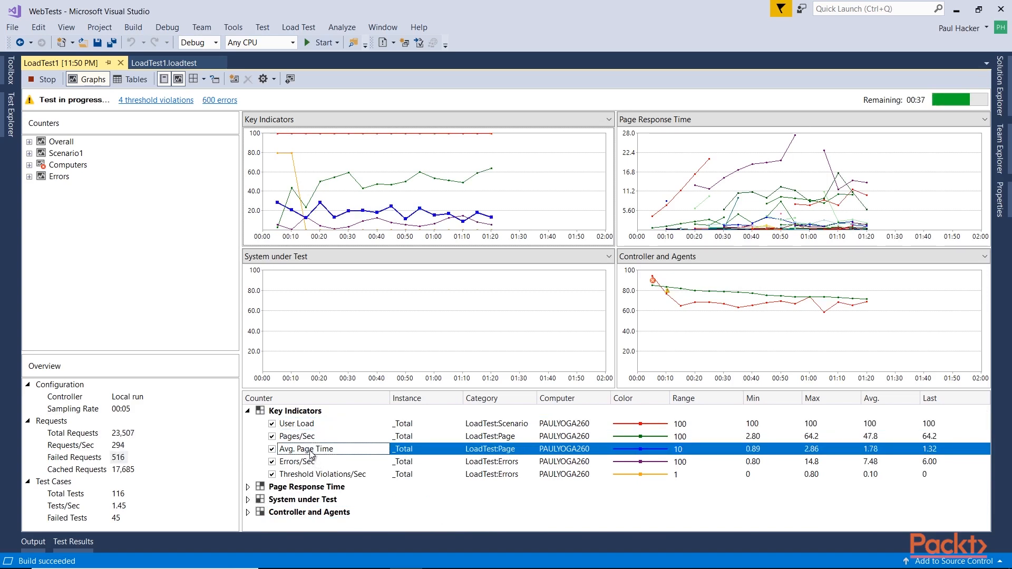
click(319, 474)
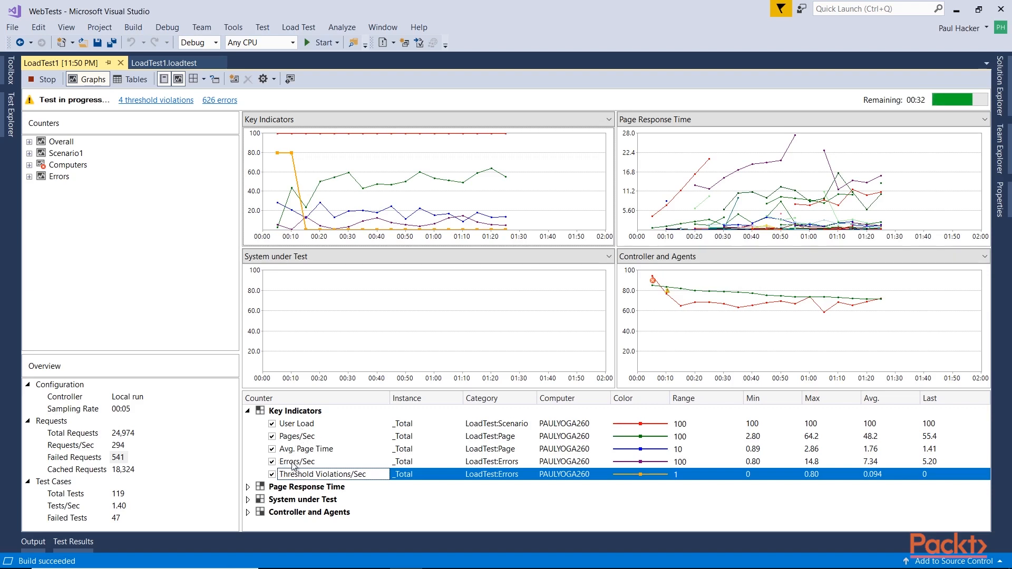
click(248, 487)
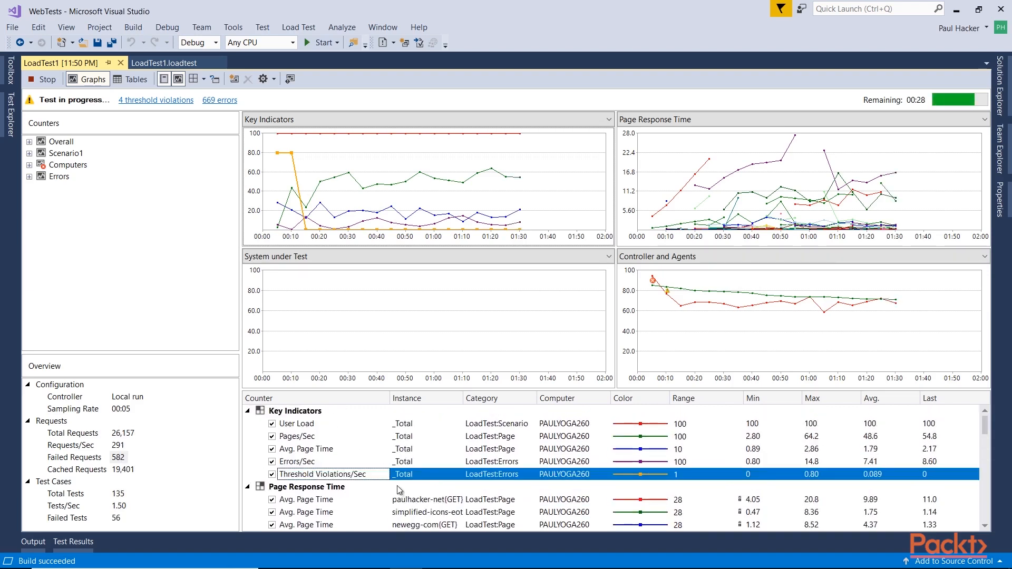
click(307, 500)
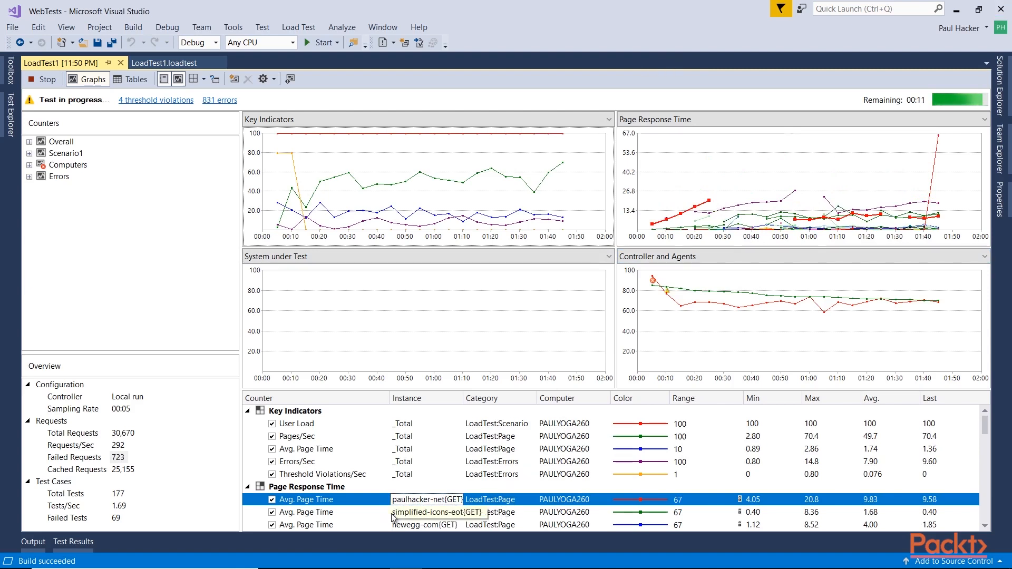
scroll(down, 3)
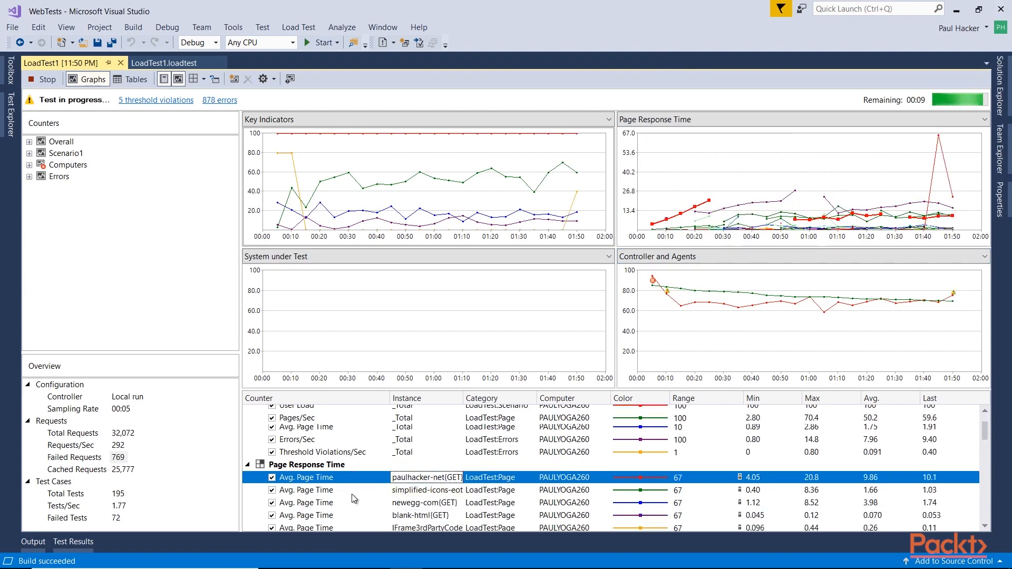
scroll(down, 3)
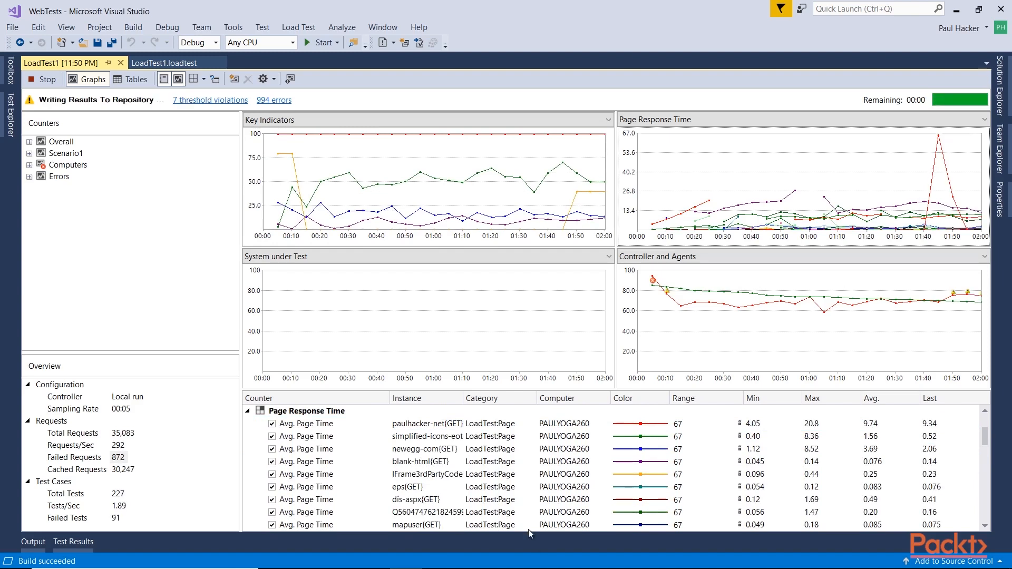
mouse_move(702, 217)
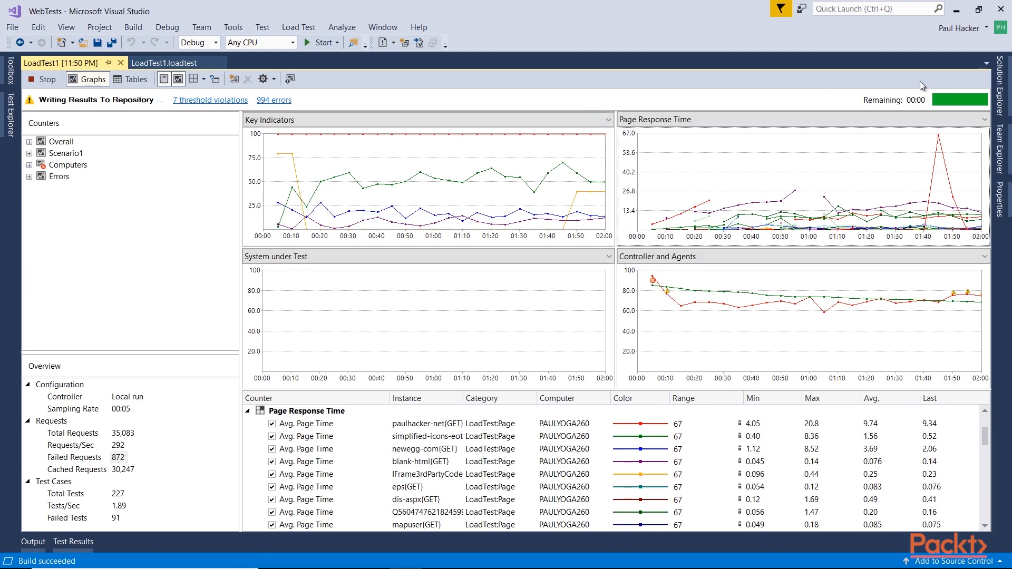
mouse_move(939, 107)
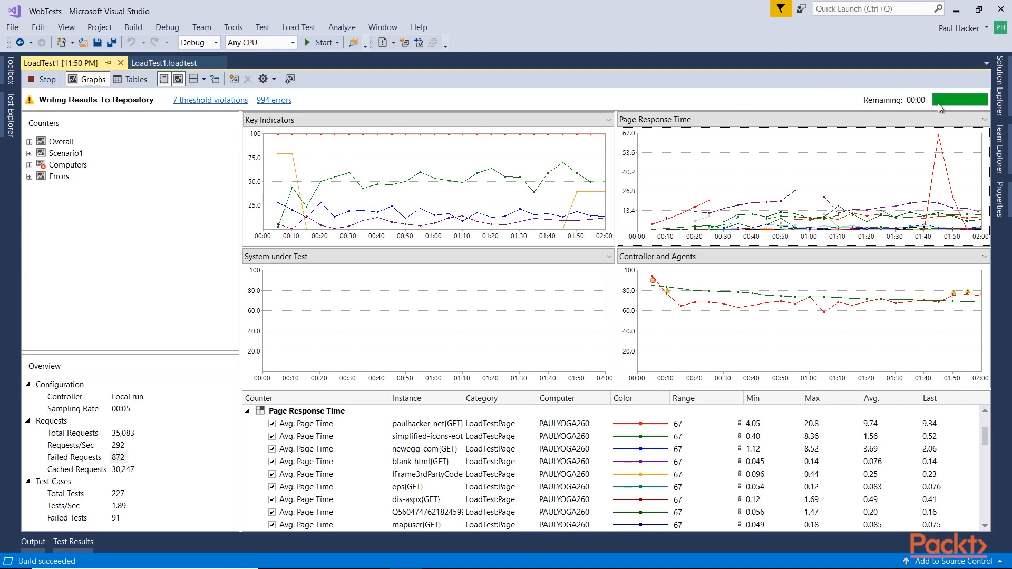
mouse_move(834, 170)
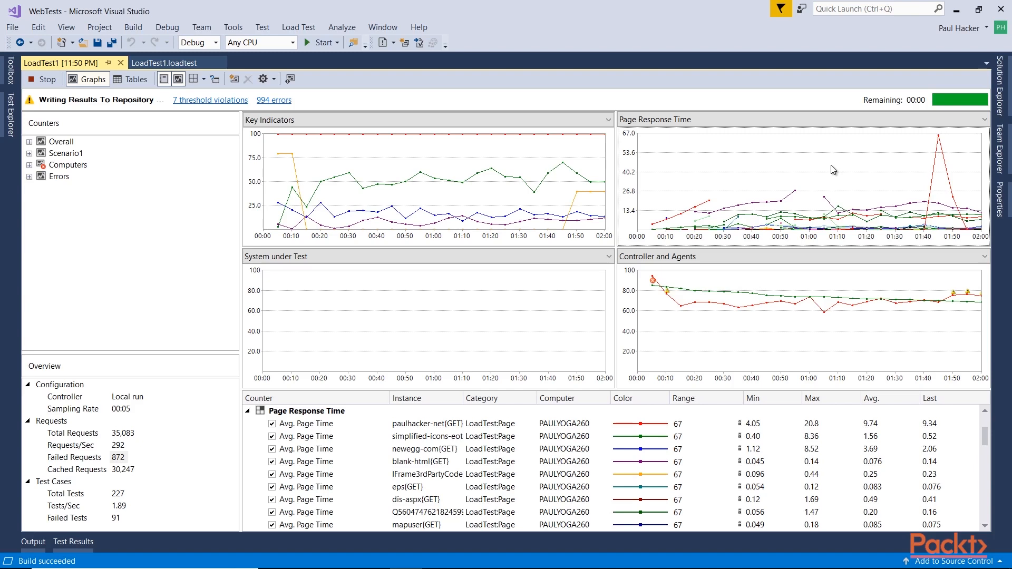
Wait for the run to reach 00:00 and view the Load Test Summary results.
click(54, 79)
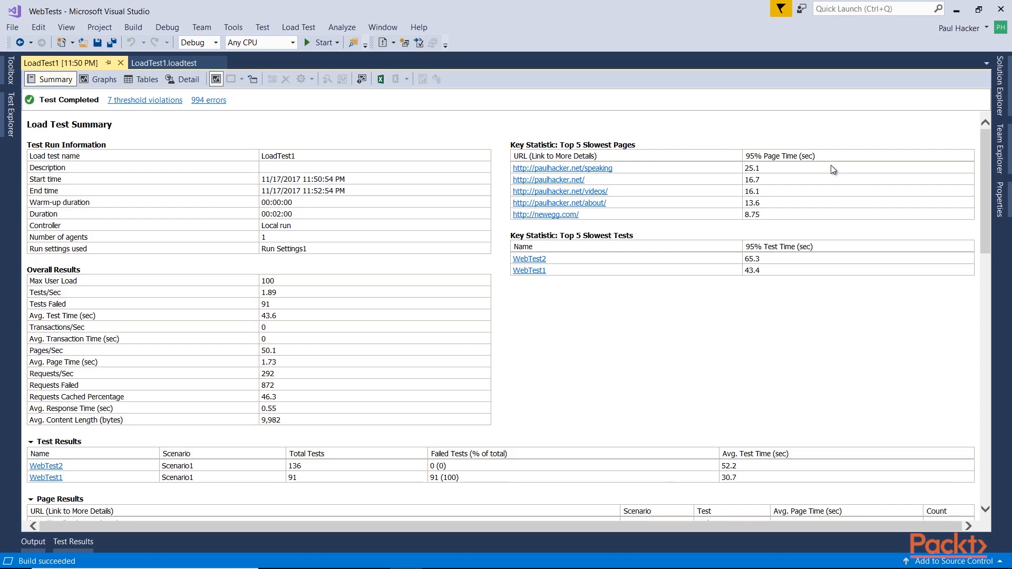
mouse_move(578, 149)
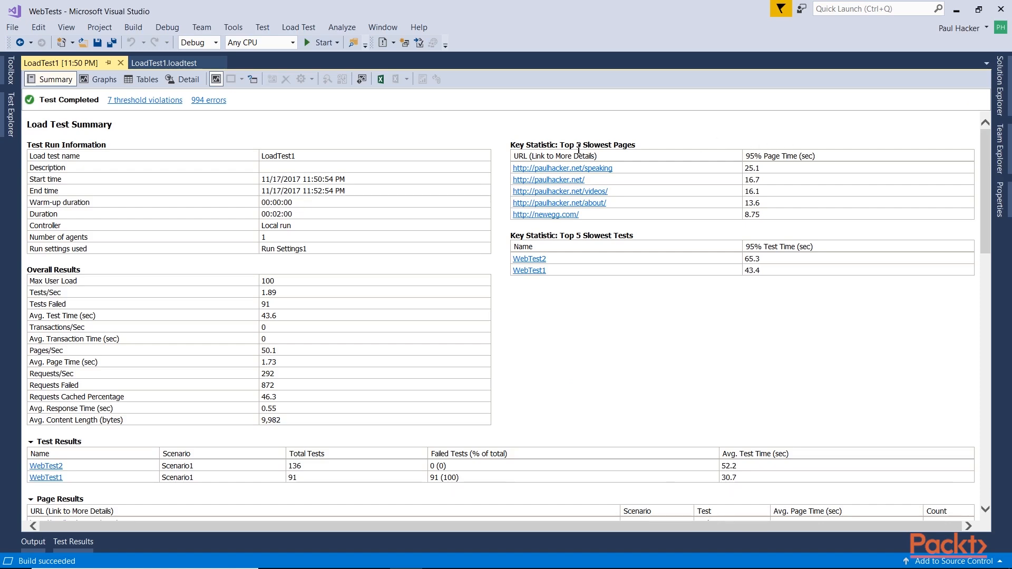
mouse_move(419, 158)
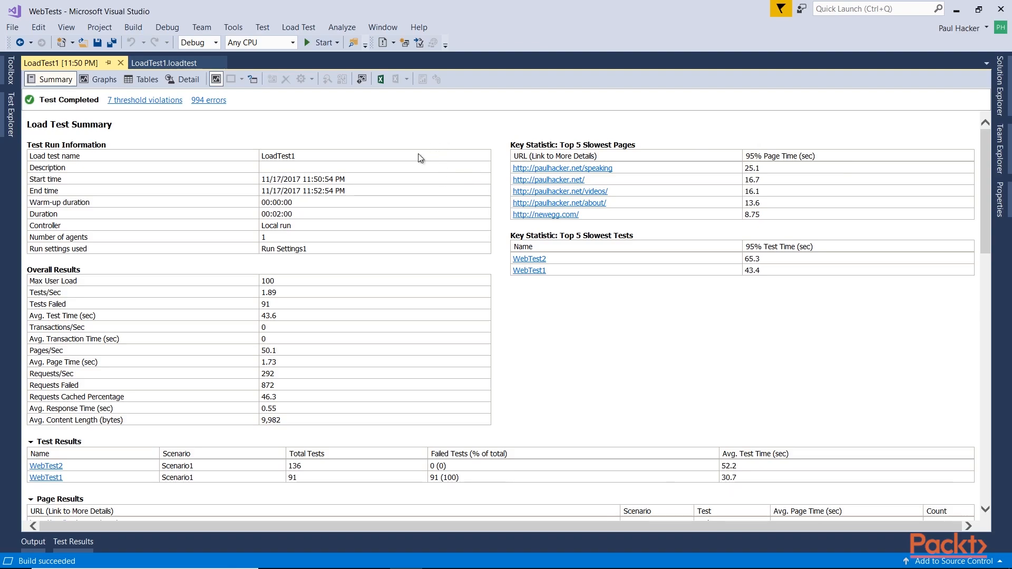